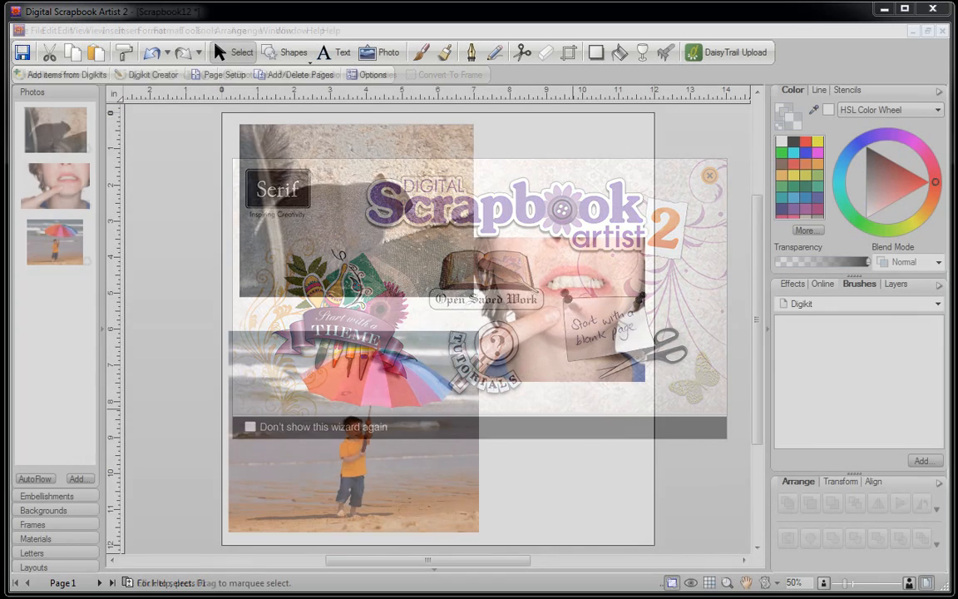
Dismiss the welcome wizard and browse the Photos tray, picking the boy's face photo.
left_click(709, 176)
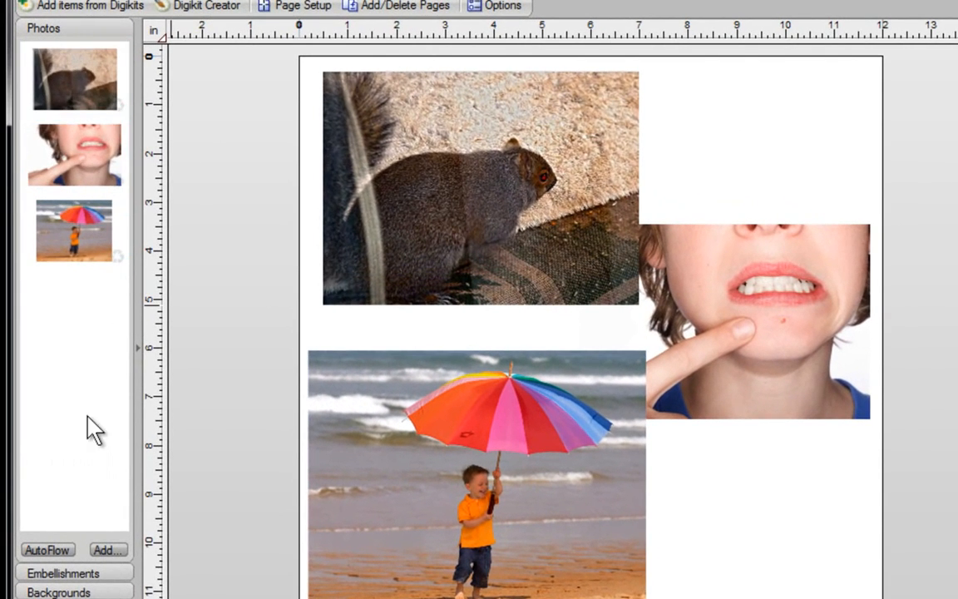
left_click(73, 154)
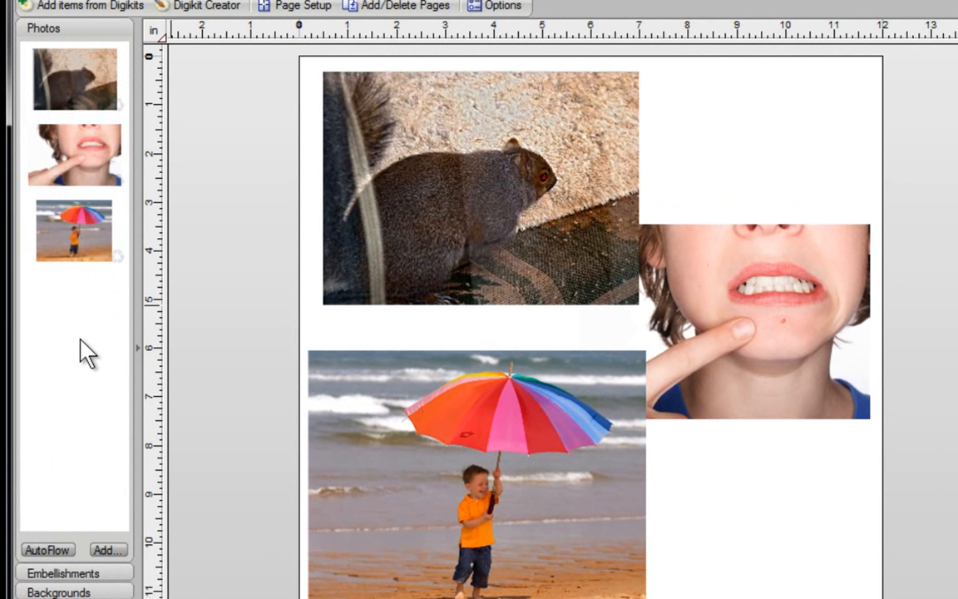
left_click(73, 155)
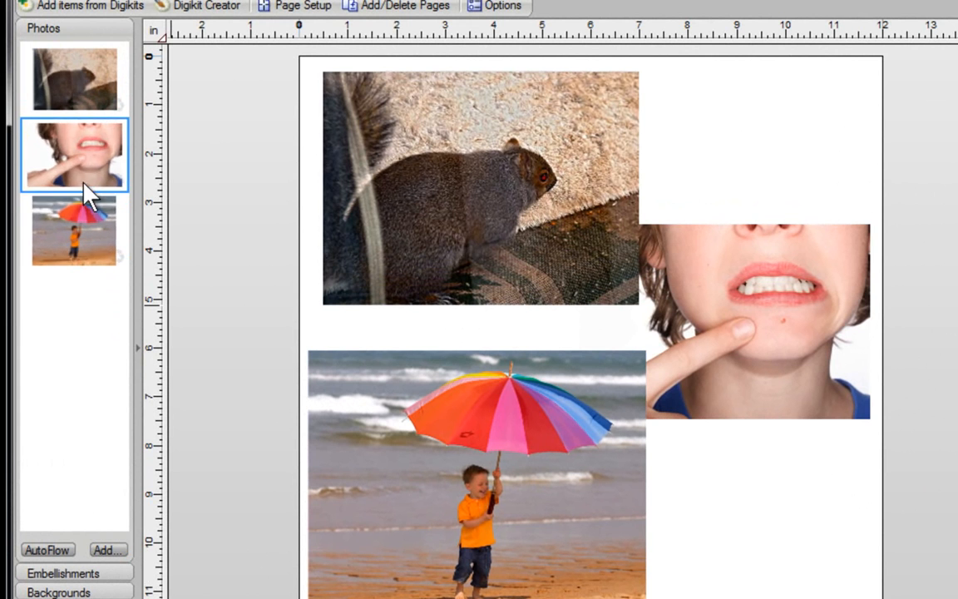
left_click(73, 231)
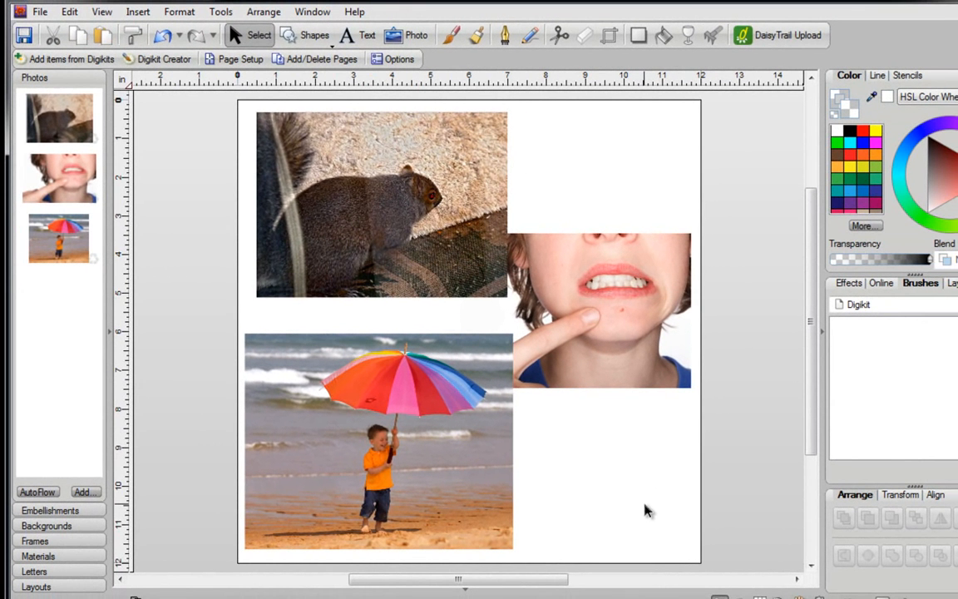
Select the squirrel photo on the page so the photo context toolbar appears.
left_click(383, 203)
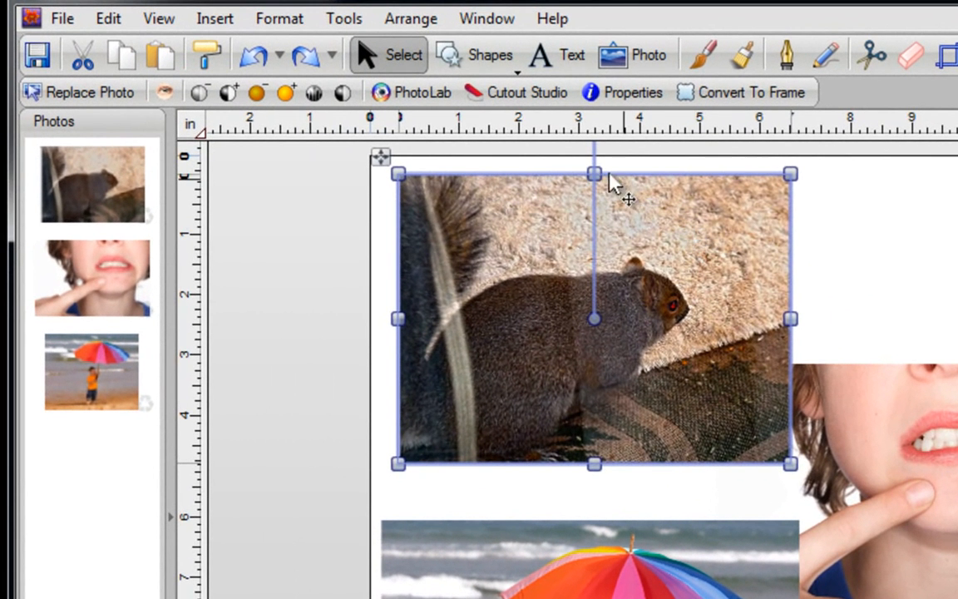
mouse_move(423, 93)
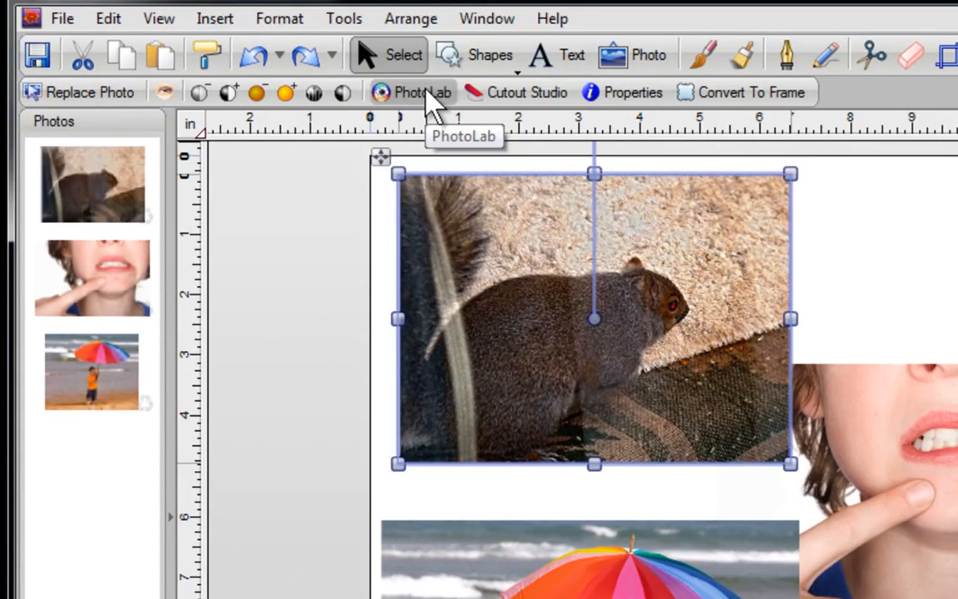
Launch PhotoLab on the squirrel photo, view the beach and face thumbnails, then return to the squirrel.
left_click(423, 93)
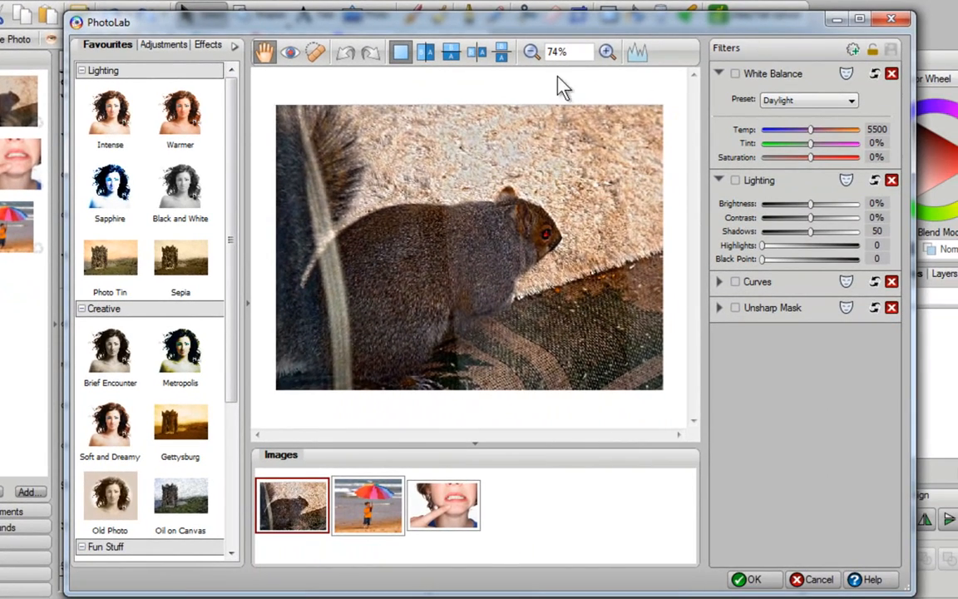
mouse_move(331, 558)
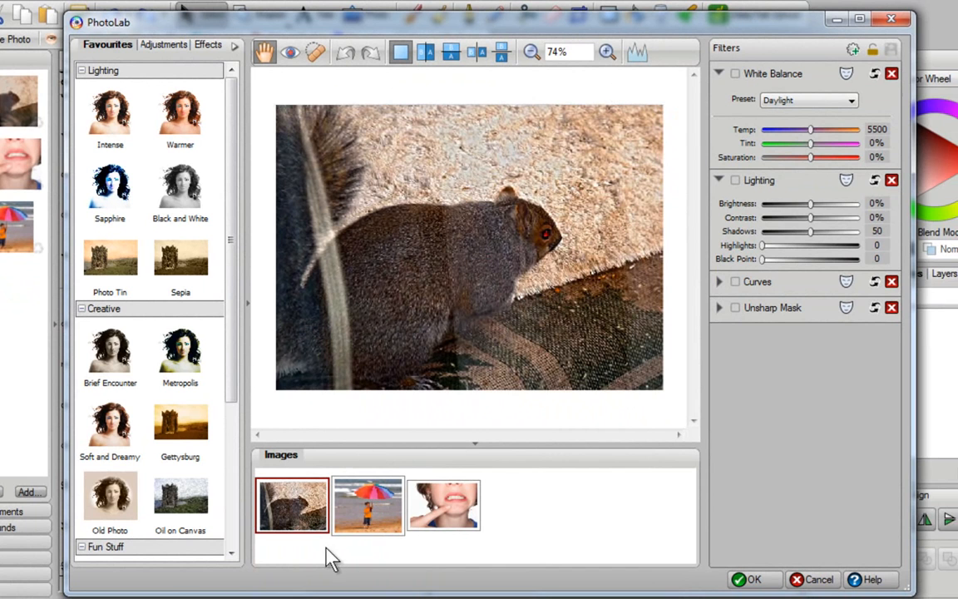
mouse_move(464, 529)
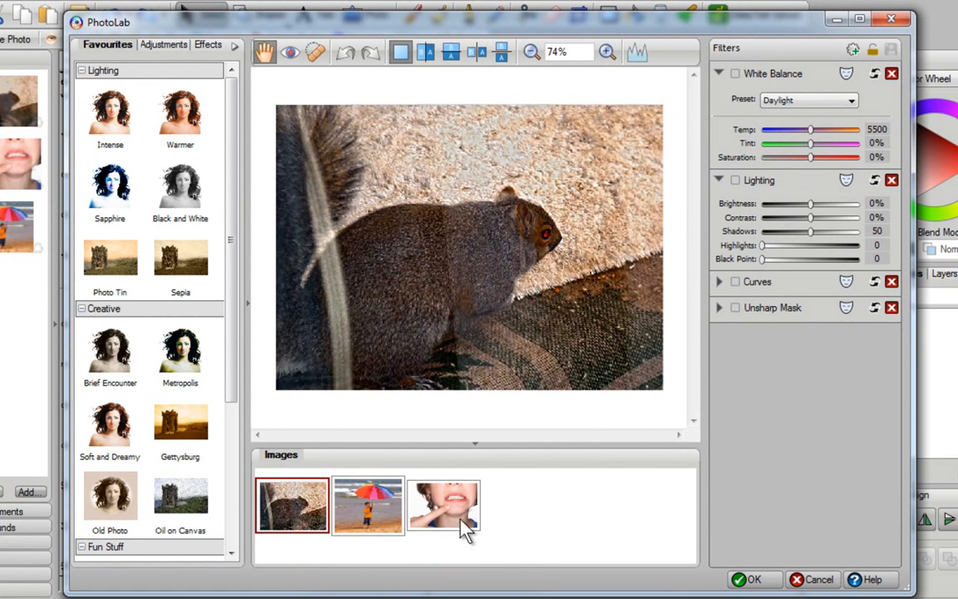
mouse_move(369, 519)
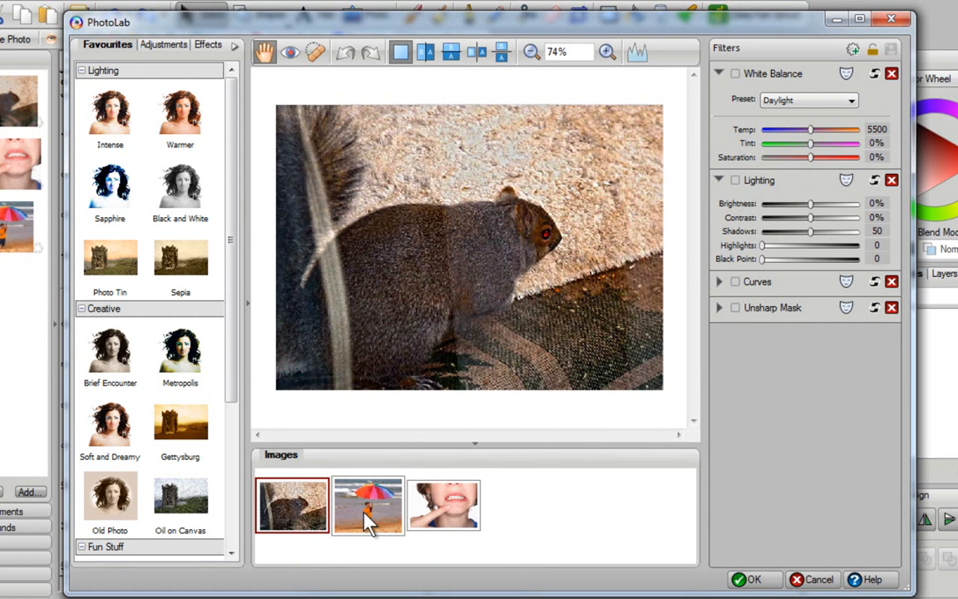
left_click(367, 505)
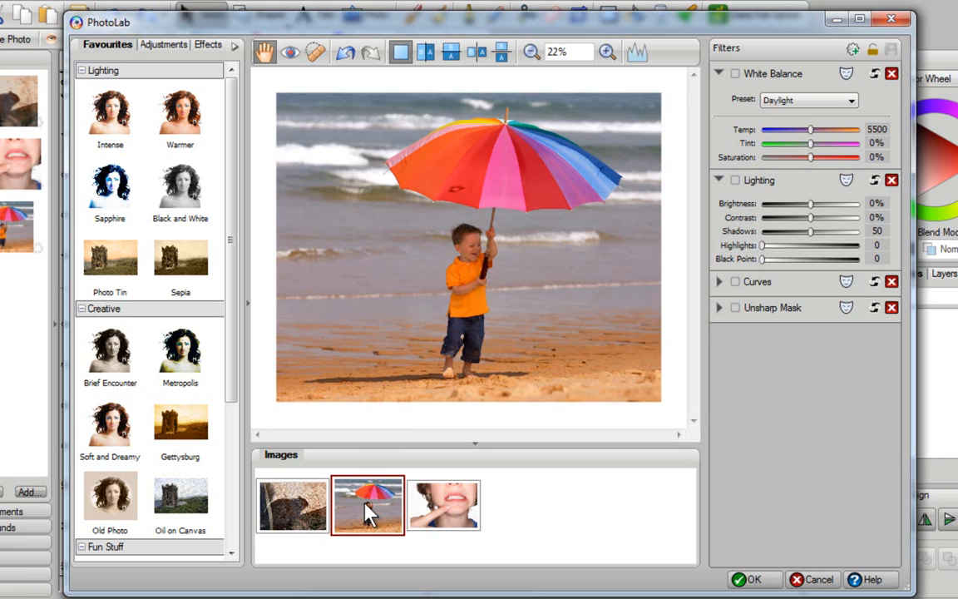
left_click(443, 504)
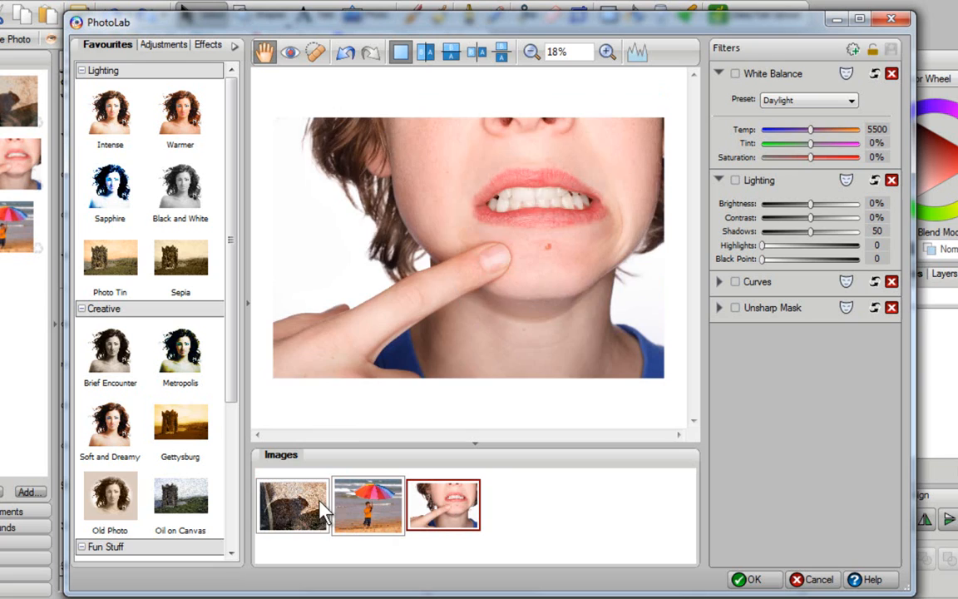
left_click(293, 505)
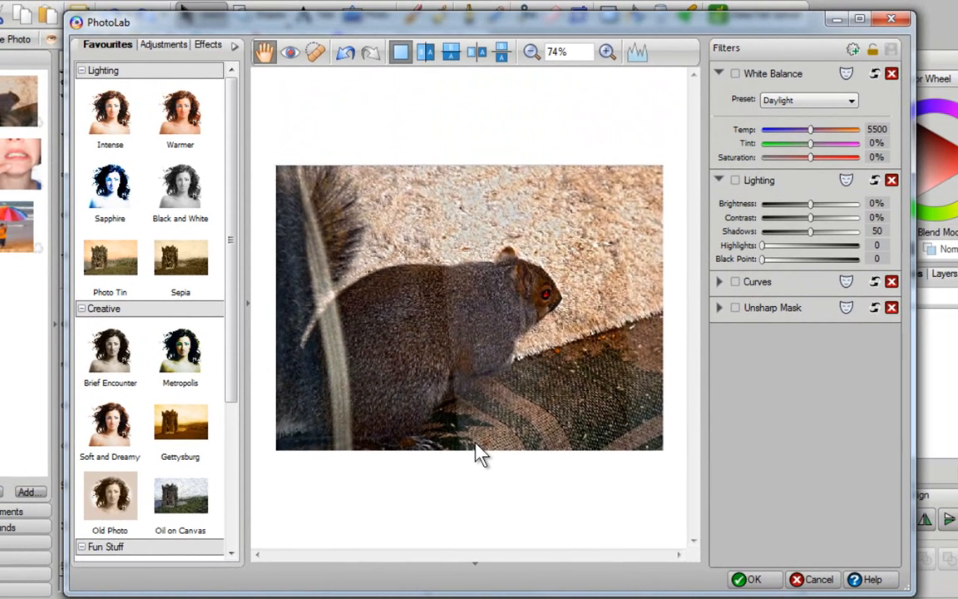
mouse_move(482, 562)
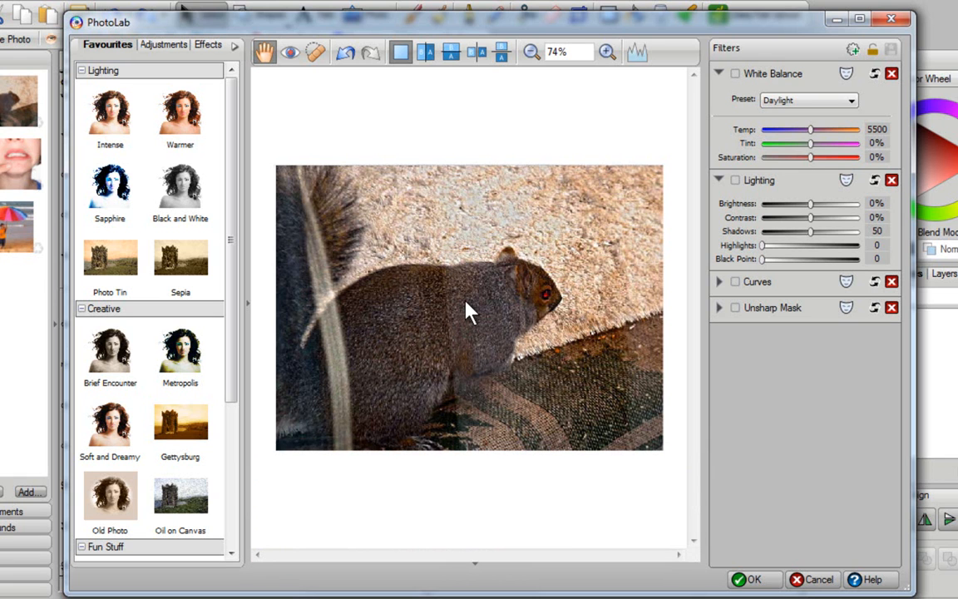
mouse_move(432, 283)
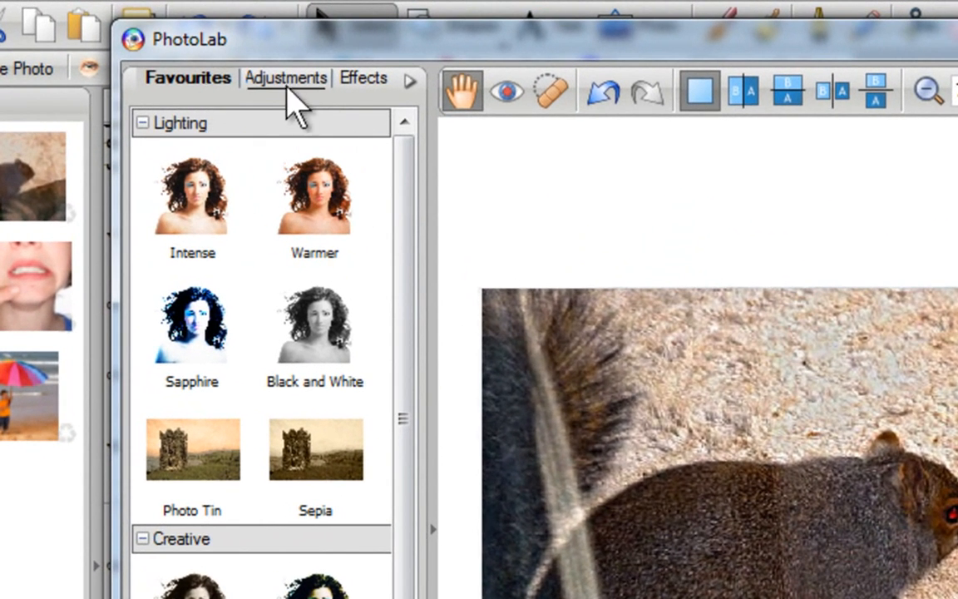
left_click(363, 78)
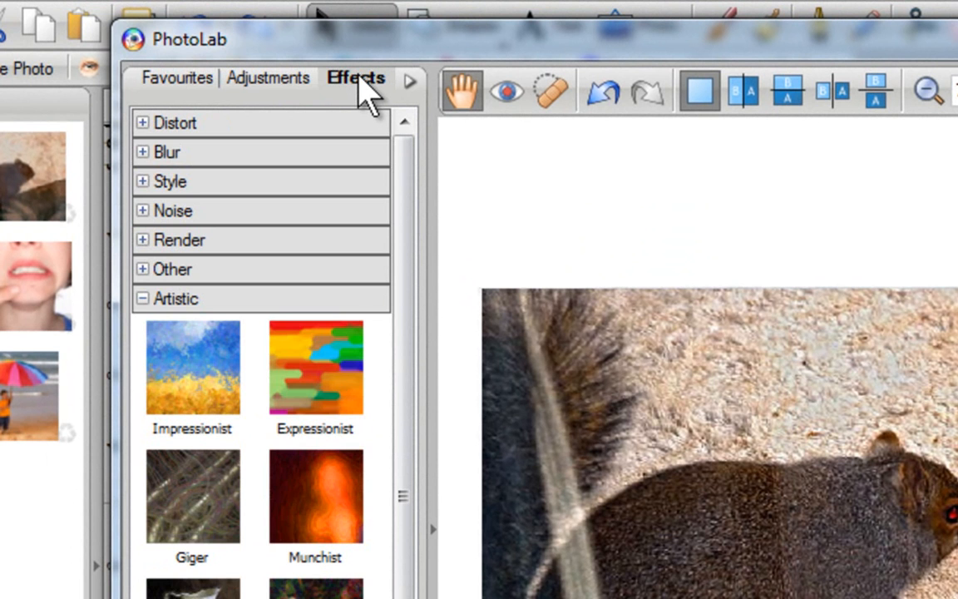
mouse_move(176, 79)
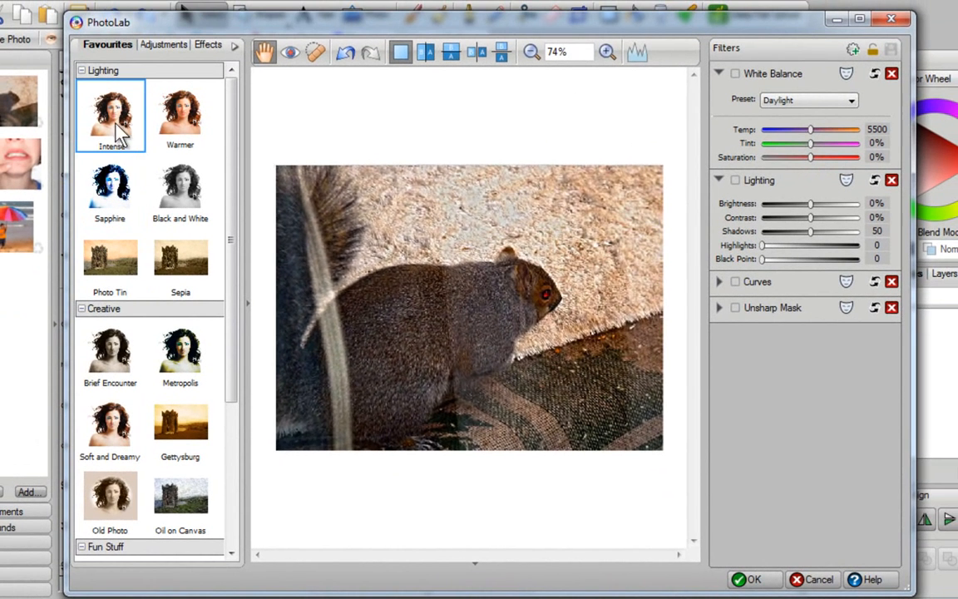
Apply the Intense favourite and shape an S-curve on the Curves graph with midtones at 55.
left_click(110, 115)
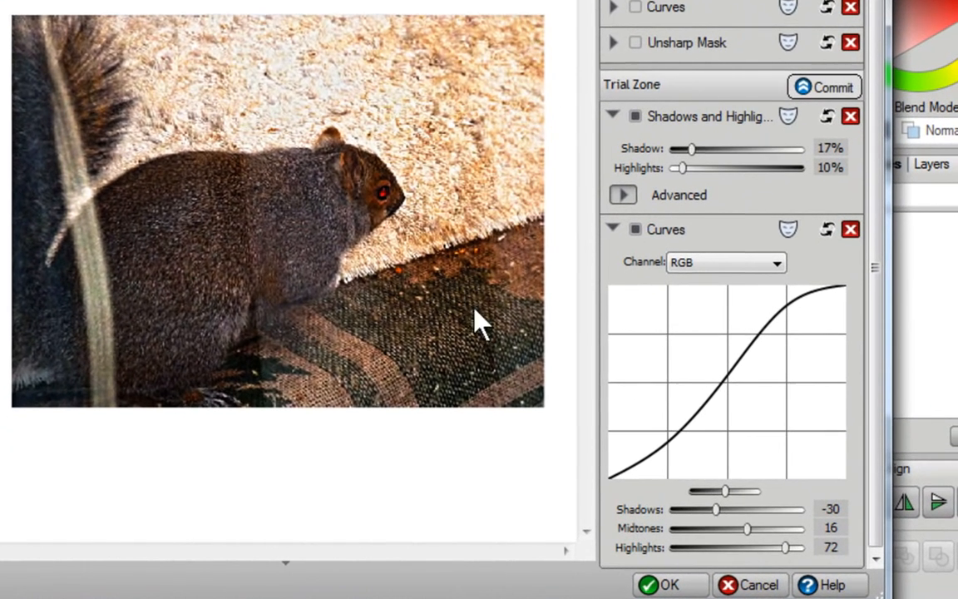
left_click(685, 426)
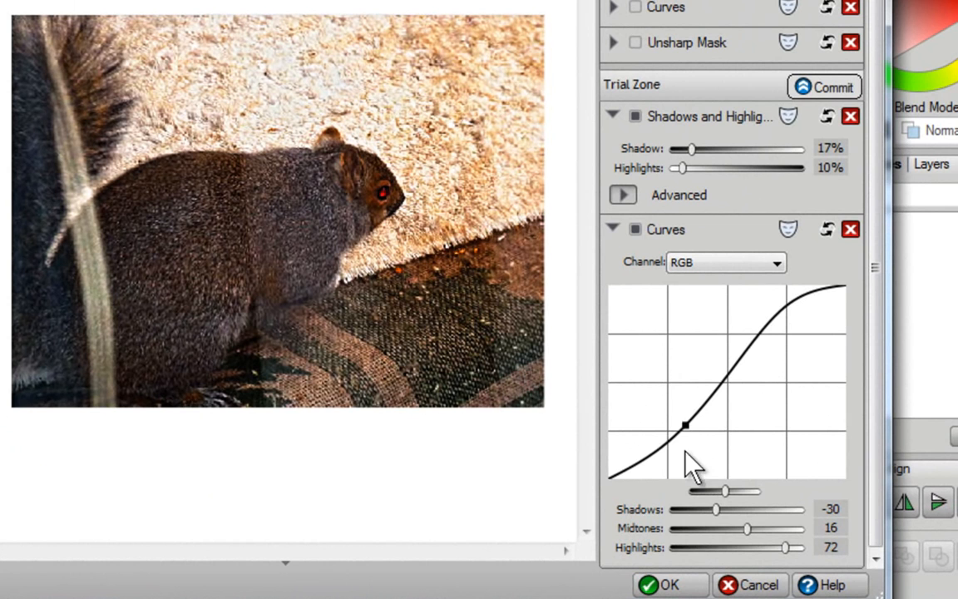
left_click_drag(685, 424, 755, 341)
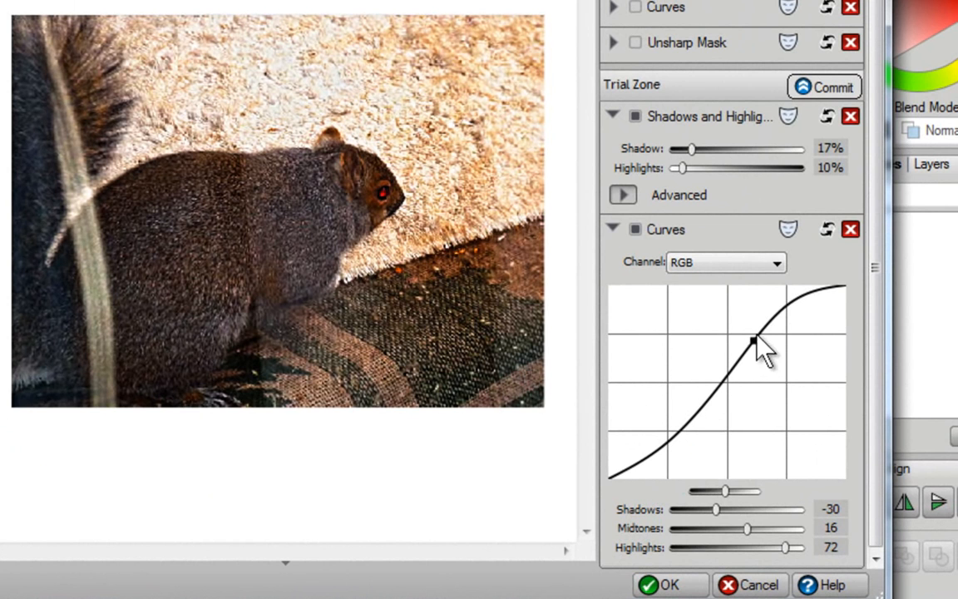
left_click_drag(755, 341, 736, 366)
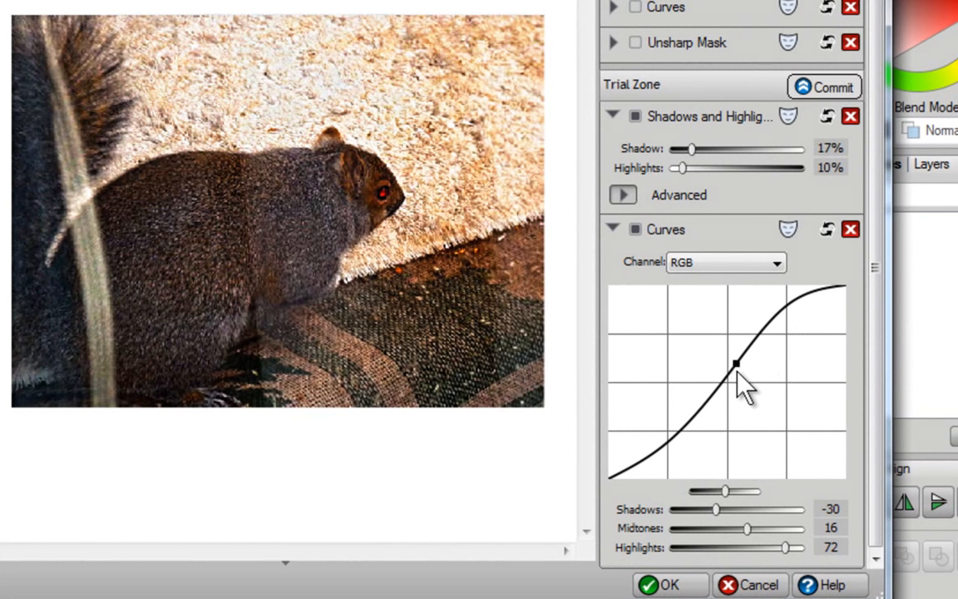
left_click_drag(736, 367, 735, 356)
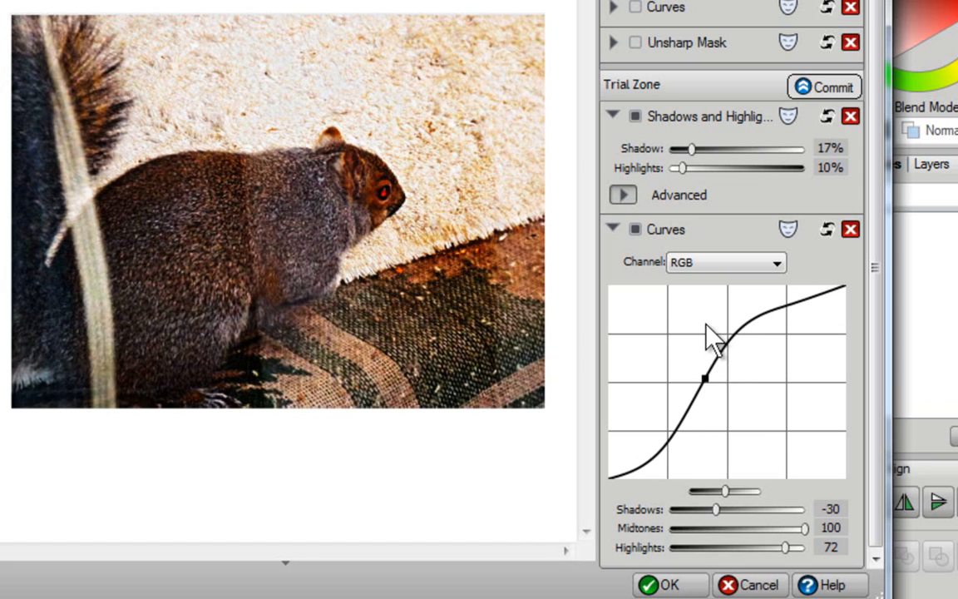
left_click_drag(706, 376, 712, 399)
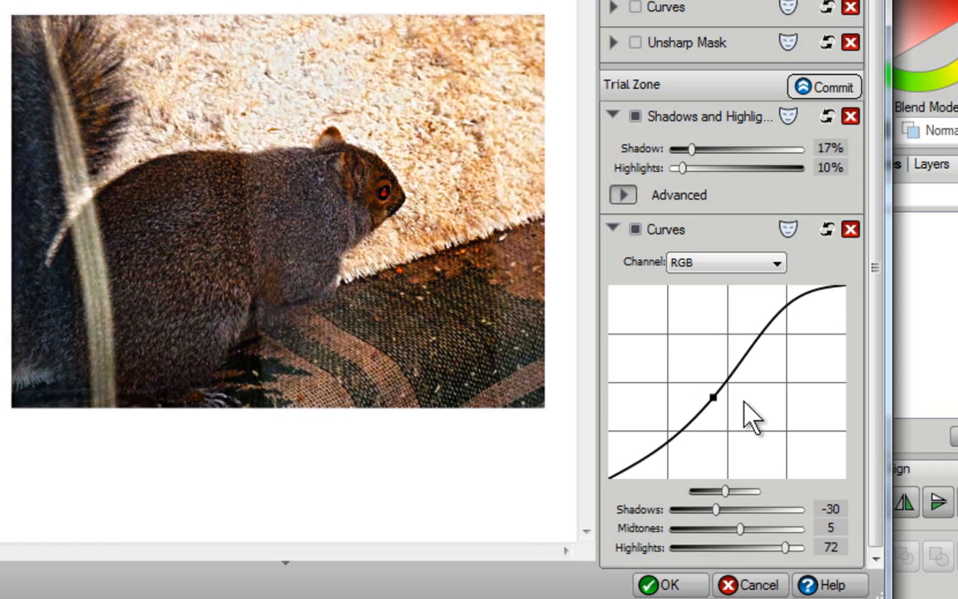
left_click_drag(738, 528, 773, 529)
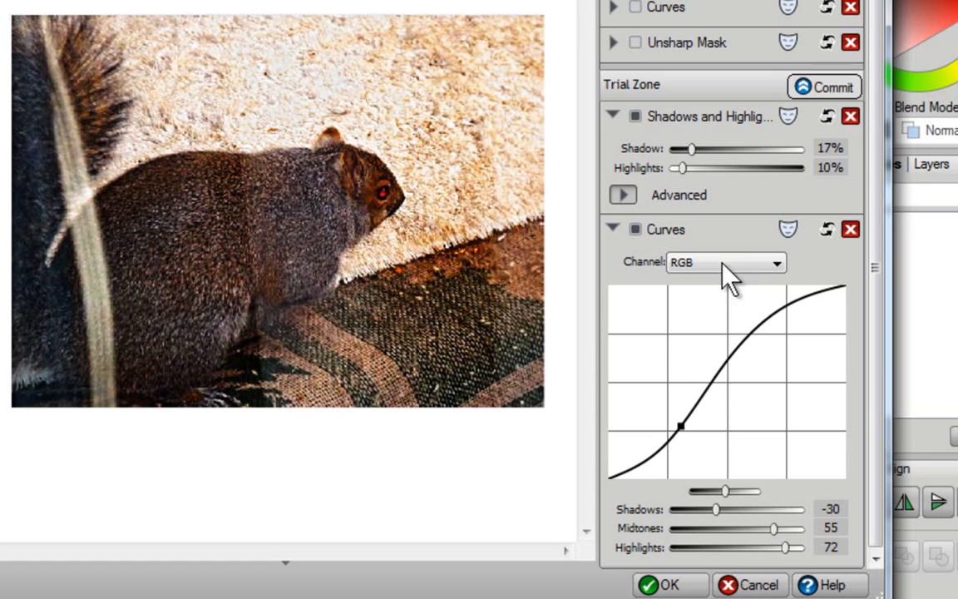
mouse_move(579, 236)
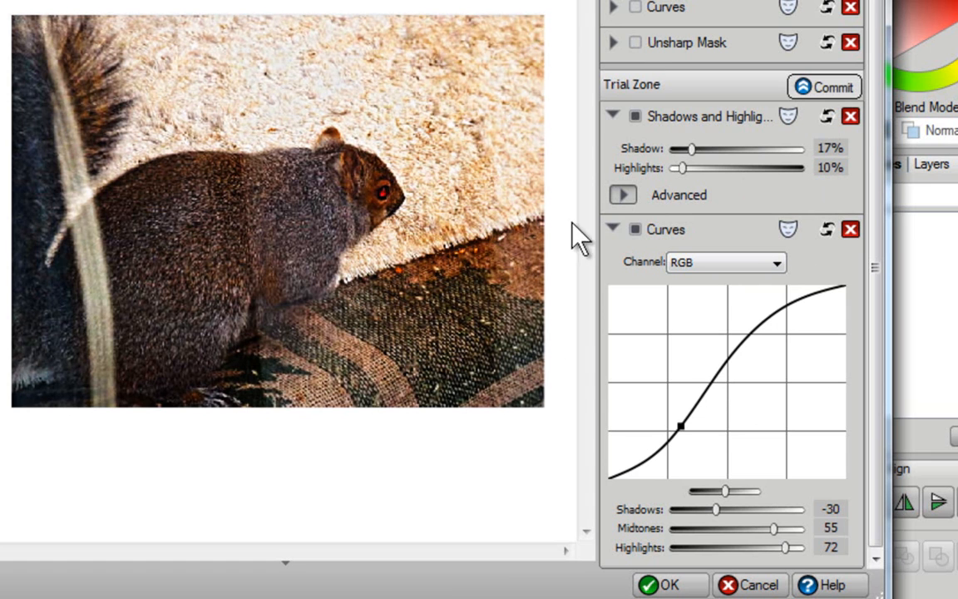
mouse_move(456, 287)
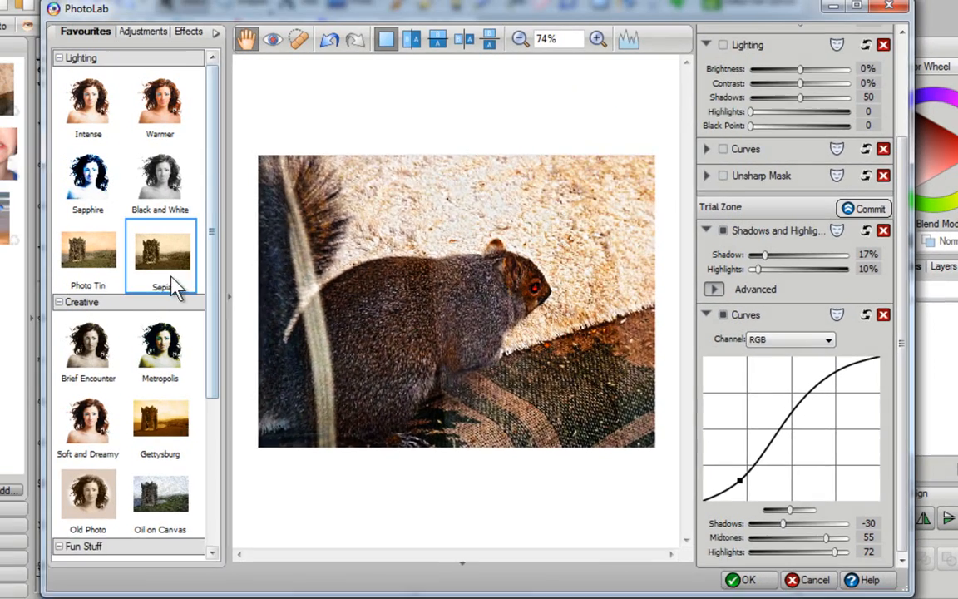
Try the Sepia favourite, then remove the Black and White Film trial filter to restore colour.
left_click(181, 263)
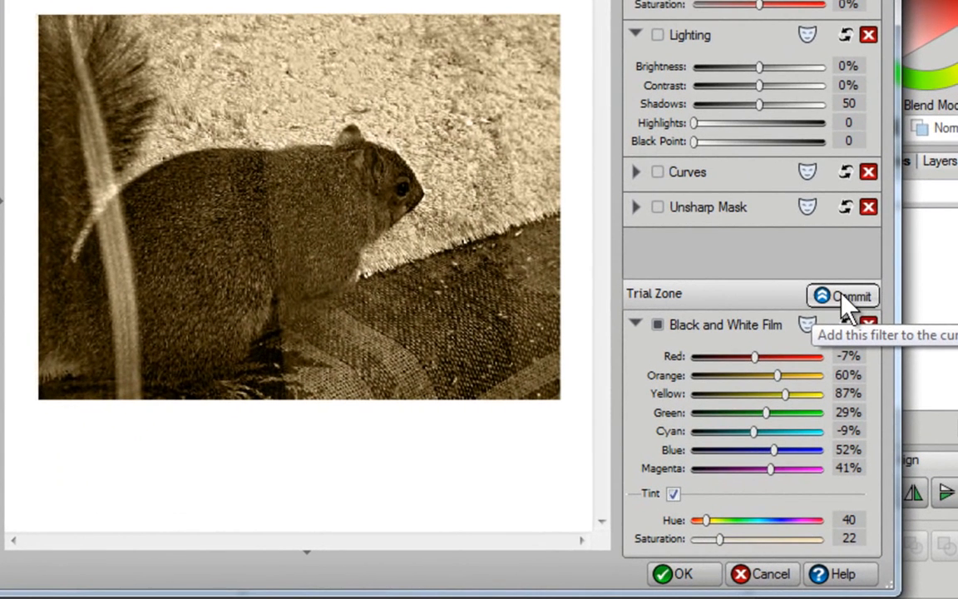
mouse_move(735, 275)
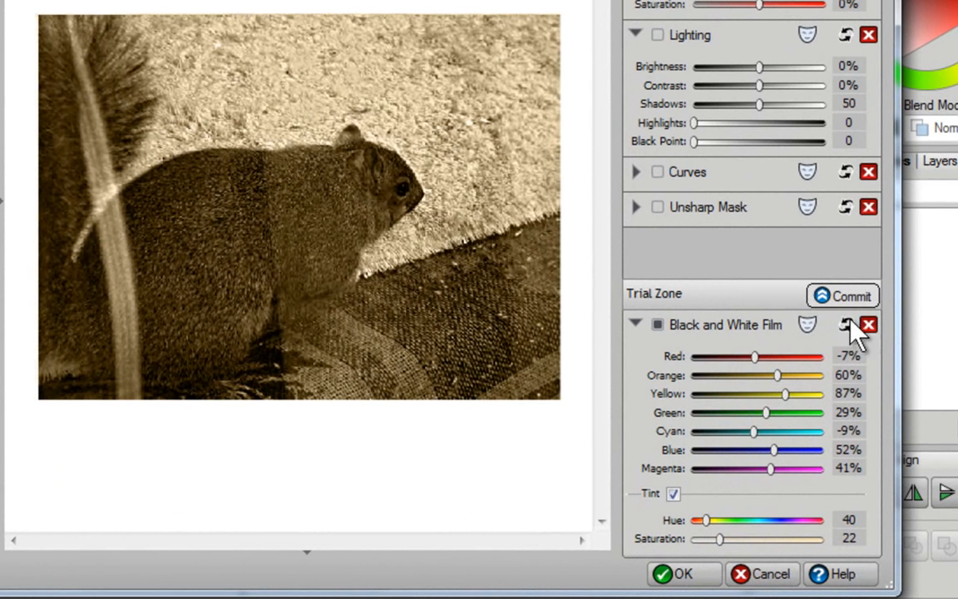
mouse_move(868, 324)
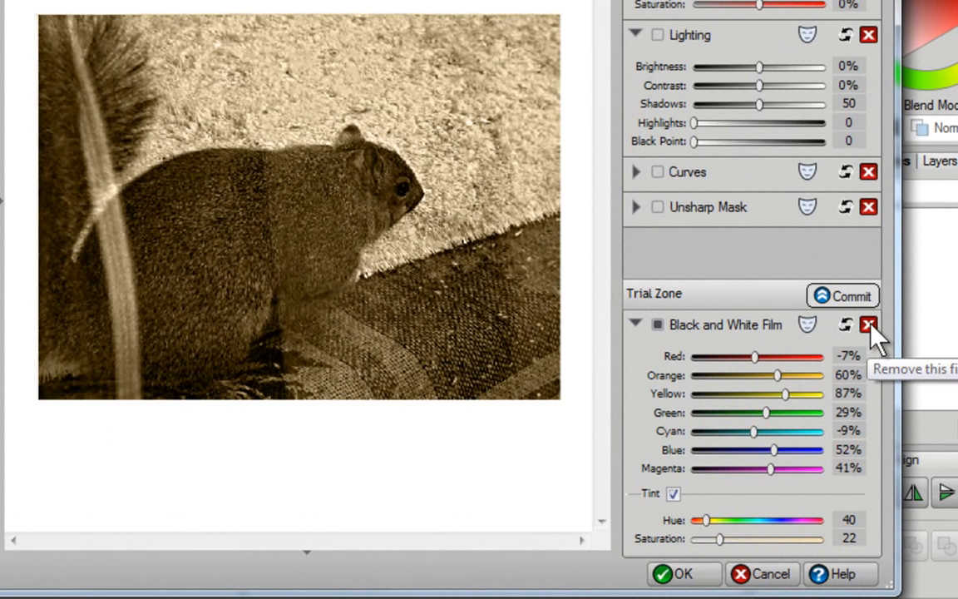
left_click(869, 324)
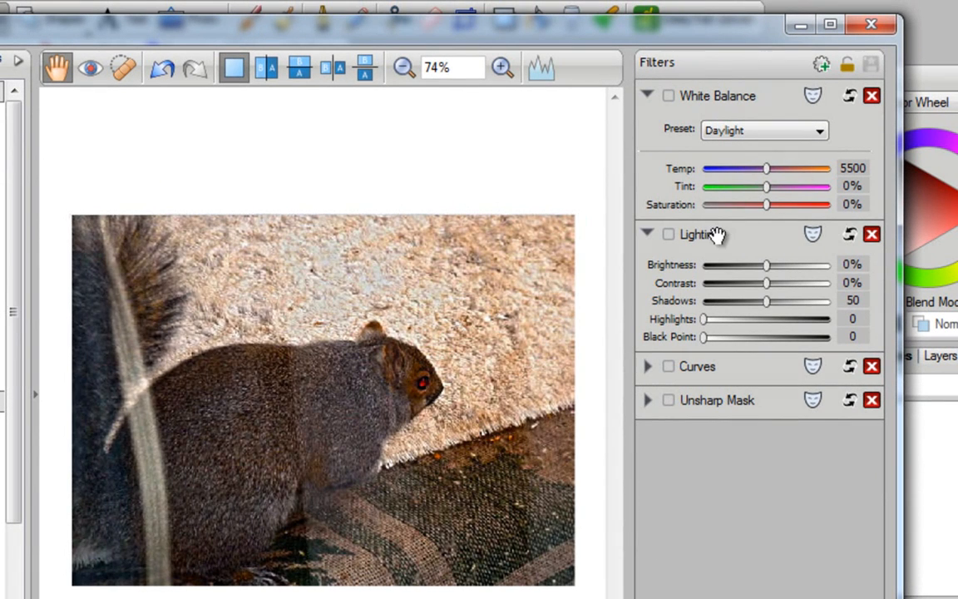
Set the Lighting filter's brightness to -5% and contrast to -12%.
left_click_drag(765, 265, 761, 264)
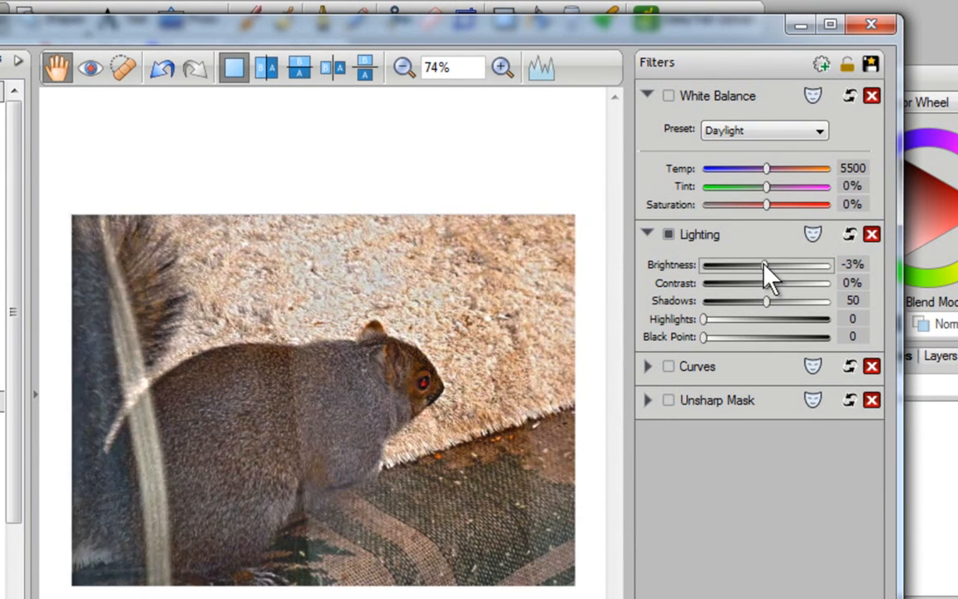
left_click_drag(766, 265, 759, 265)
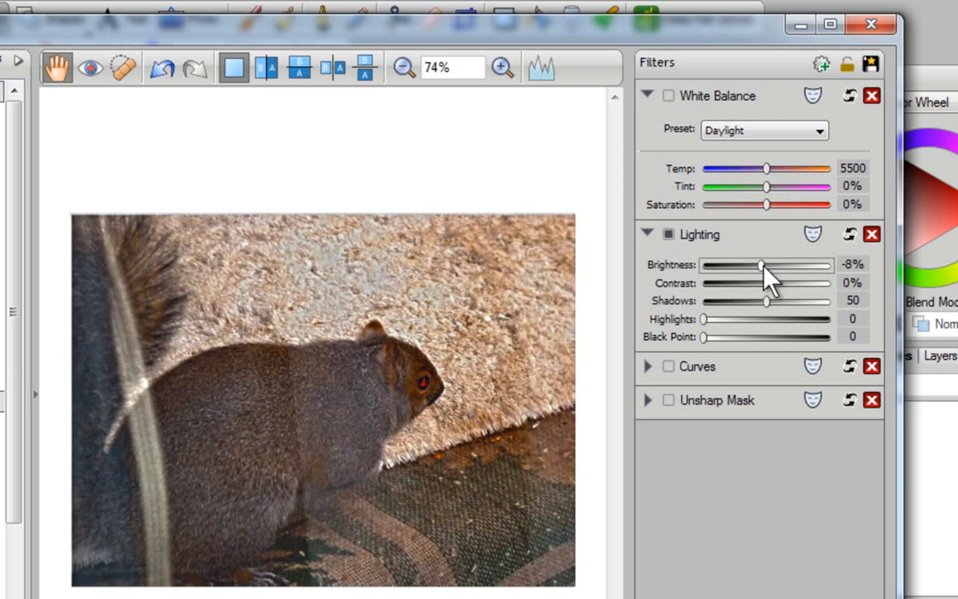
left_click_drag(762, 265, 762, 265)
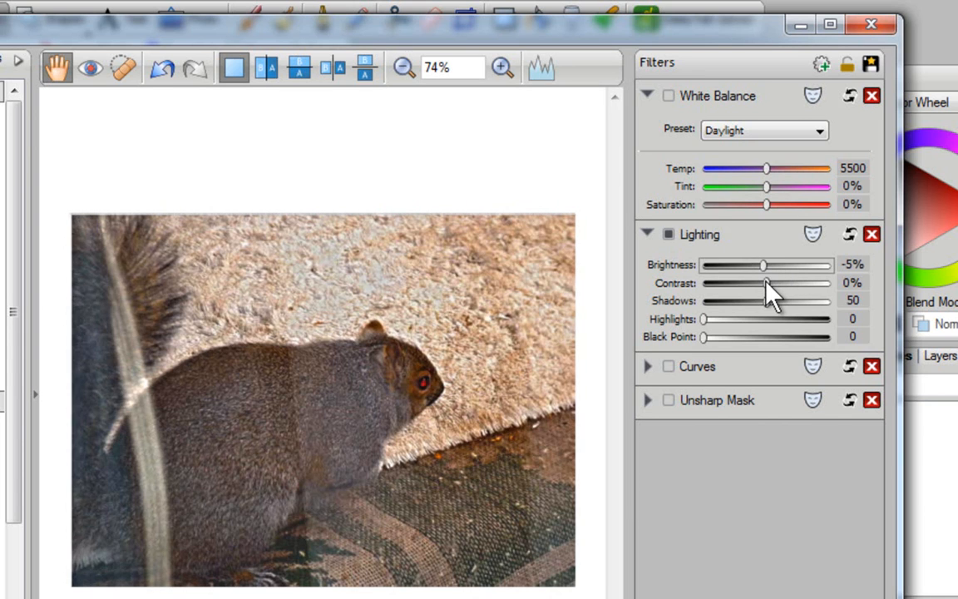
left_click_drag(762, 282, 755, 282)
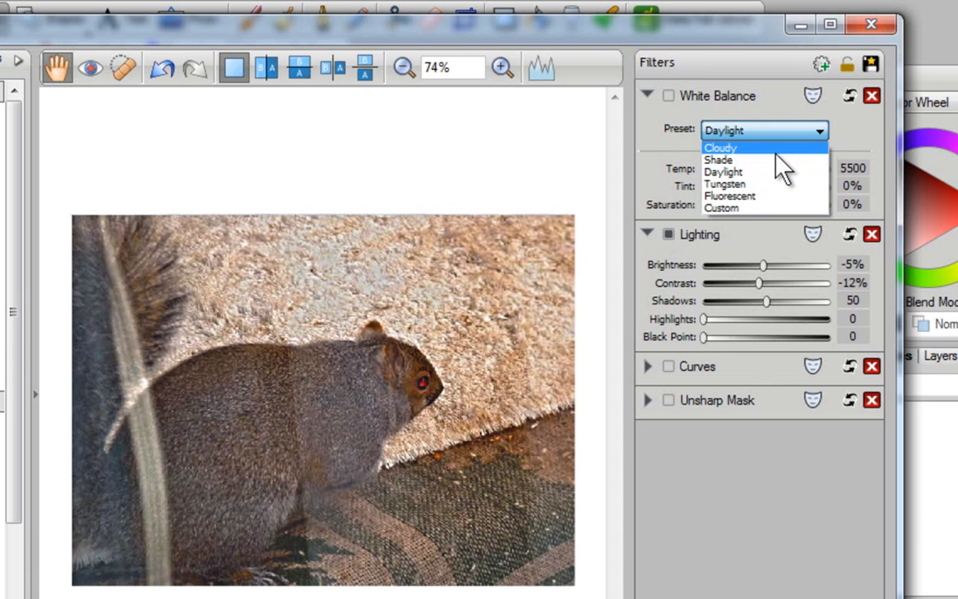
mouse_move(765, 197)
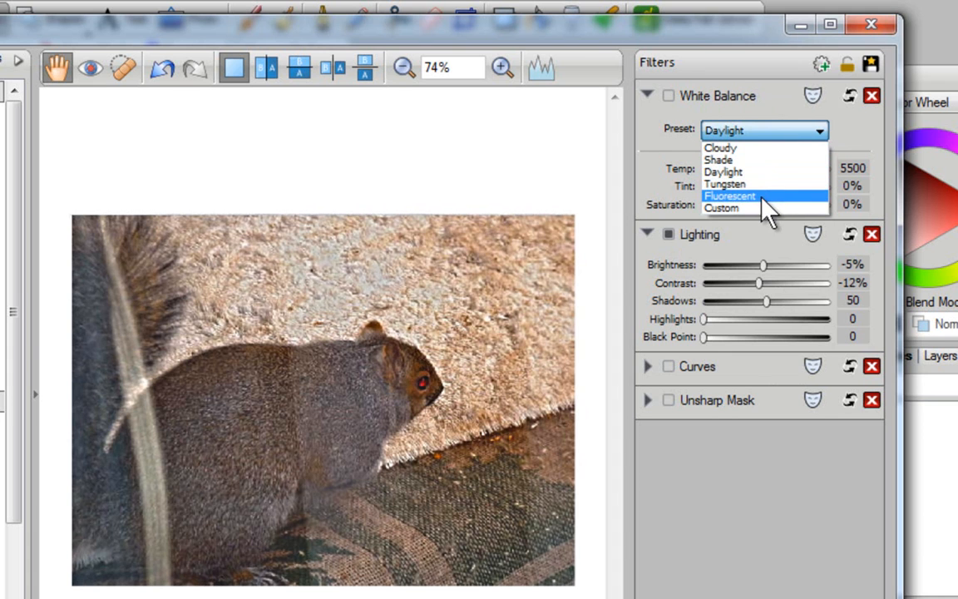
left_click(722, 208)
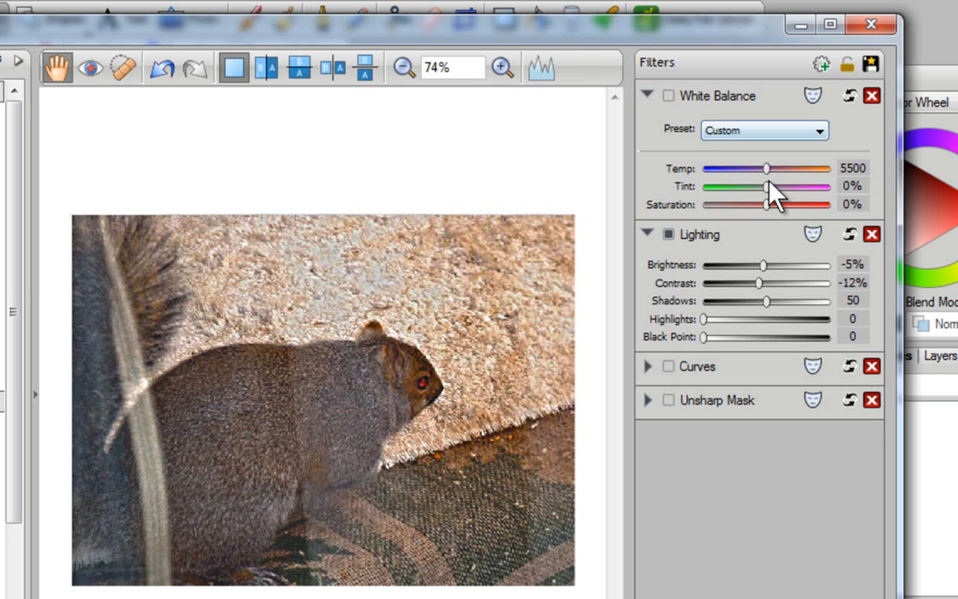
left_click_drag(765, 168, 757, 168)
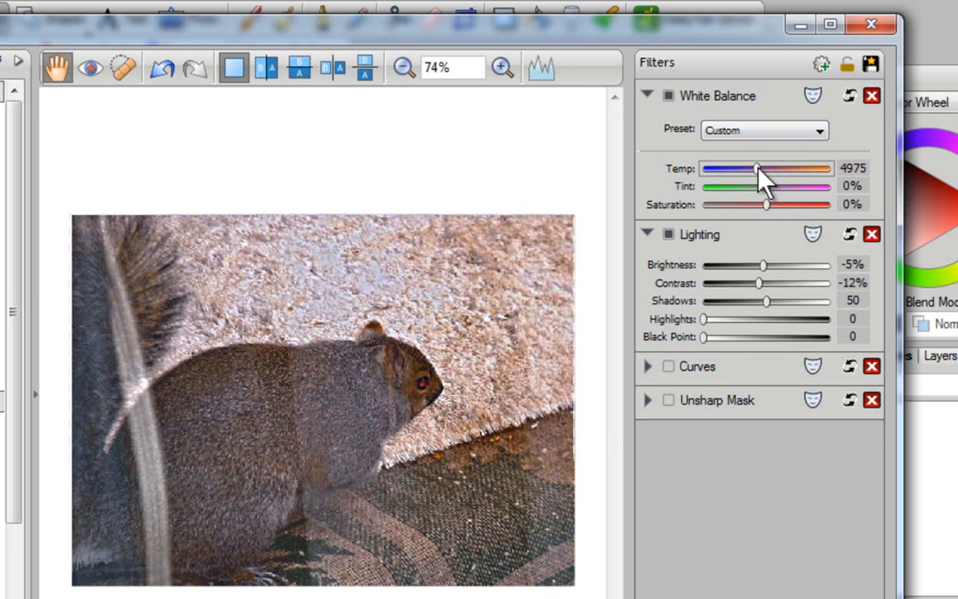
left_click_drag(757, 168, 752, 168)
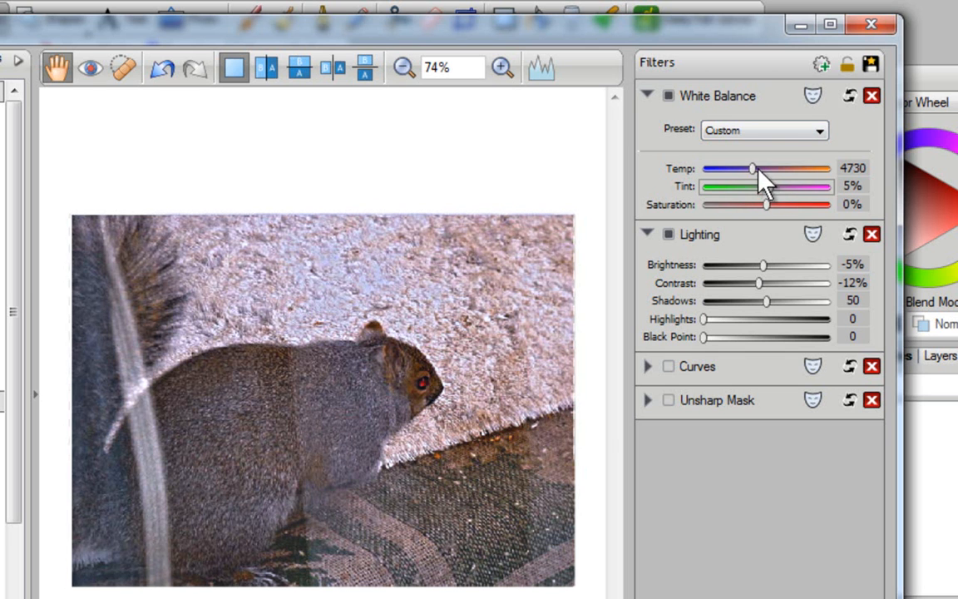
left_click_drag(752, 168, 765, 168)
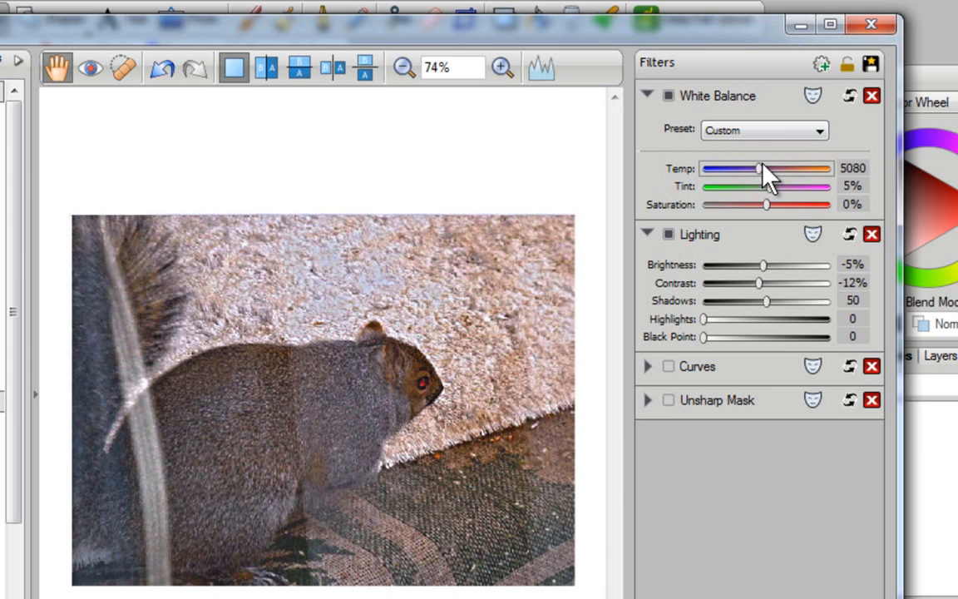
mouse_move(772, 186)
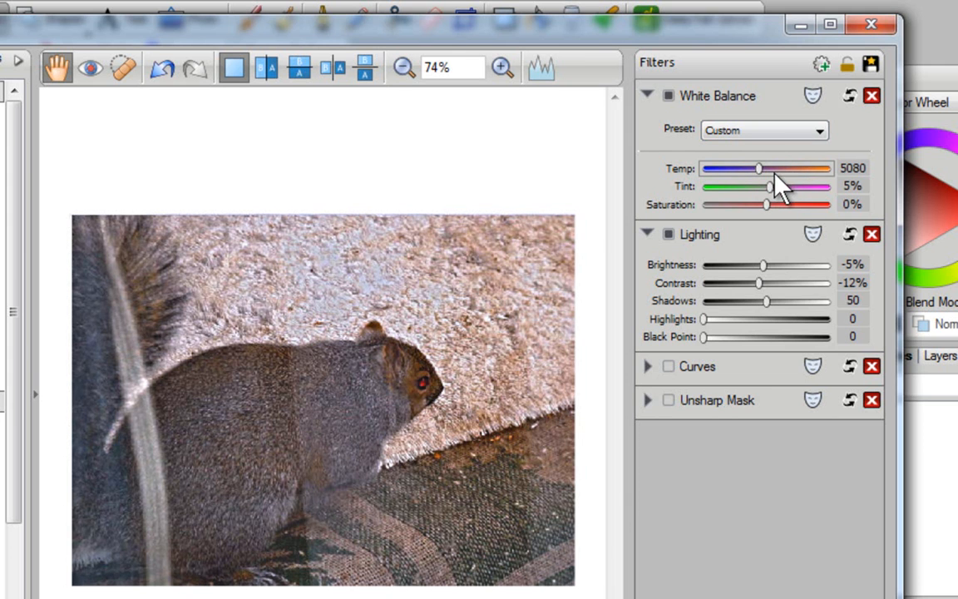
mouse_move(850, 94)
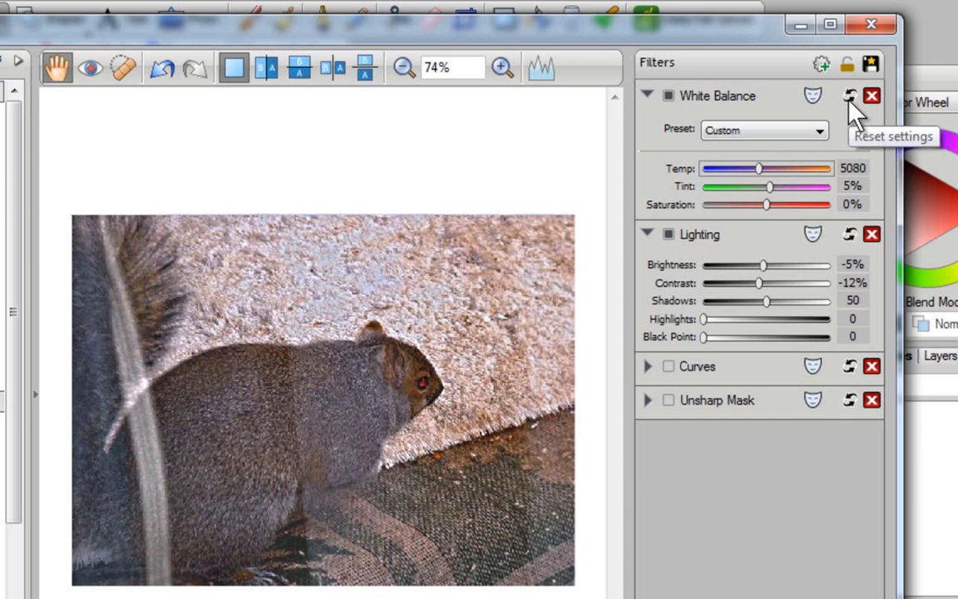
left_click(848, 95)
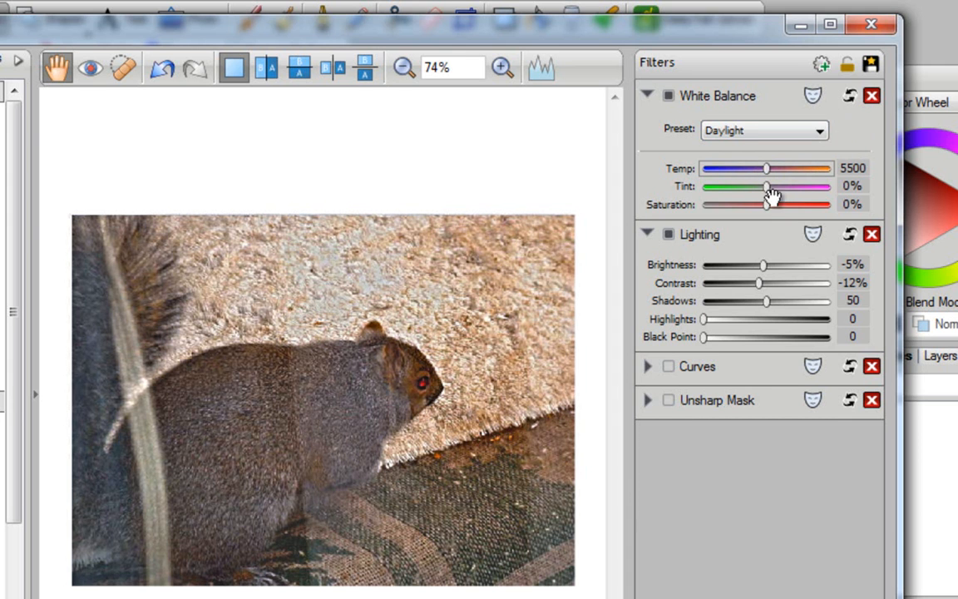
mouse_move(416, 399)
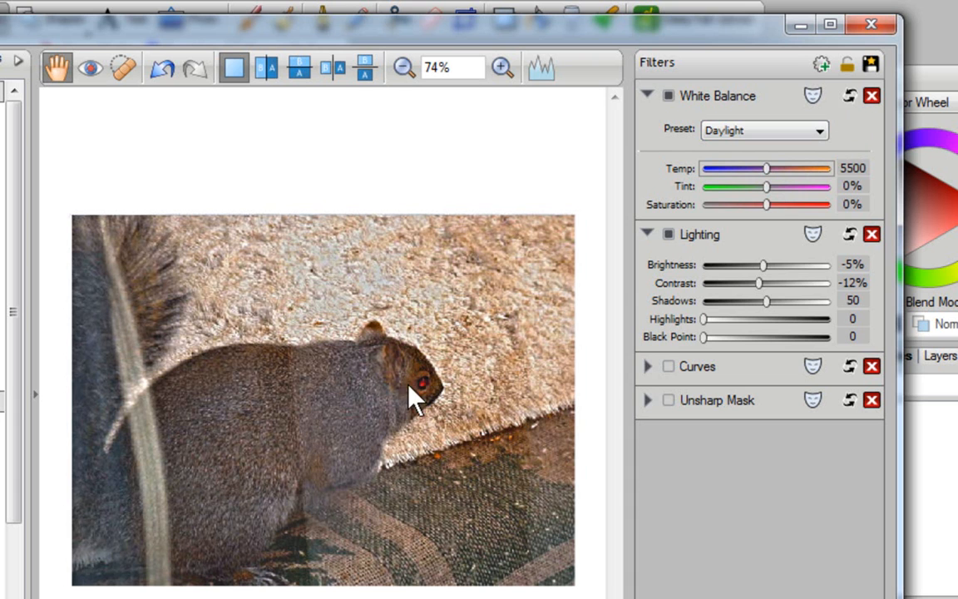
mouse_move(452, 386)
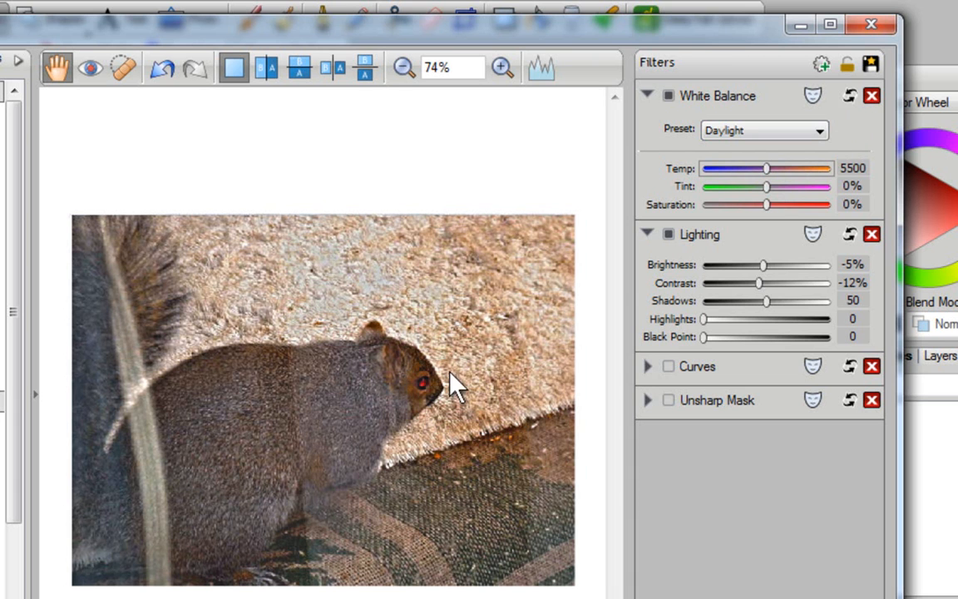
mouse_move(457, 405)
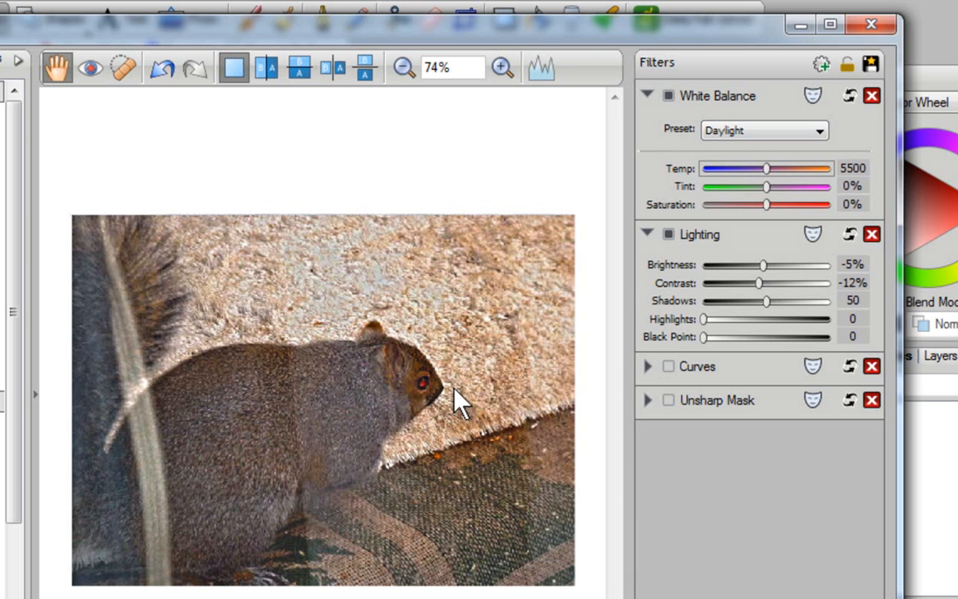
mouse_move(499, 114)
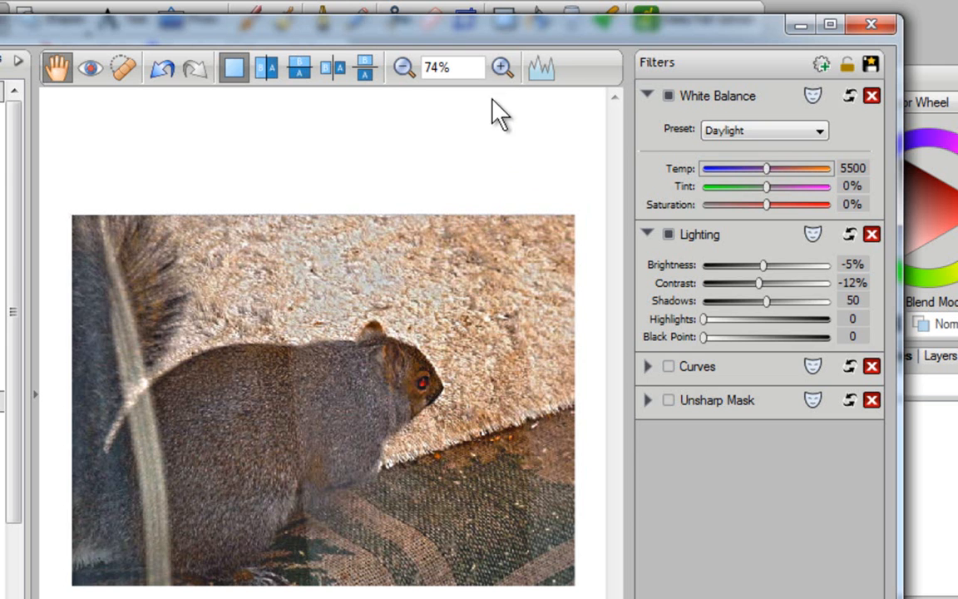
mouse_move(500, 67)
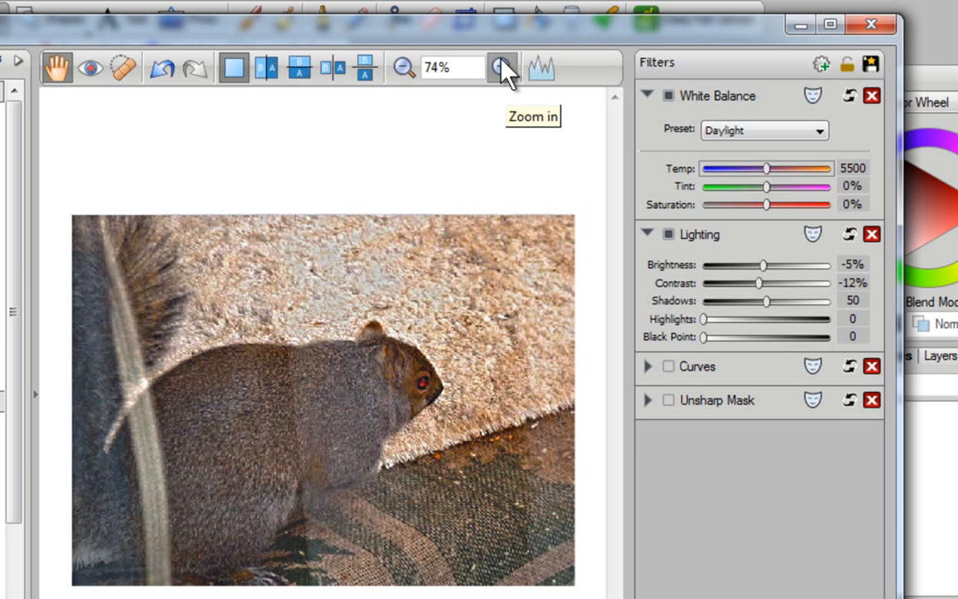
Zoom in on the squirrel's head and eye, then ease the zoom back slightly.
left_click(501, 66)
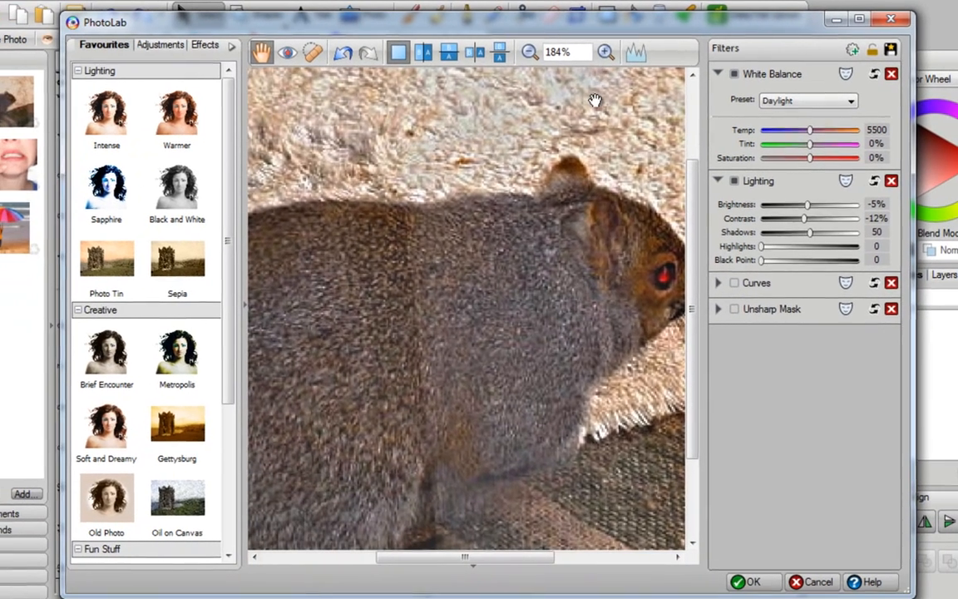
left_click(530, 51)
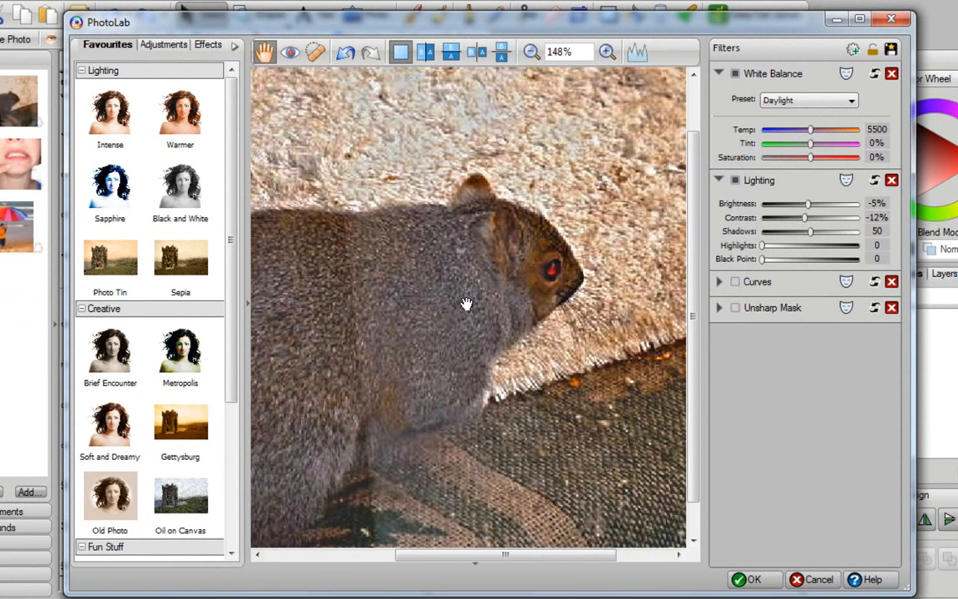
mouse_move(496, 556)
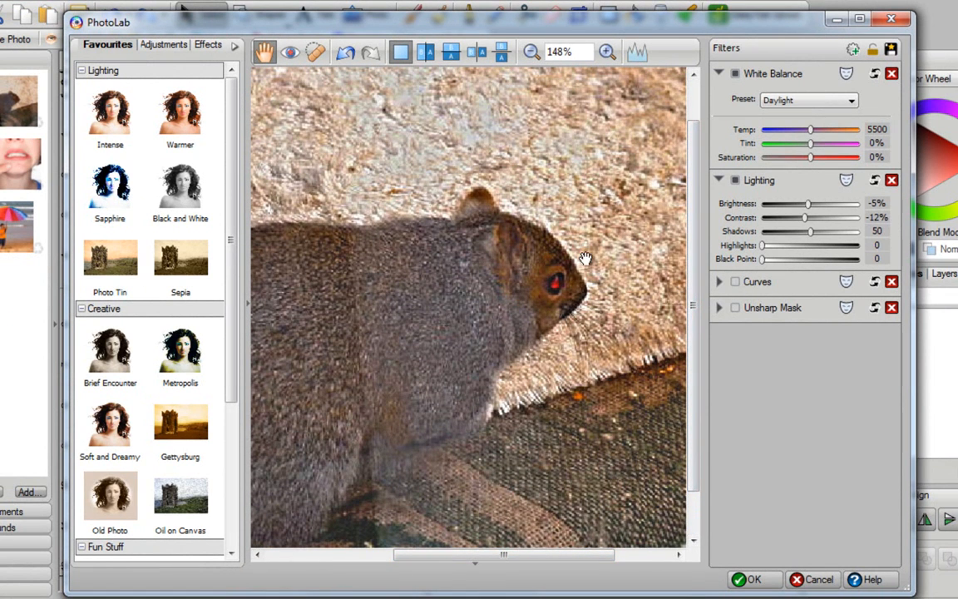
mouse_move(310, 76)
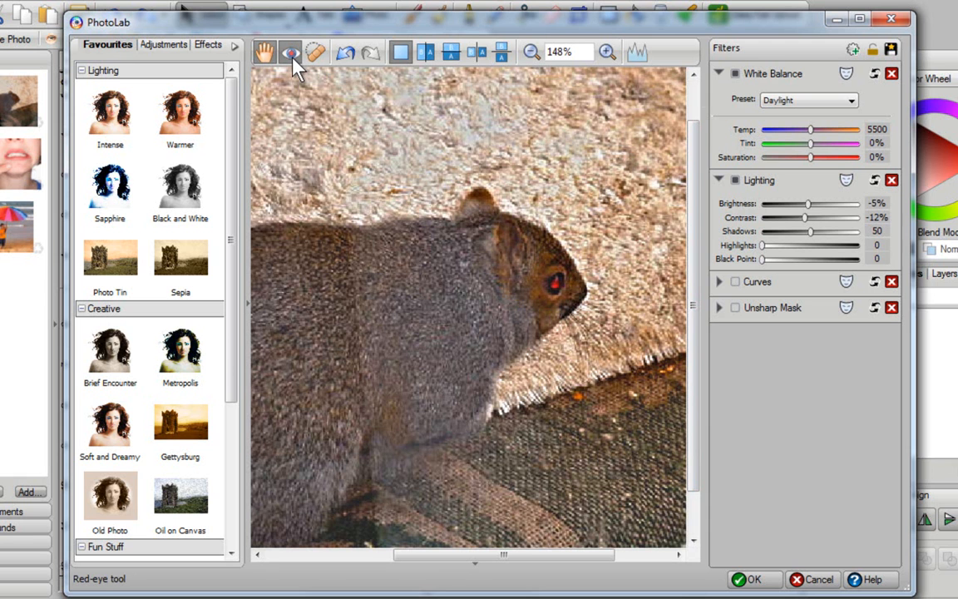
Use the Red Eye tool on the squirrel's eye and commit the correction.
left_click(289, 52)
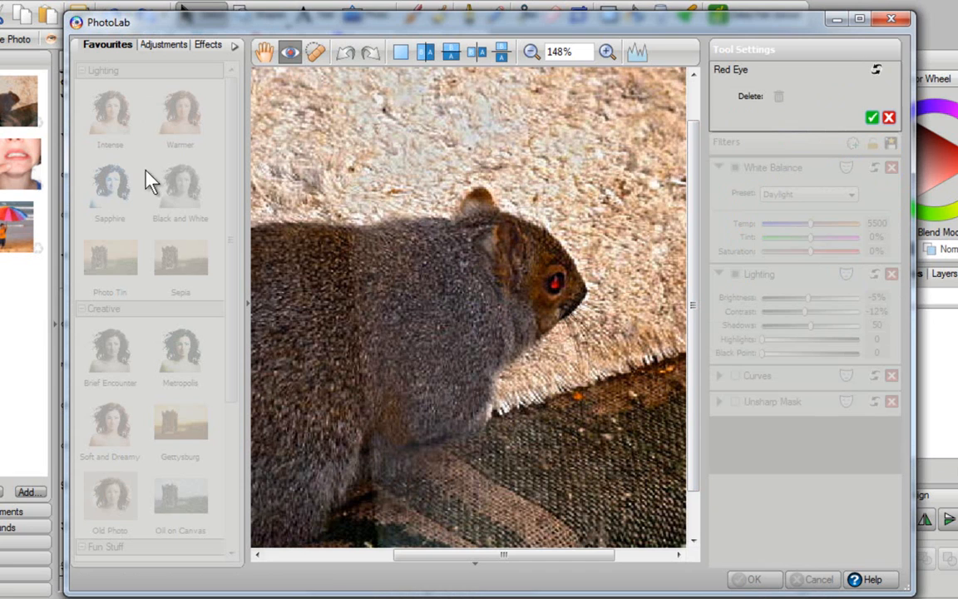
mouse_move(669, 522)
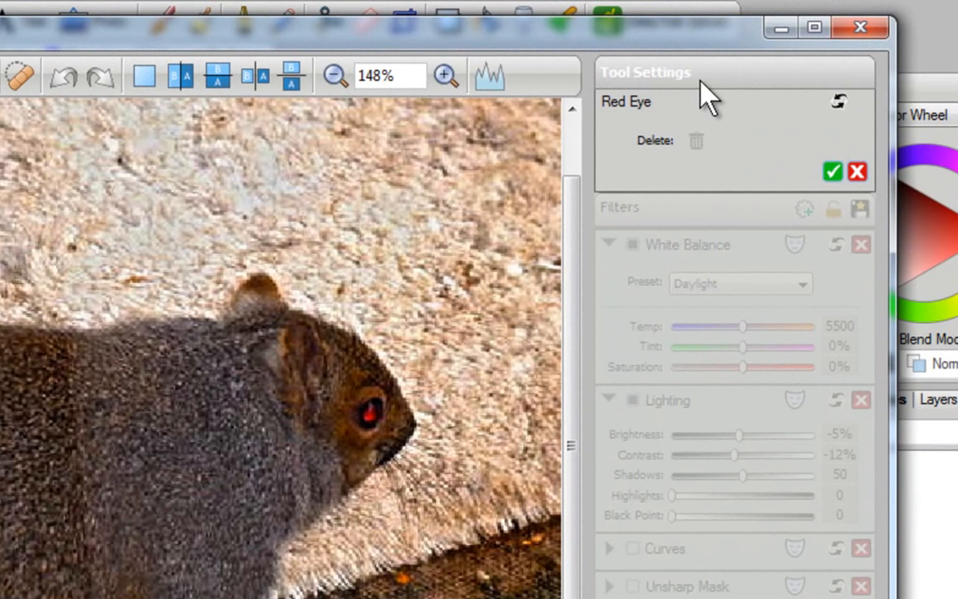
mouse_move(657, 130)
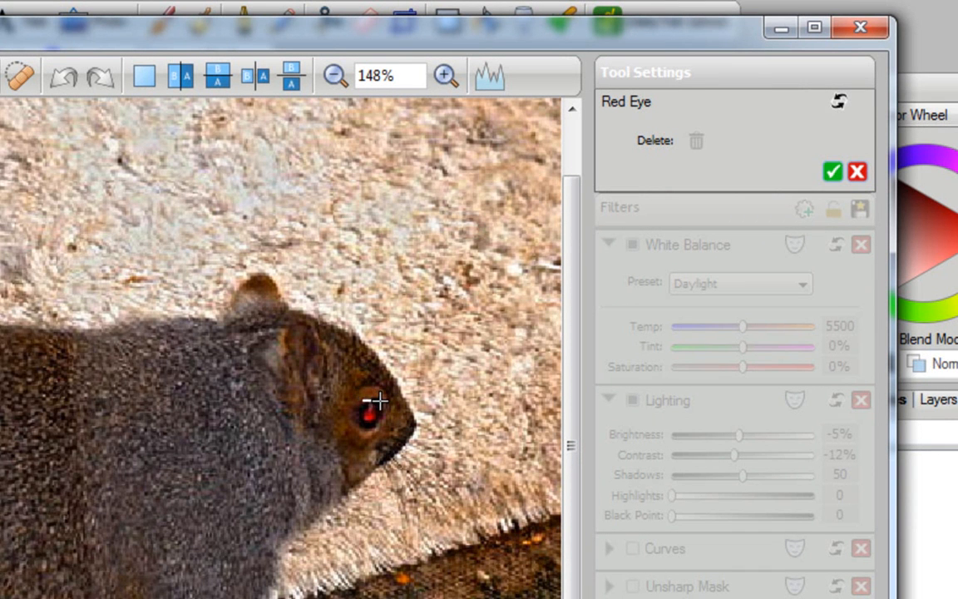
left_click(373, 413)
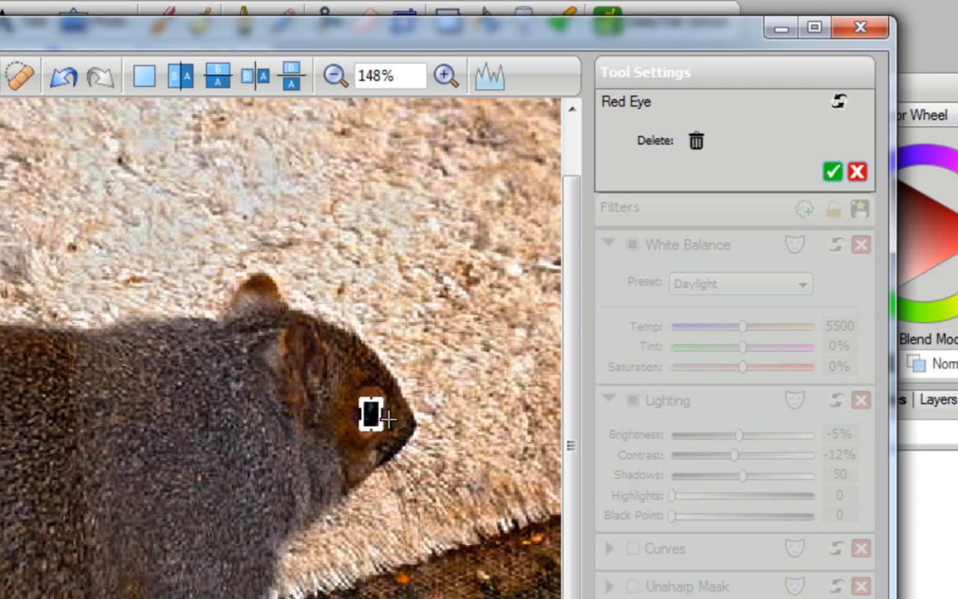
mouse_move(729, 208)
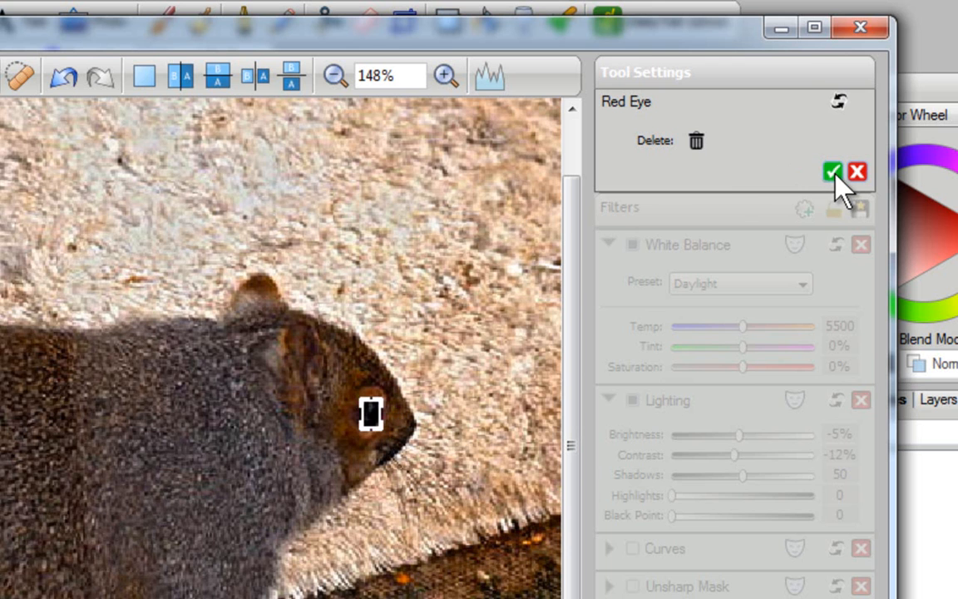
left_click(831, 172)
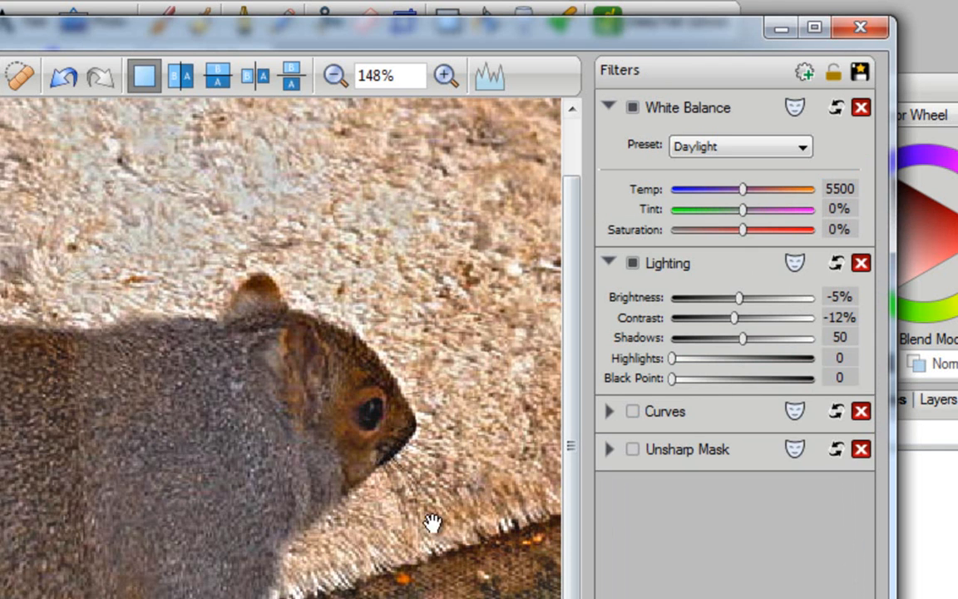
mouse_move(431, 565)
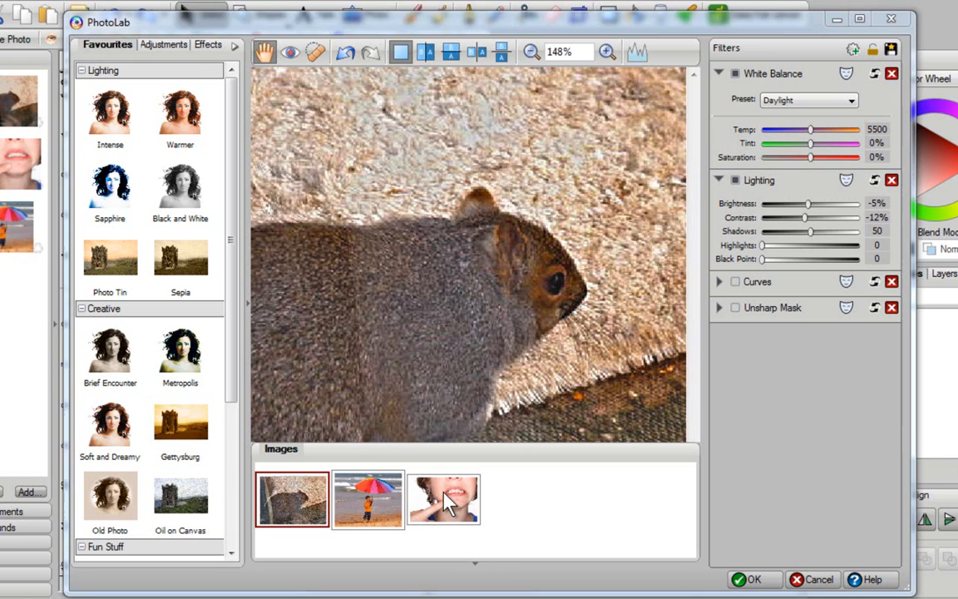
Switch PhotoLab to the boy's face photo from the Images strip.
left_click(442, 499)
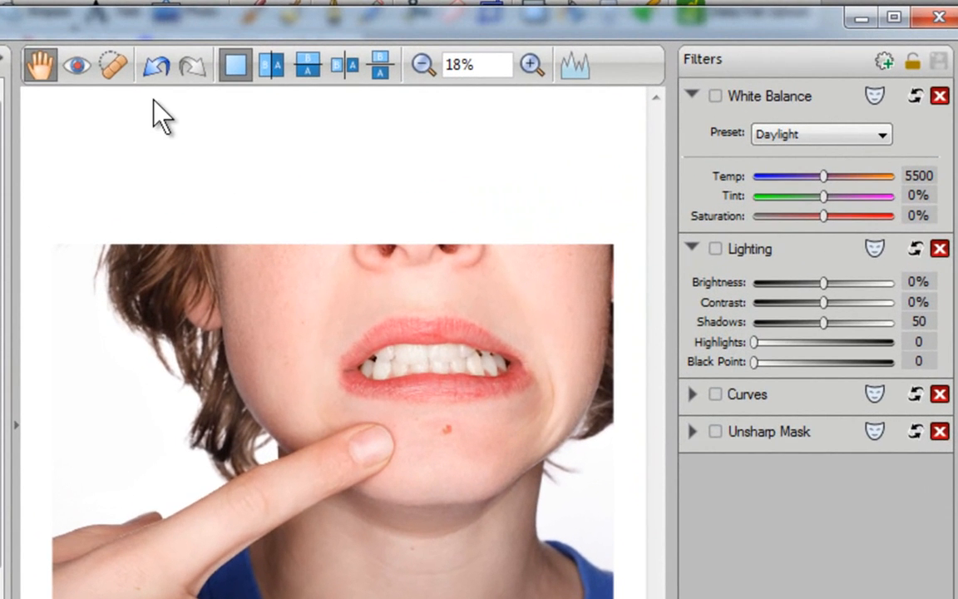
mouse_move(113, 65)
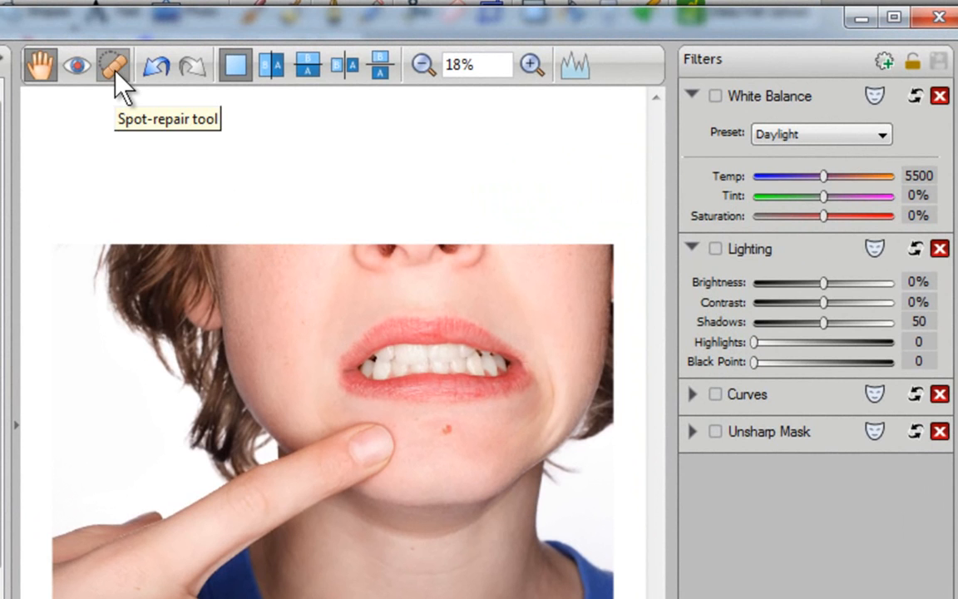
Start Spot-repair on the chin blemish, setting brush size 47 and full opacity.
left_click(113, 65)
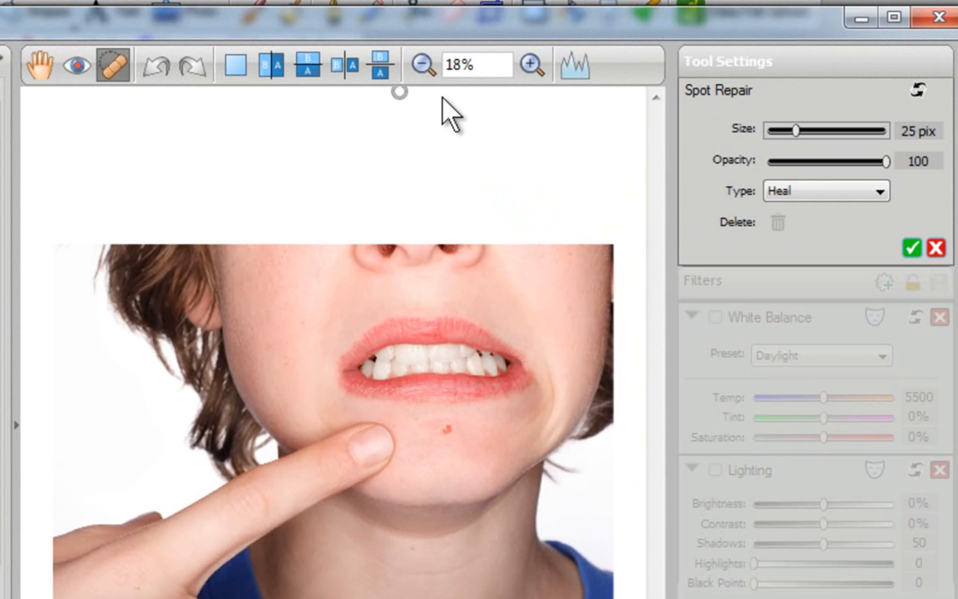
mouse_move(781, 124)
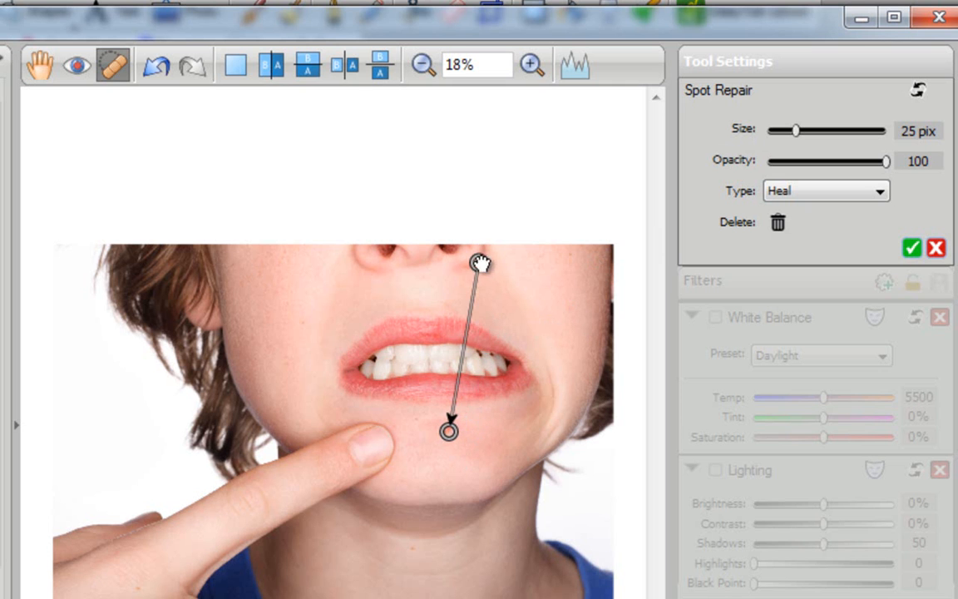
mouse_move(449, 429)
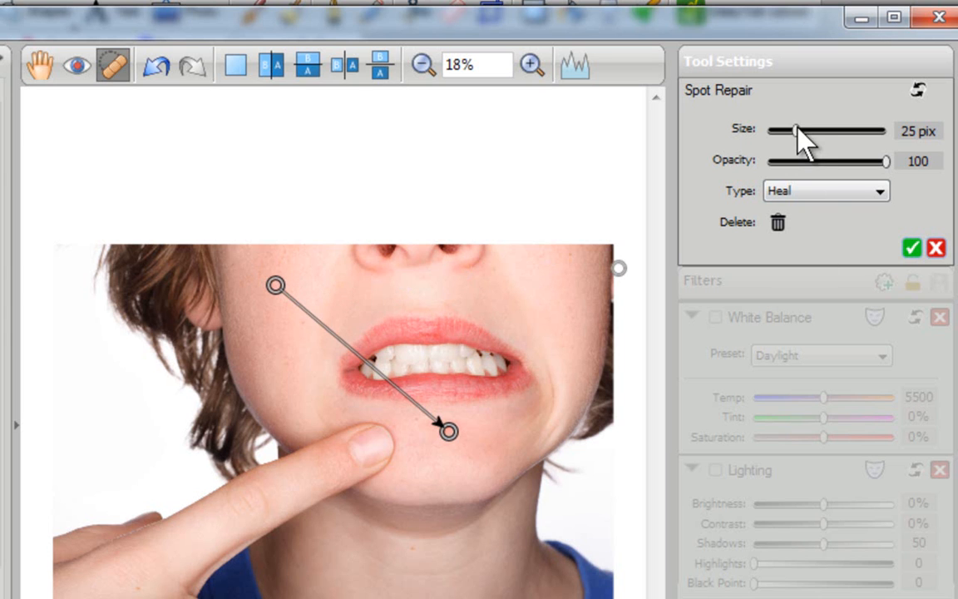
left_click_drag(792, 132, 806, 132)
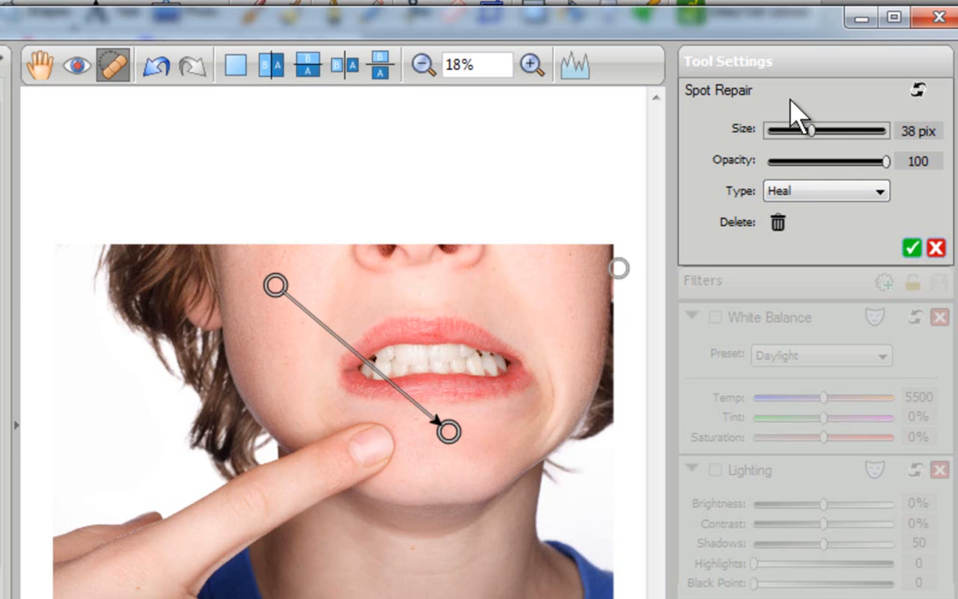
mouse_move(588, 296)
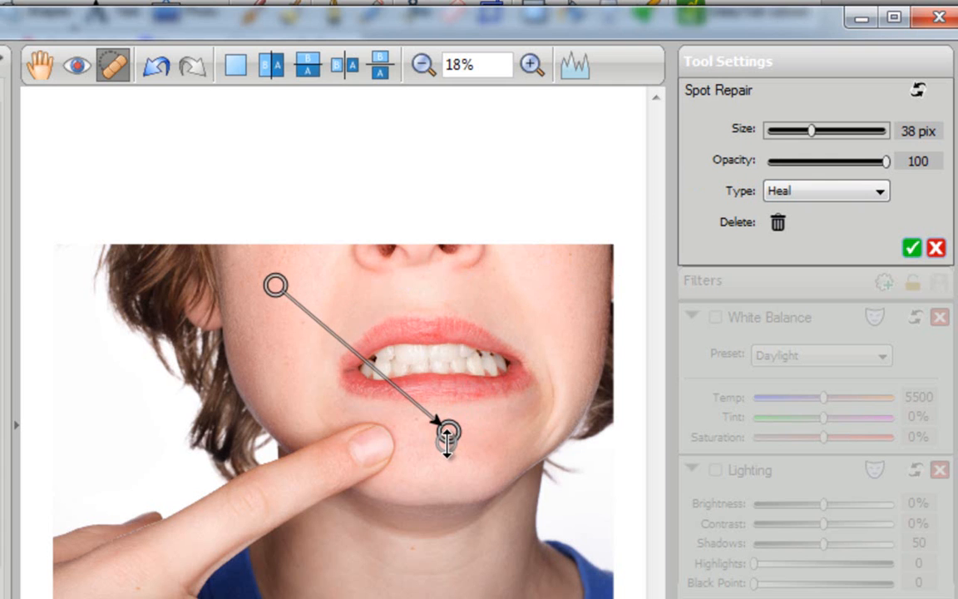
left_click_drag(811, 129, 825, 129)
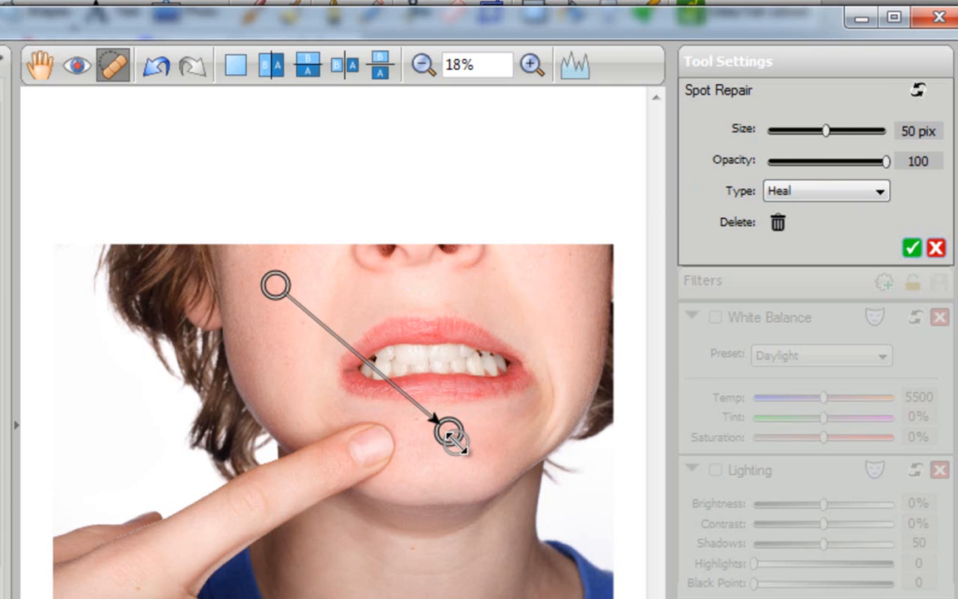
left_click_drag(825, 130, 861, 130)
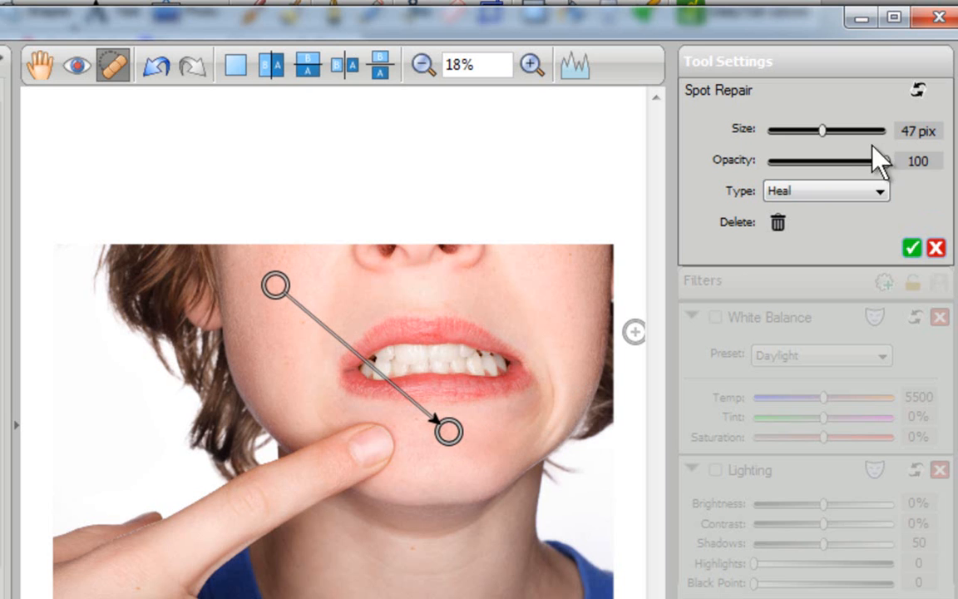
mouse_move(882, 170)
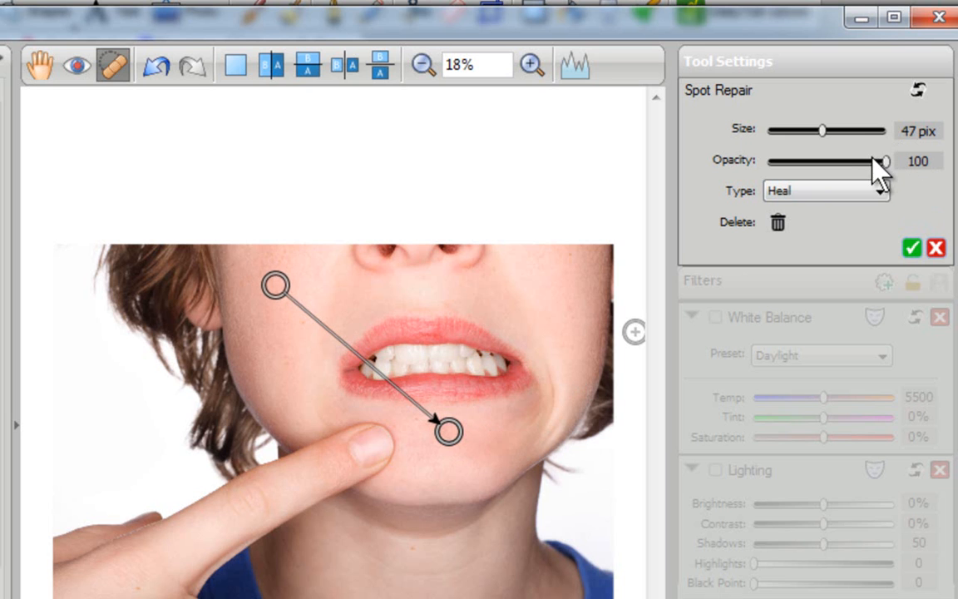
left_click_drag(883, 161, 858, 162)
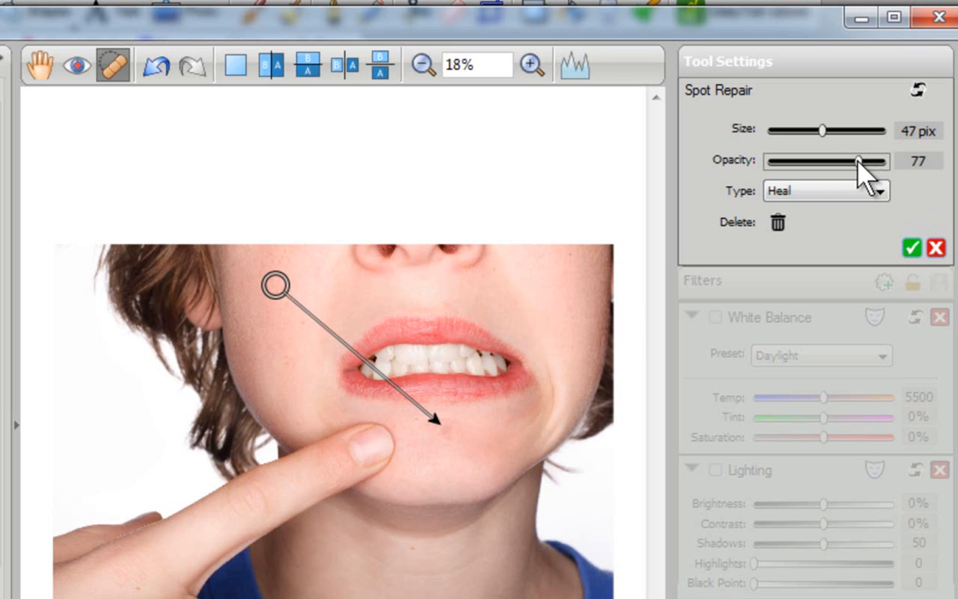
left_click_drag(861, 162, 855, 161)
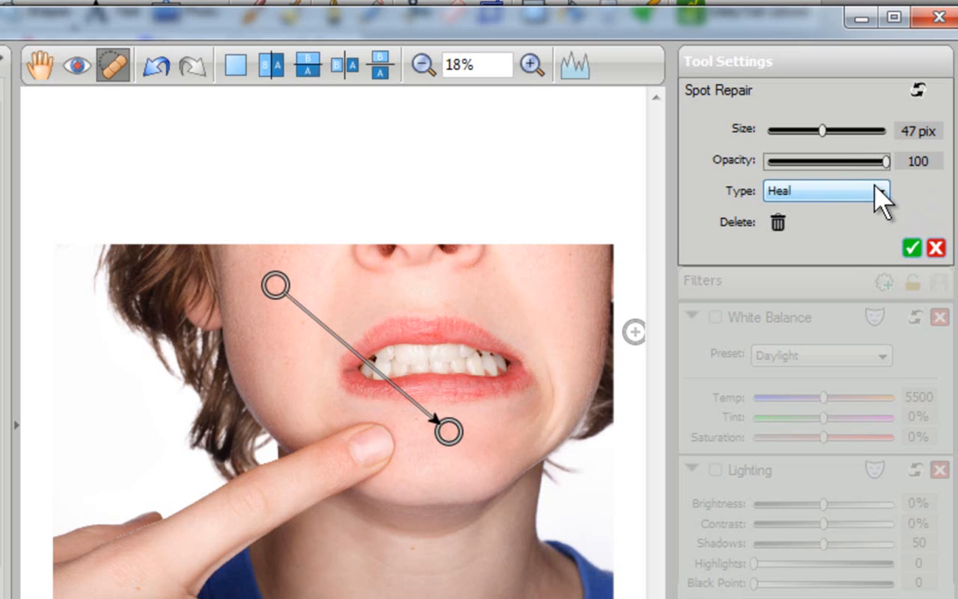
Set the repair type to Clone from the cheek and apply it to the chin spot.
left_click(825, 189)
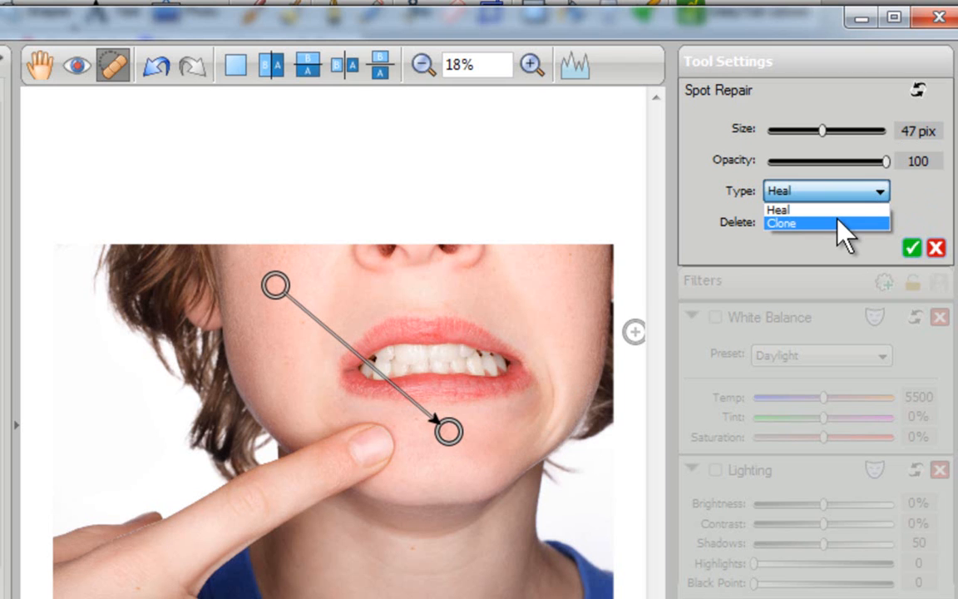
left_click(782, 222)
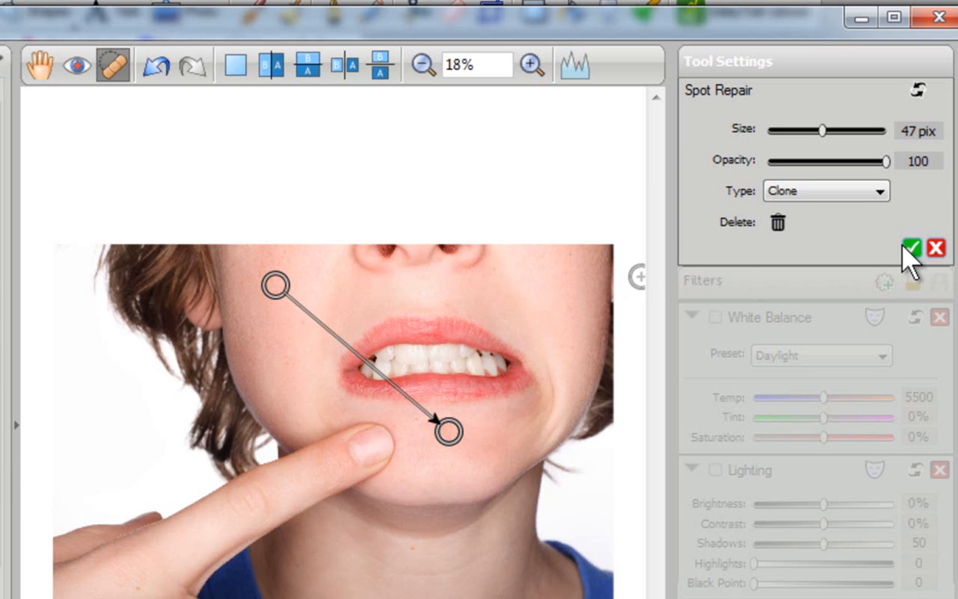
left_click(912, 248)
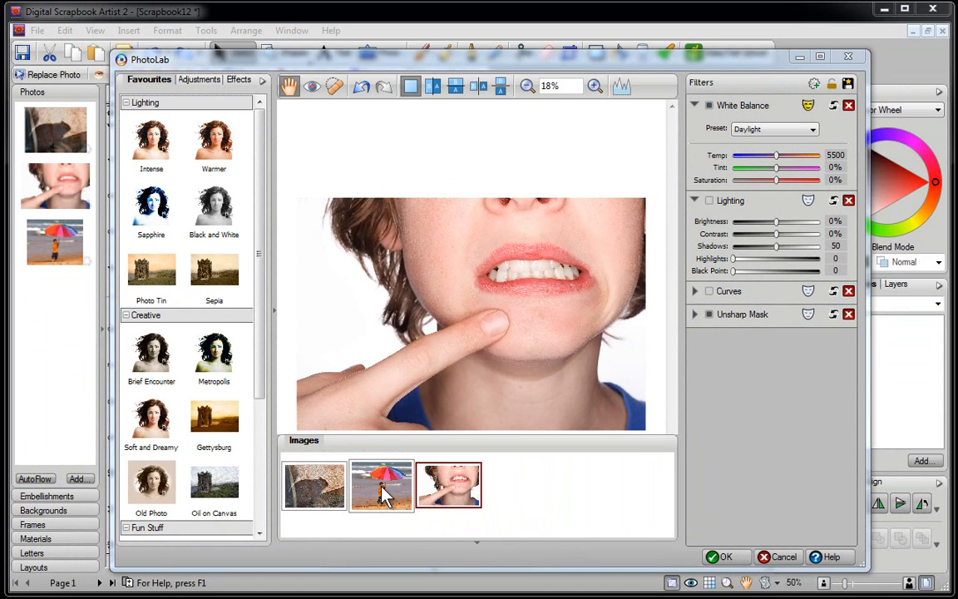
Apply the Black and White favourite to the beach umbrella photo.
left_click(381, 486)
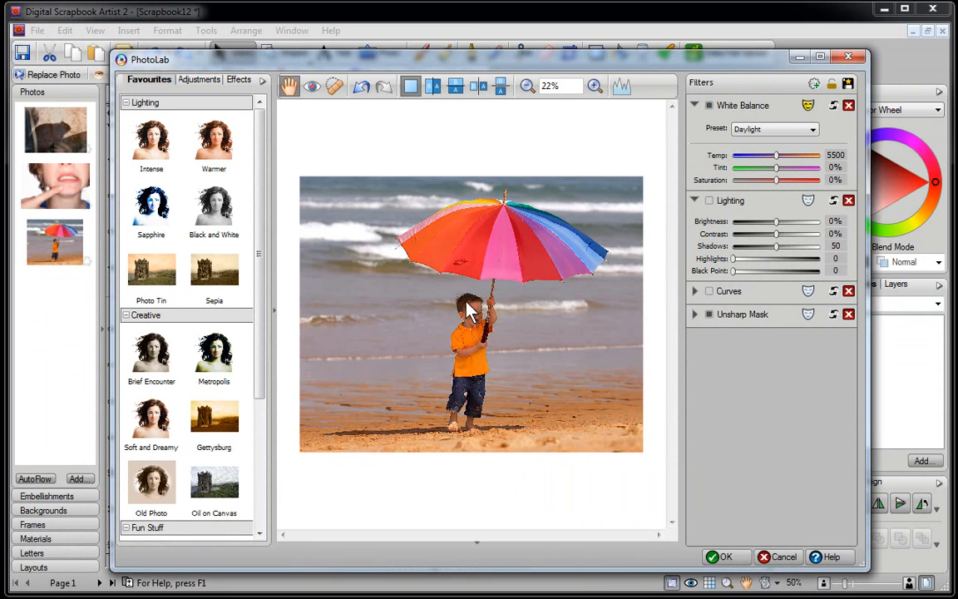
left_click(213, 202)
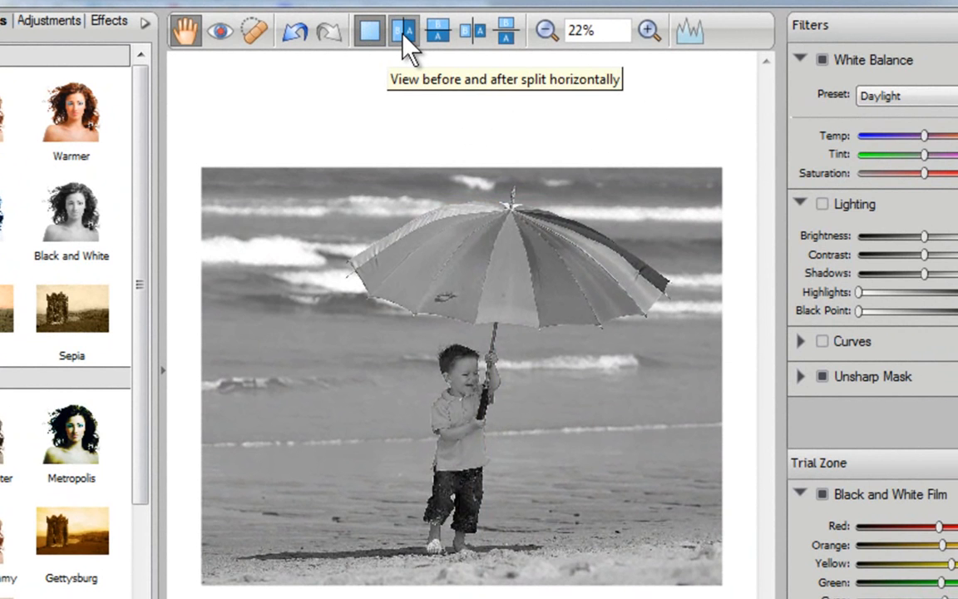
Show a horizontal before/after split and slide the divider left, then back to centre.
left_click(404, 30)
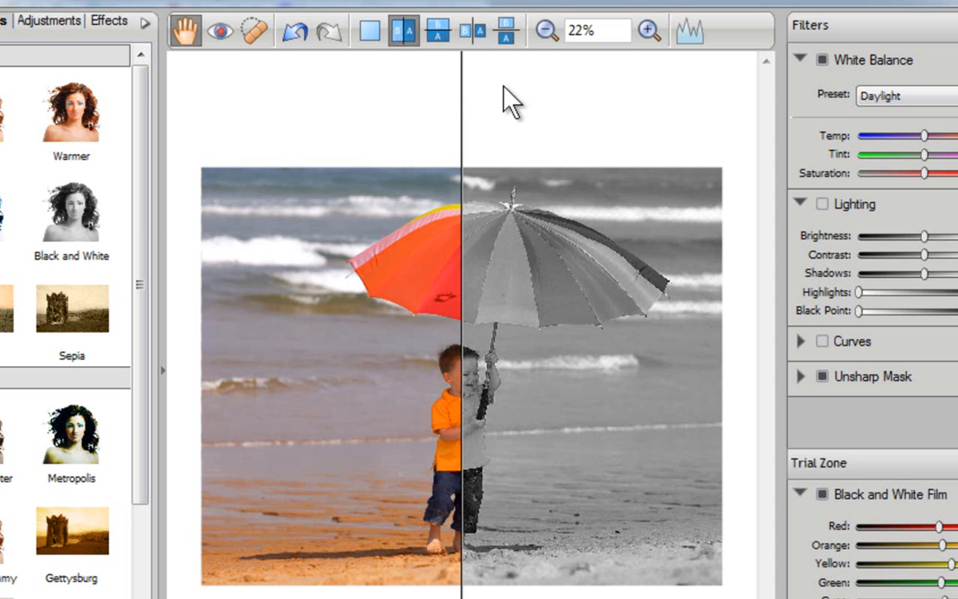
left_click_drag(462, 105, 315, 105)
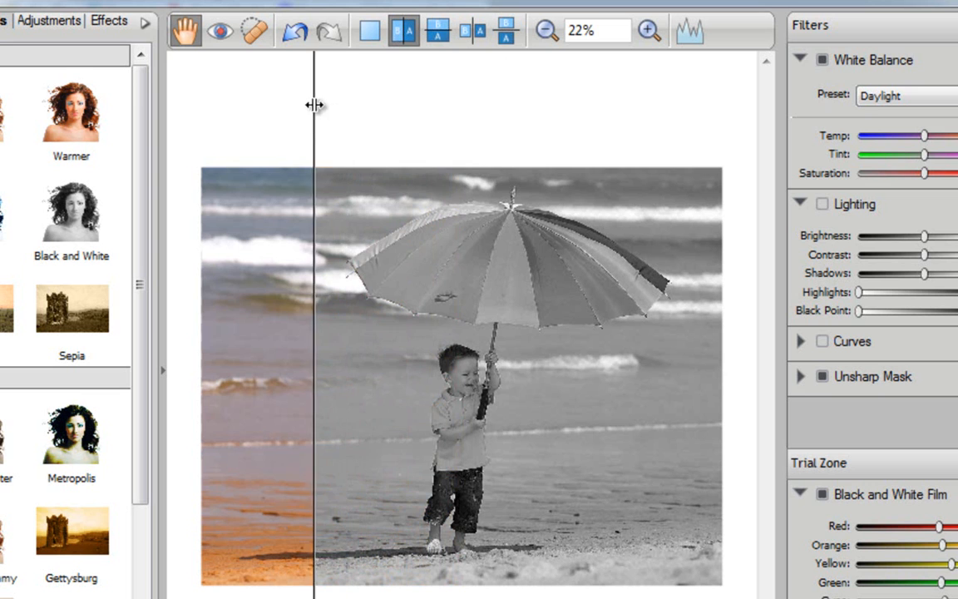
left_click_drag(314, 107, 492, 100)
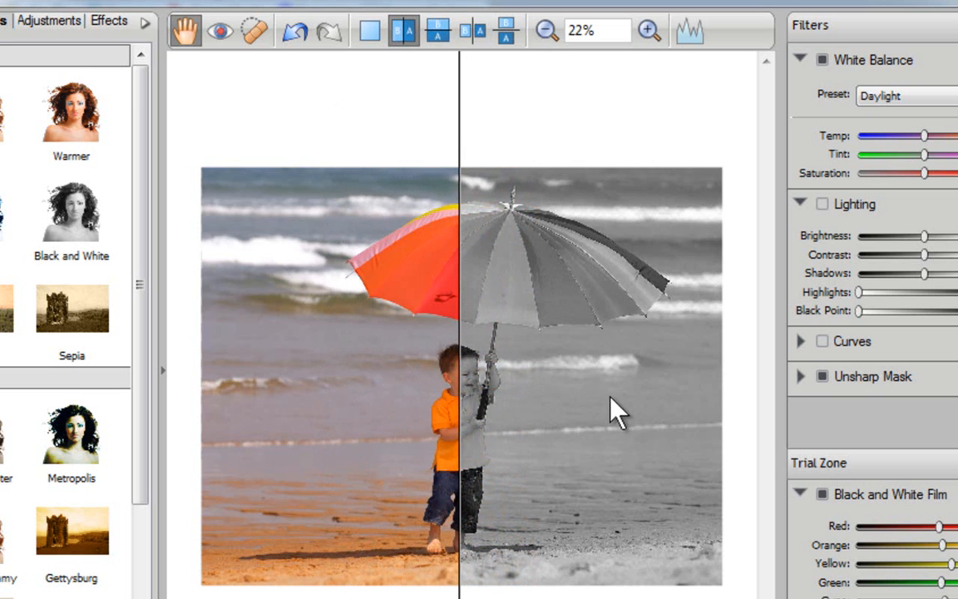
mouse_move(453, 299)
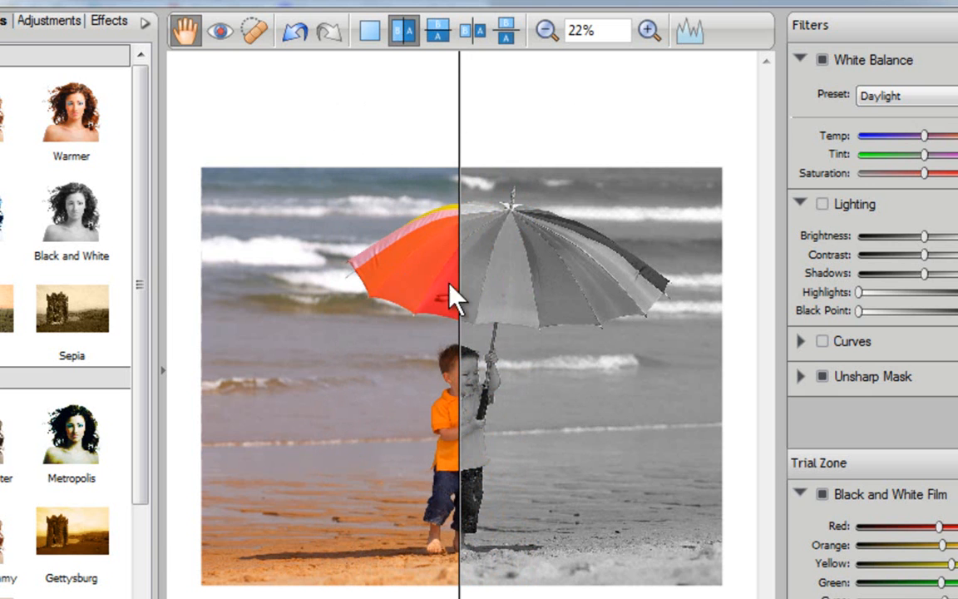
mouse_move(665, 153)
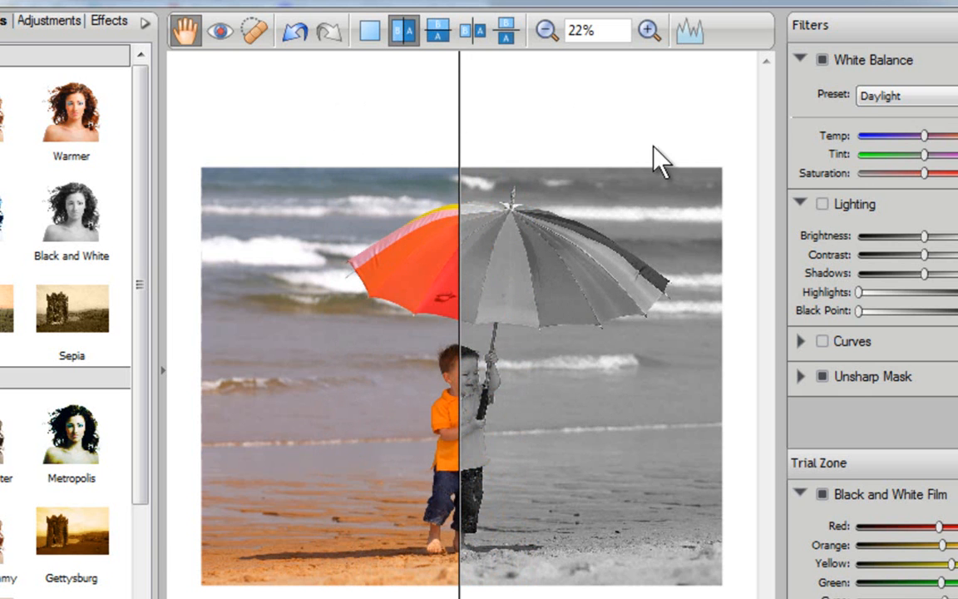
left_click(649, 30)
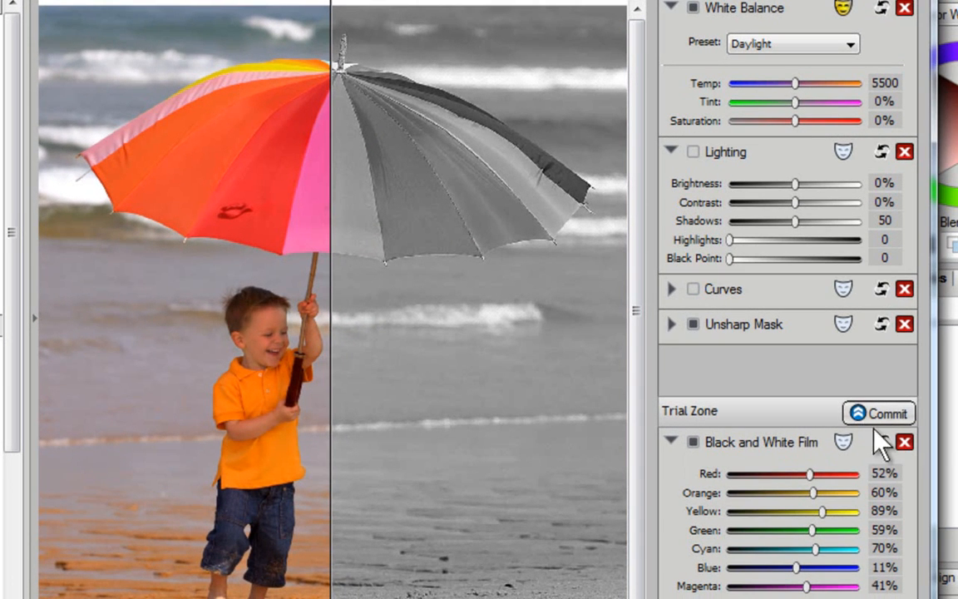
mouse_move(823, 443)
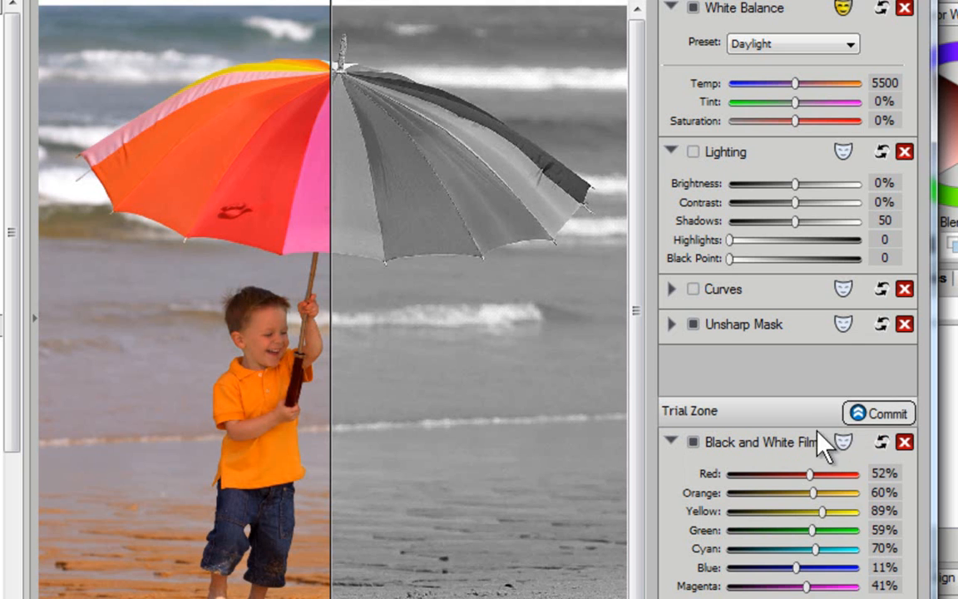
mouse_move(865, 452)
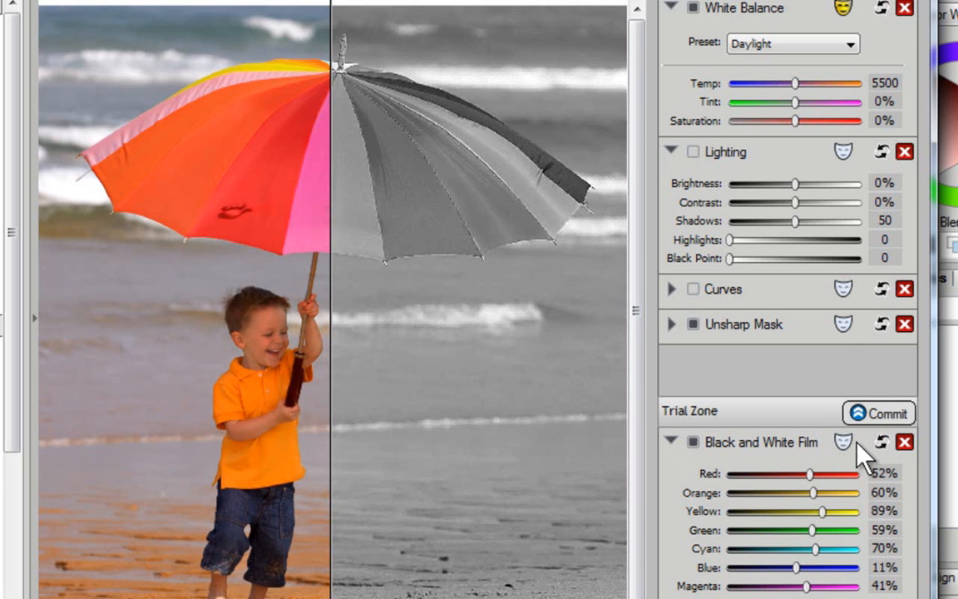
Create a new mask, Mask 2, on the trial Black and White Film filter.
left_click(842, 442)
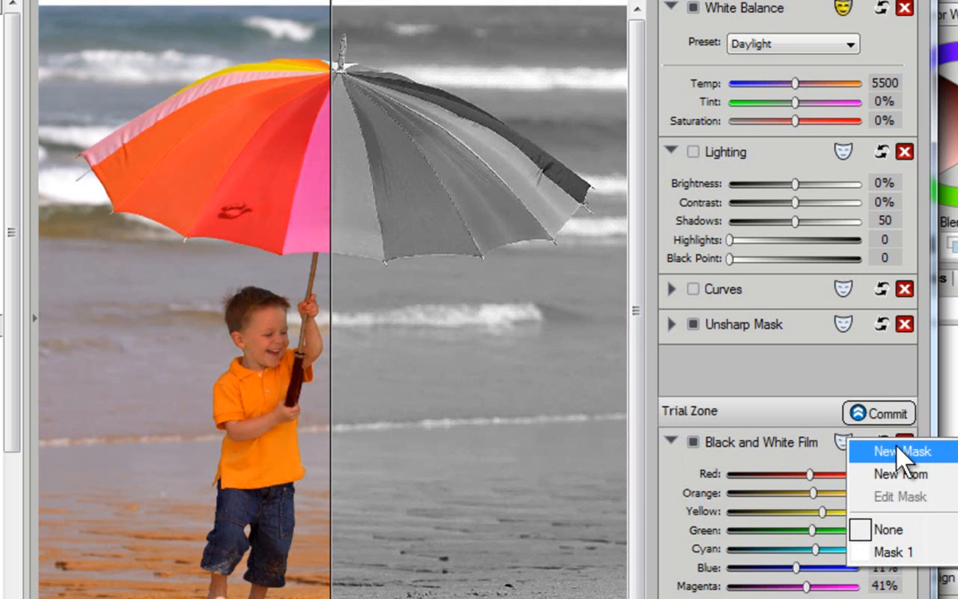
left_click(902, 450)
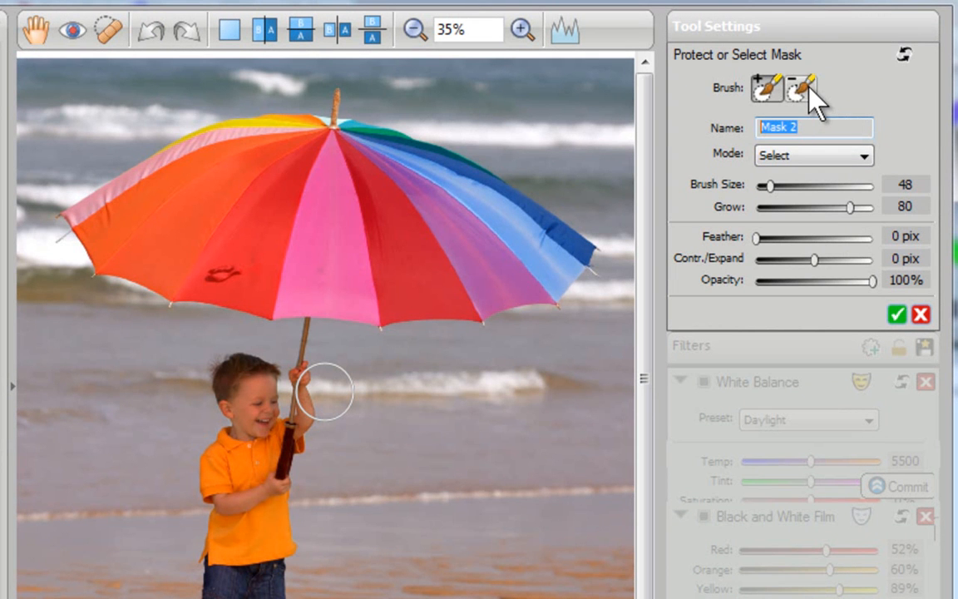
mouse_move(804, 90)
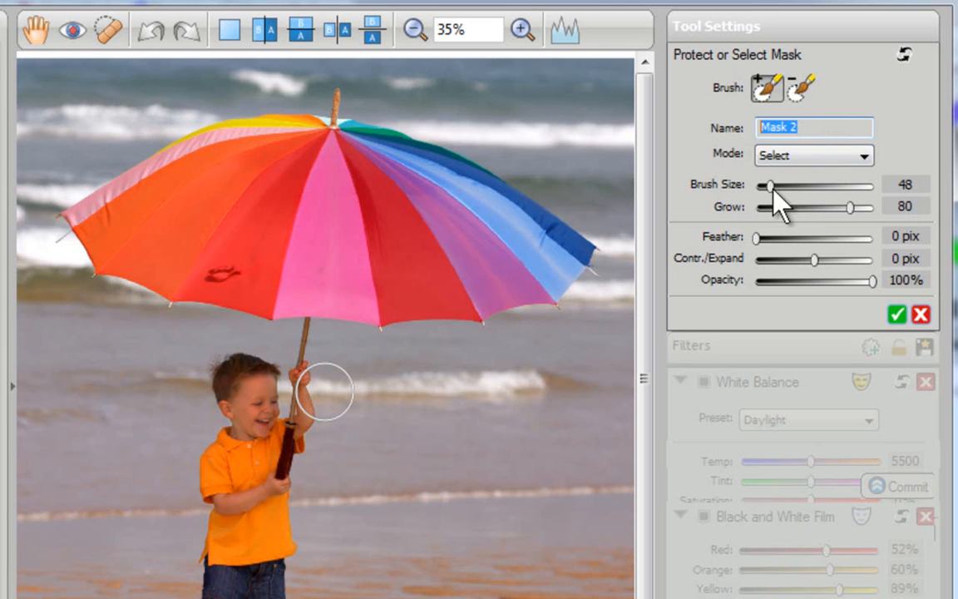
Paint Mask 2 over the whole umbrella canopy with a larger brush and expand its edge by 14 pix.
left_click_drag(769, 187, 799, 186)
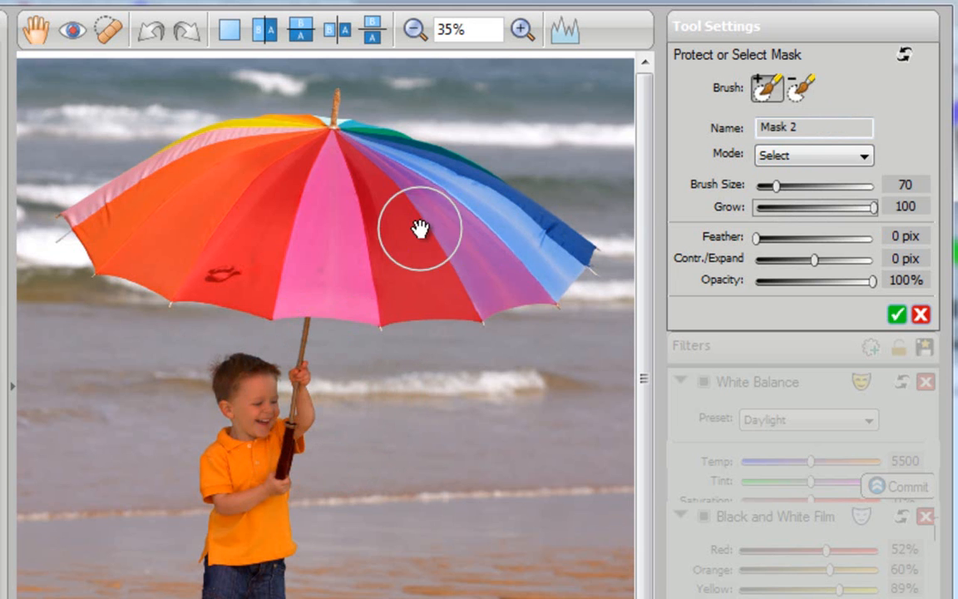
left_click_drag(419, 230, 158, 224)
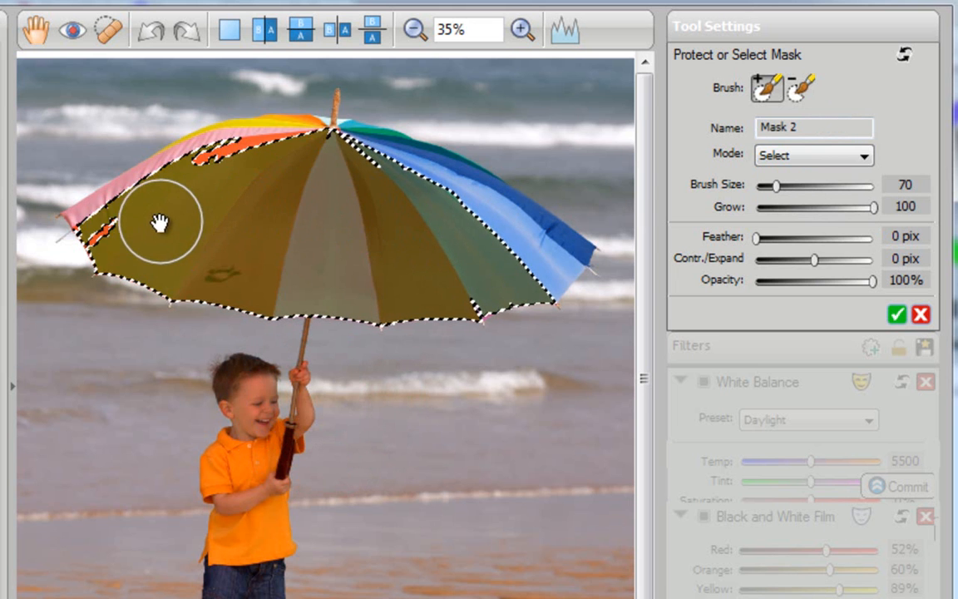
left_click_drag(158, 220, 303, 163)
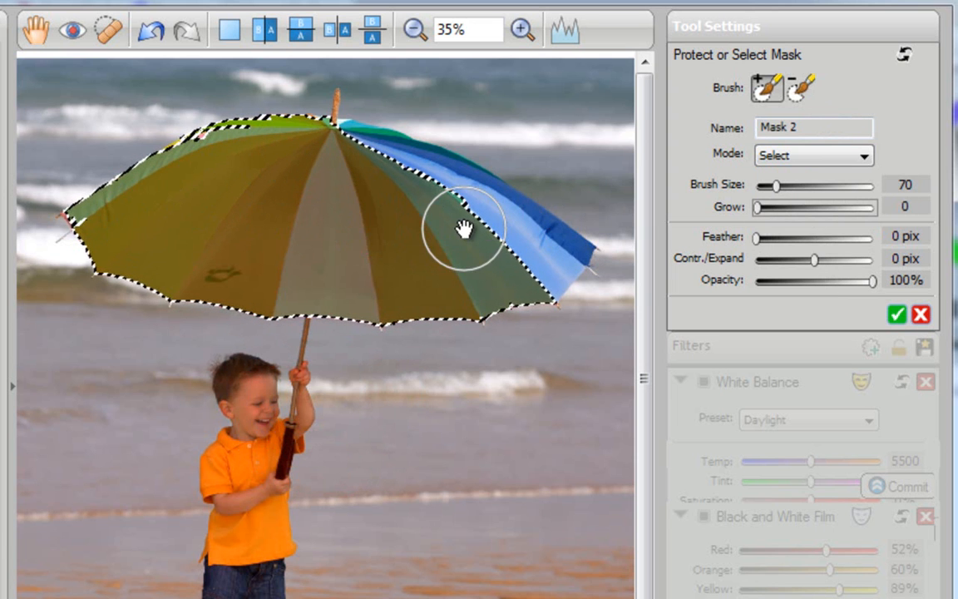
left_click_drag(462, 229, 341, 170)
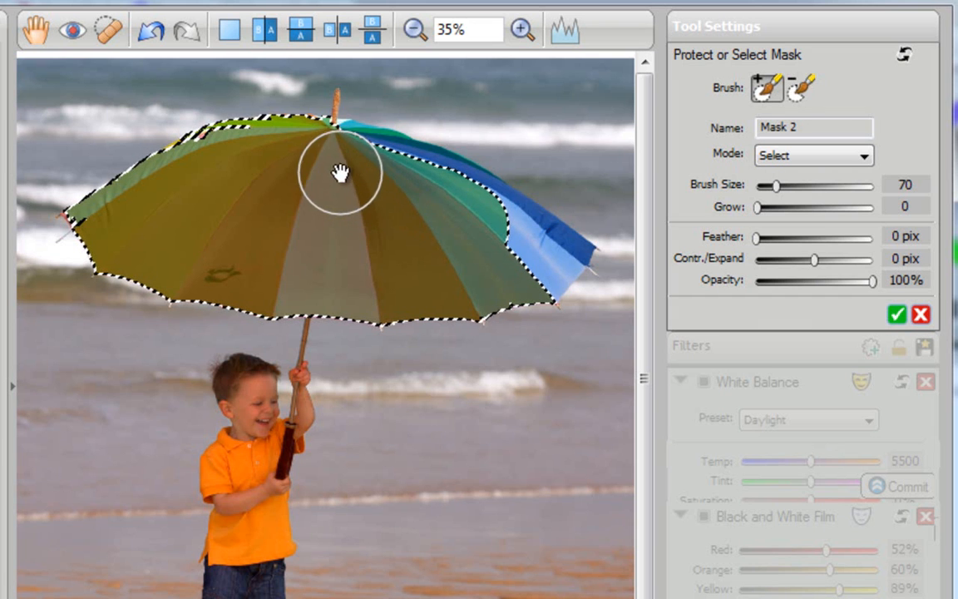
left_click_drag(341, 169, 529, 253)
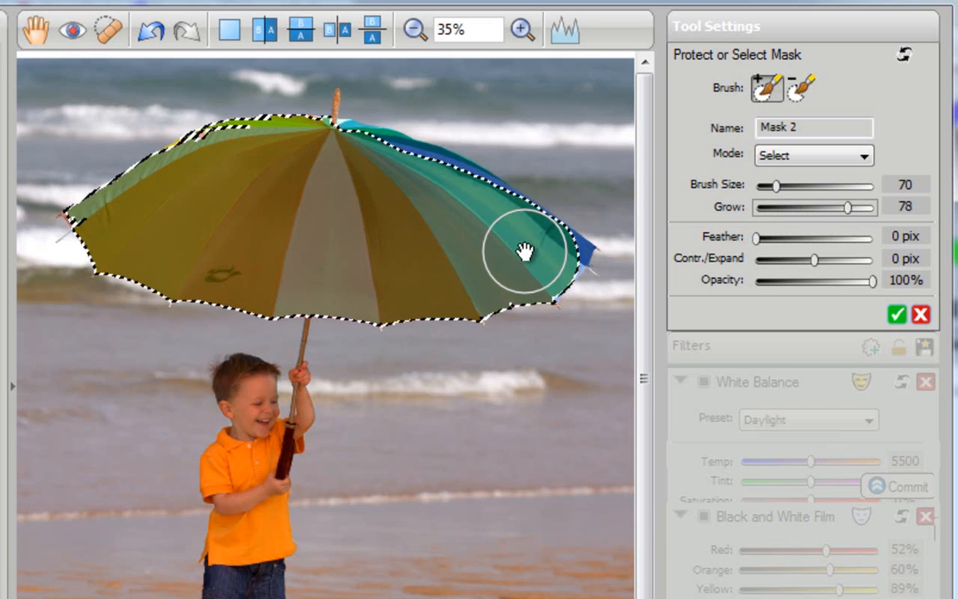
left_click(802, 89)
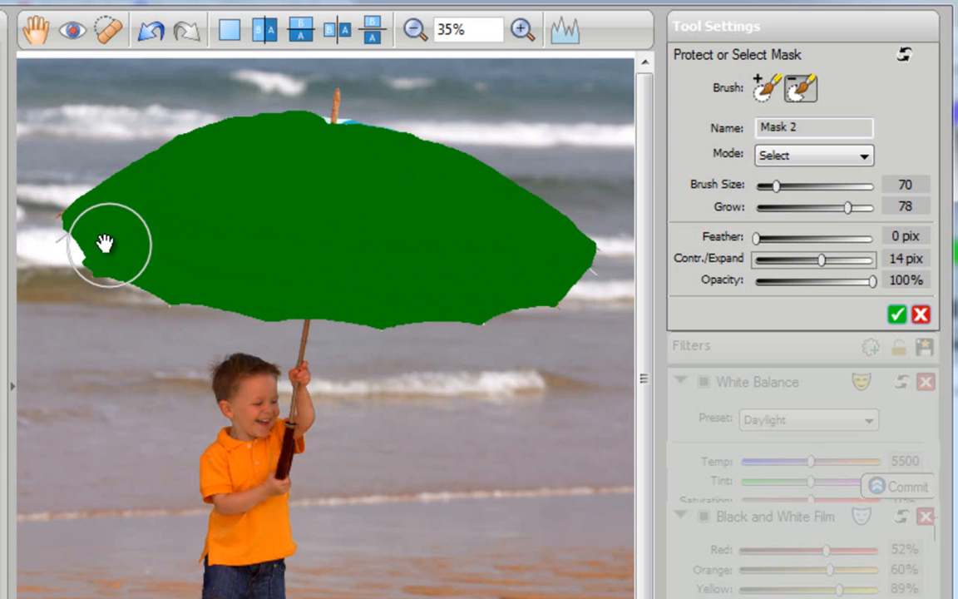
mouse_move(319, 158)
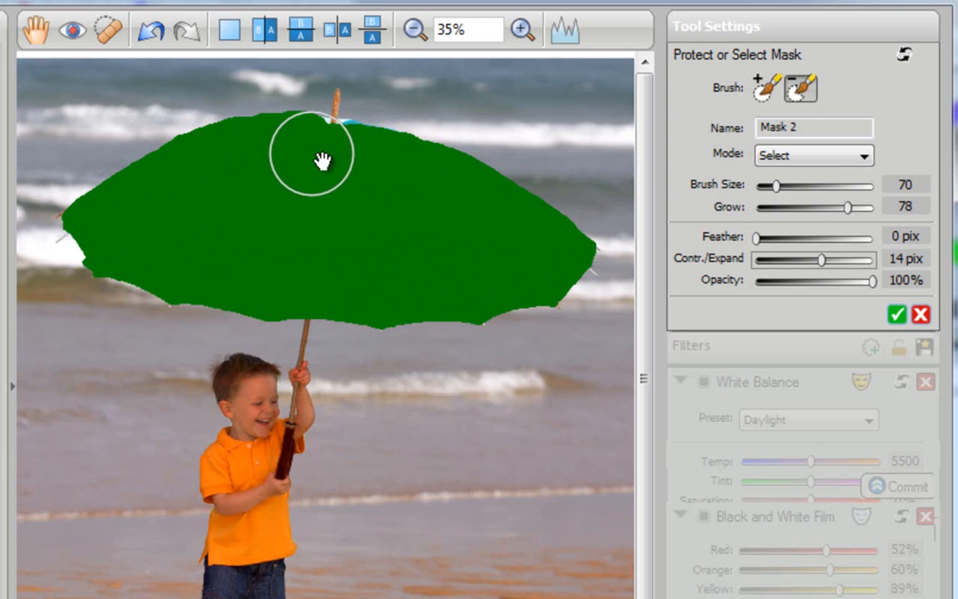
mouse_move(699, 175)
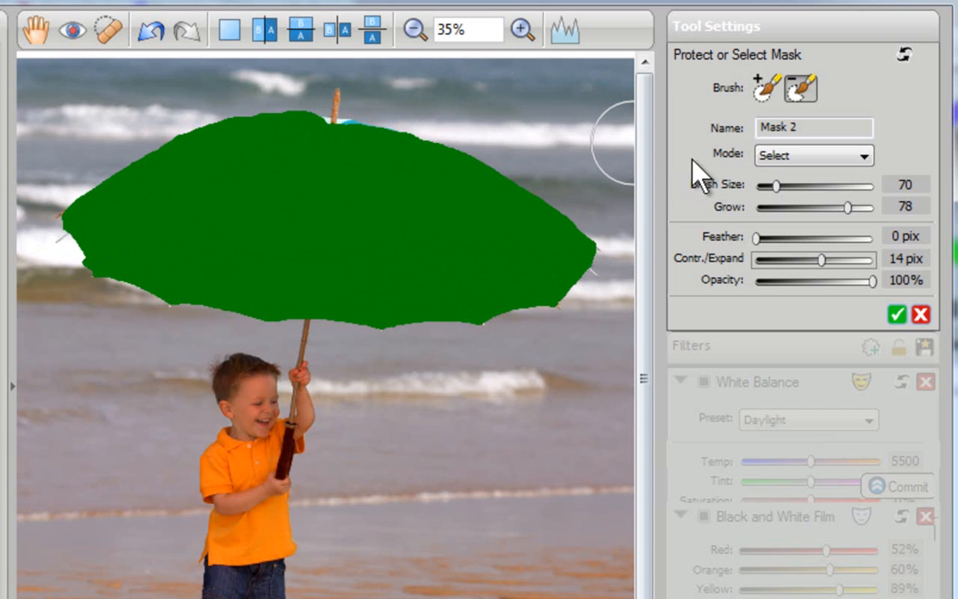
mouse_move(765, 191)
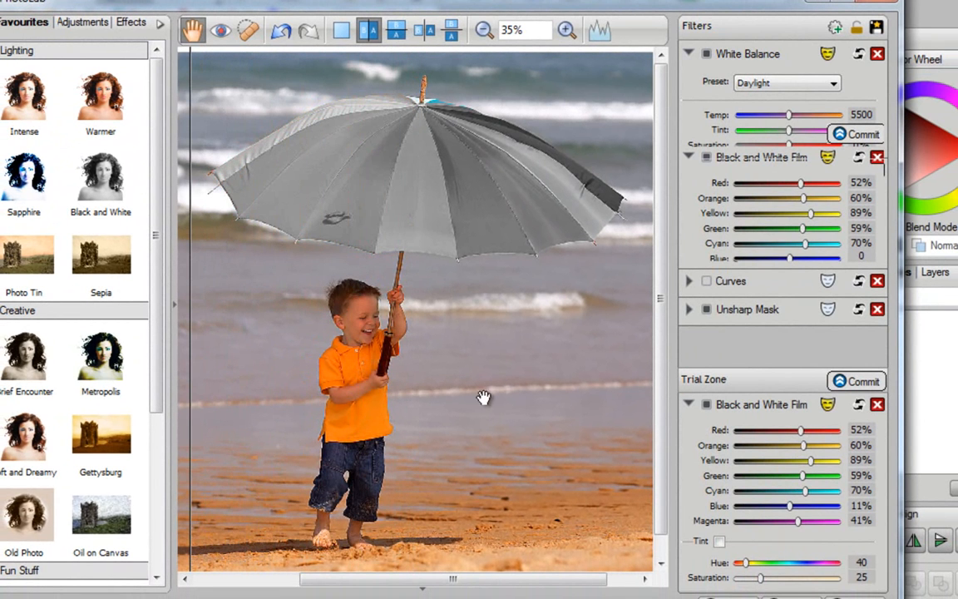
mouse_move(522, 359)
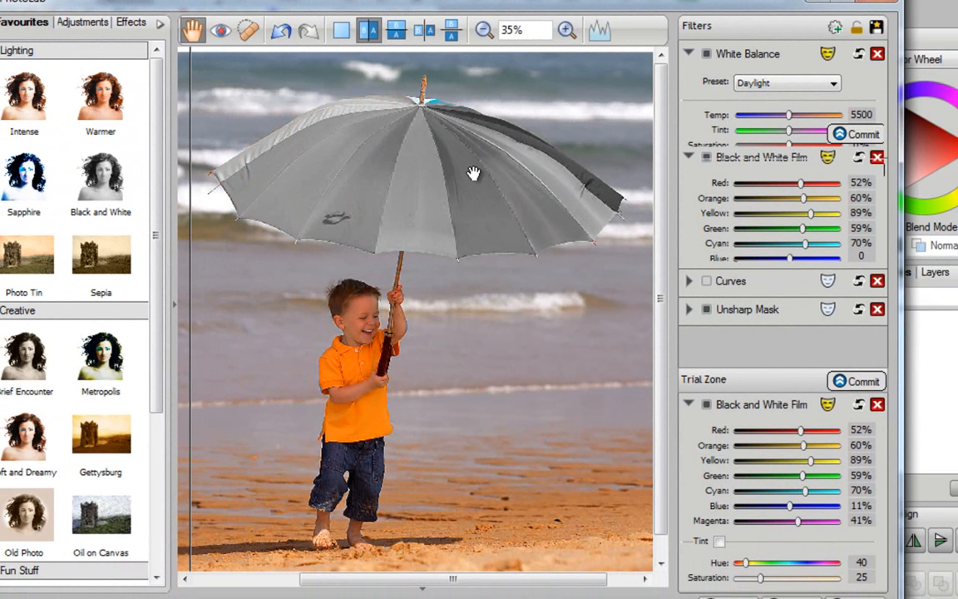
mouse_move(401, 179)
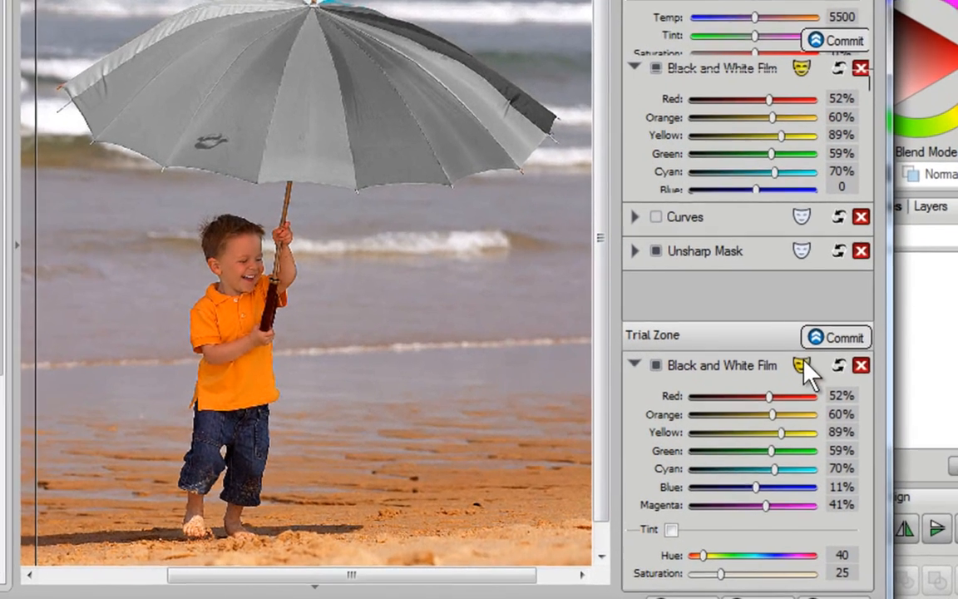
Switch Mask 2 from Select to Protect mode so only the umbrella keeps its colour, and apply it.
left_click(801, 366)
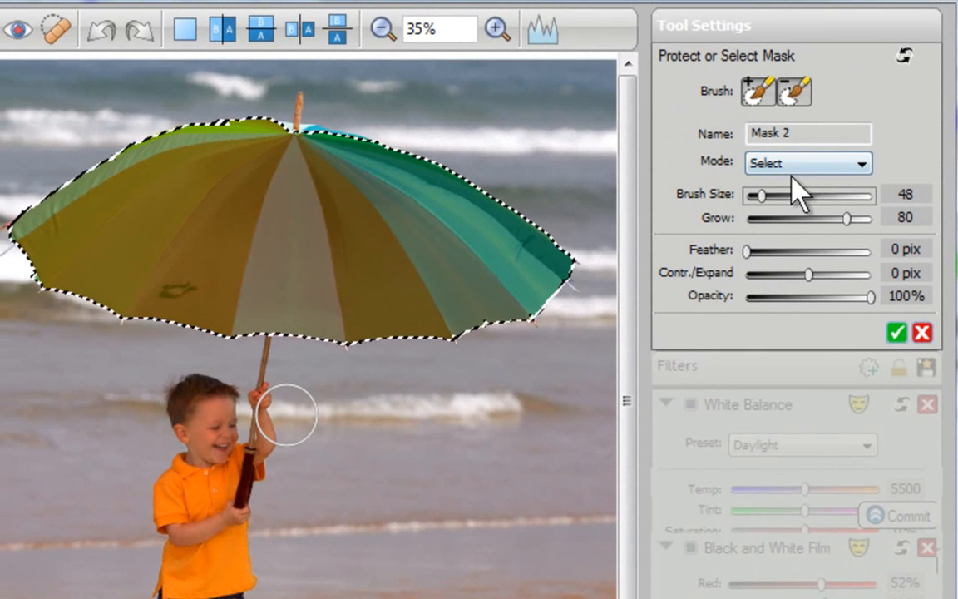
left_click(807, 163)
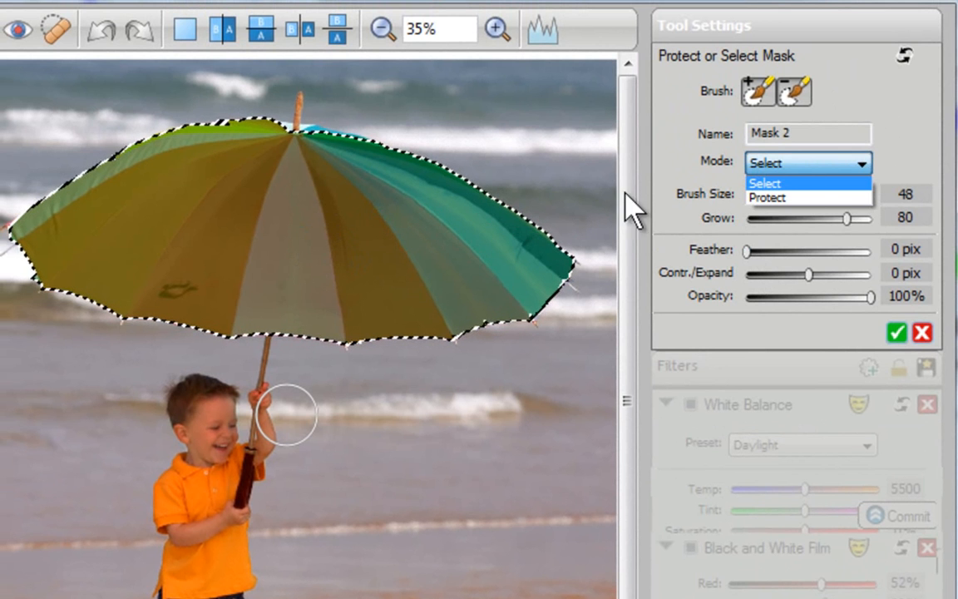
left_click(767, 196)
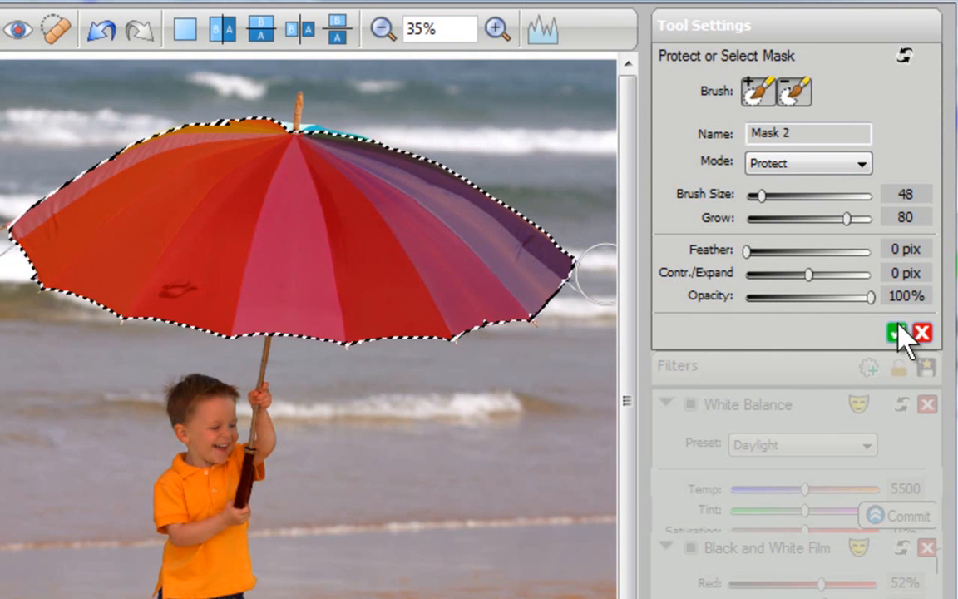
left_click(895, 333)
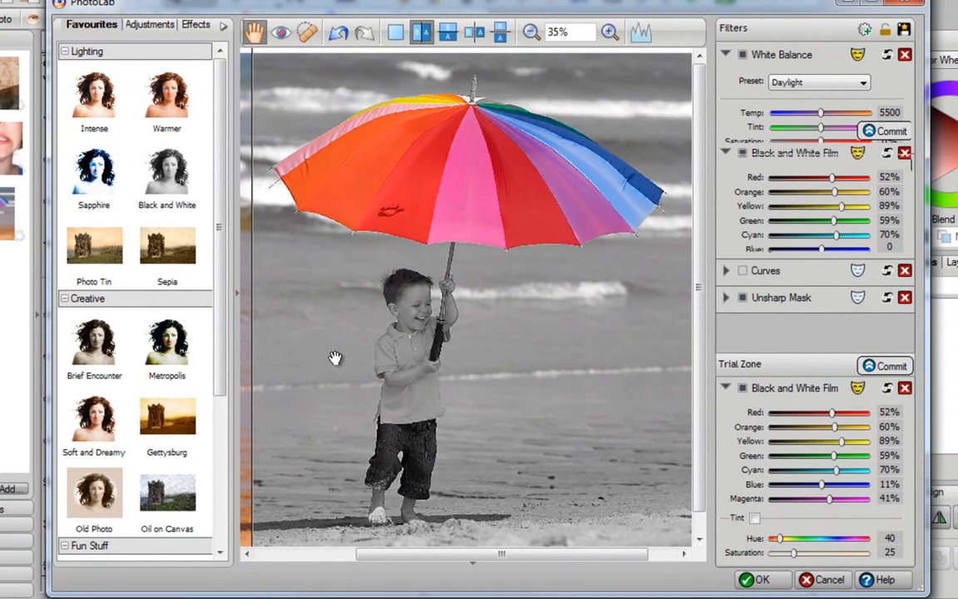
mouse_move(463, 205)
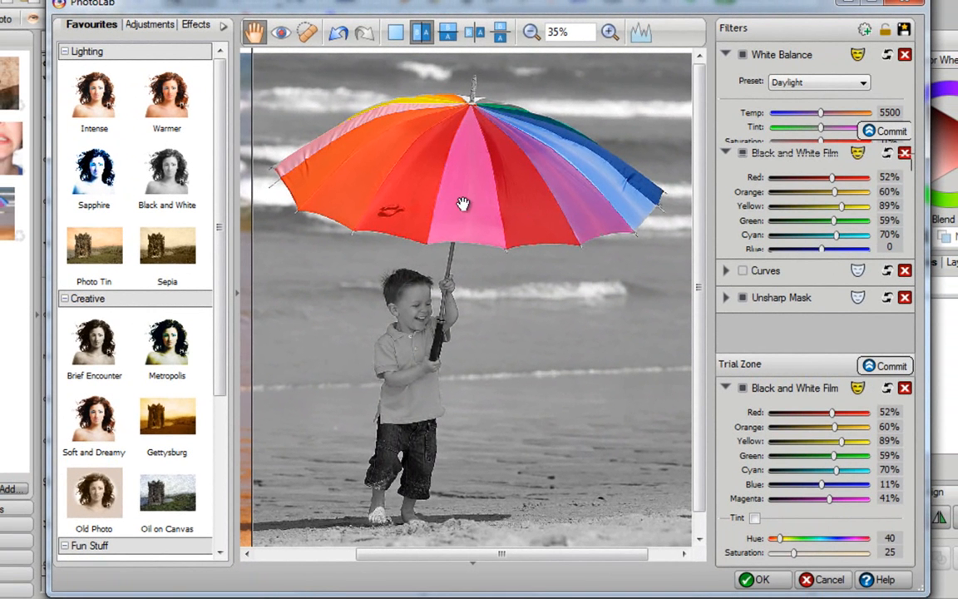
mouse_move(245, 183)
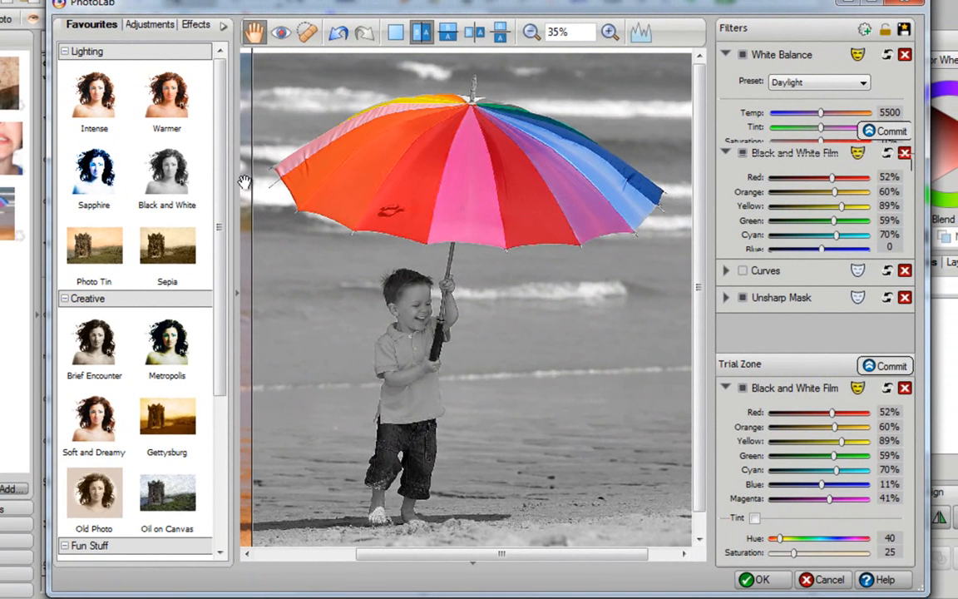
left_click_drag(246, 183, 472, 183)
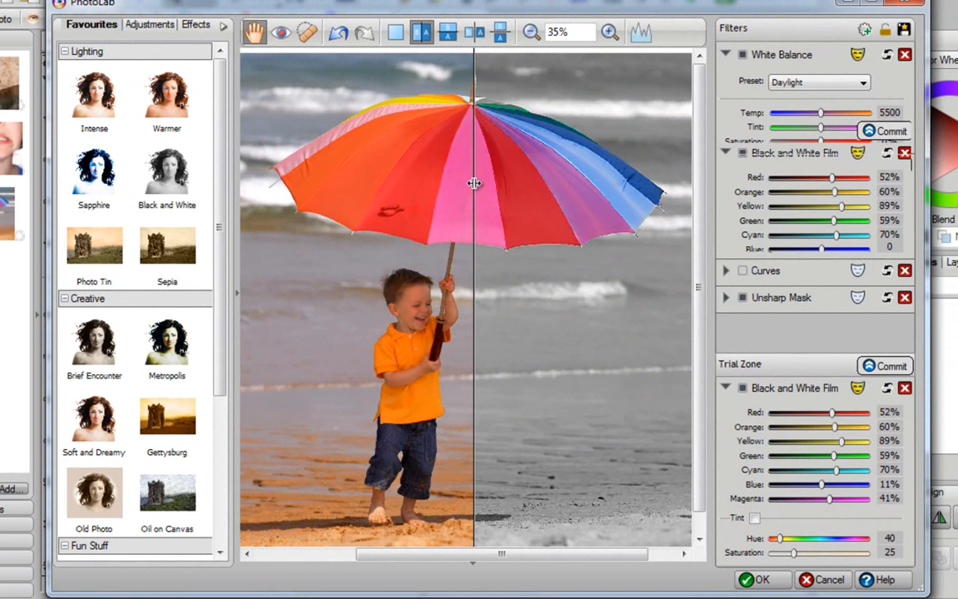
mouse_move(546, 314)
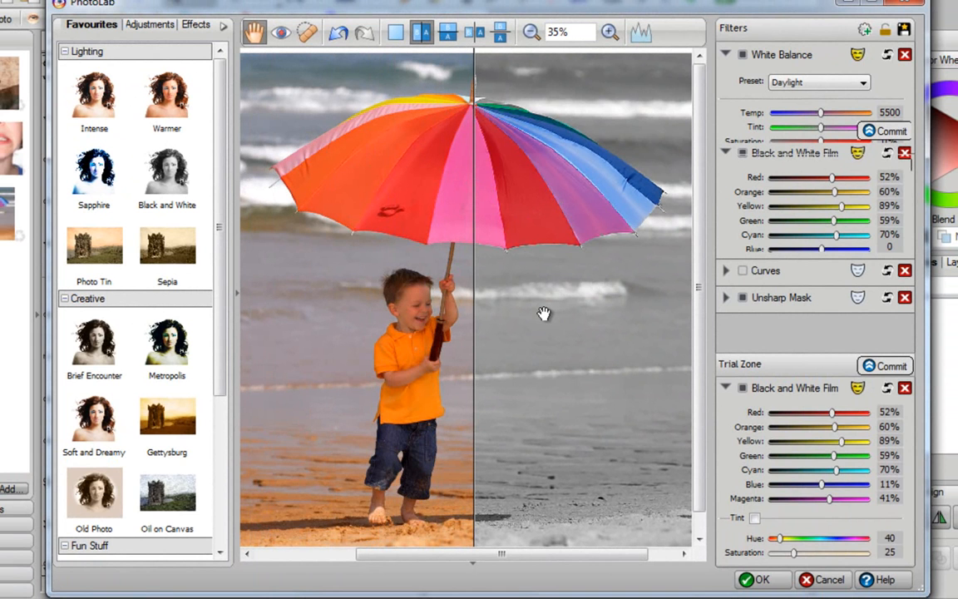
mouse_move(561, 315)
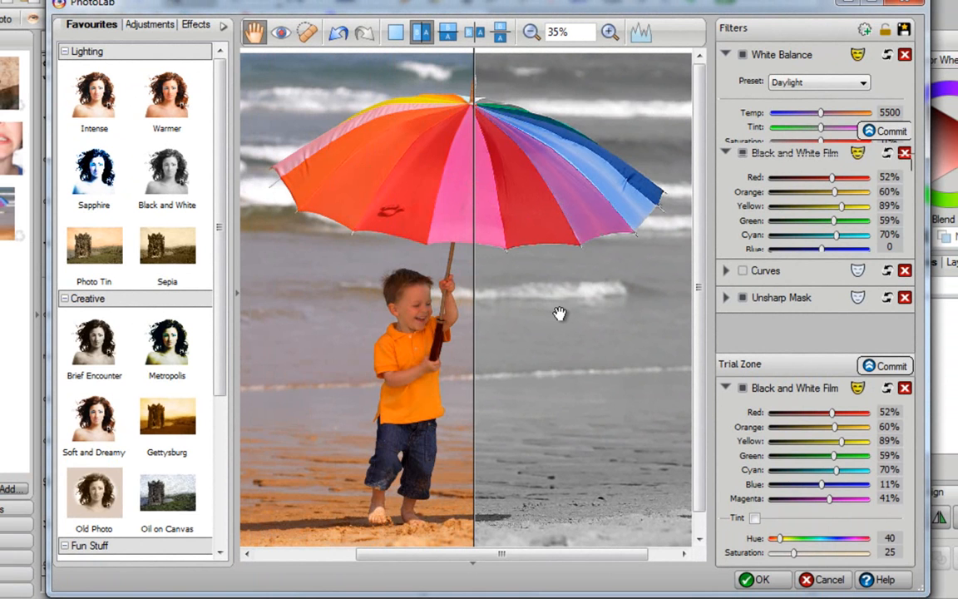
mouse_move(329, 311)
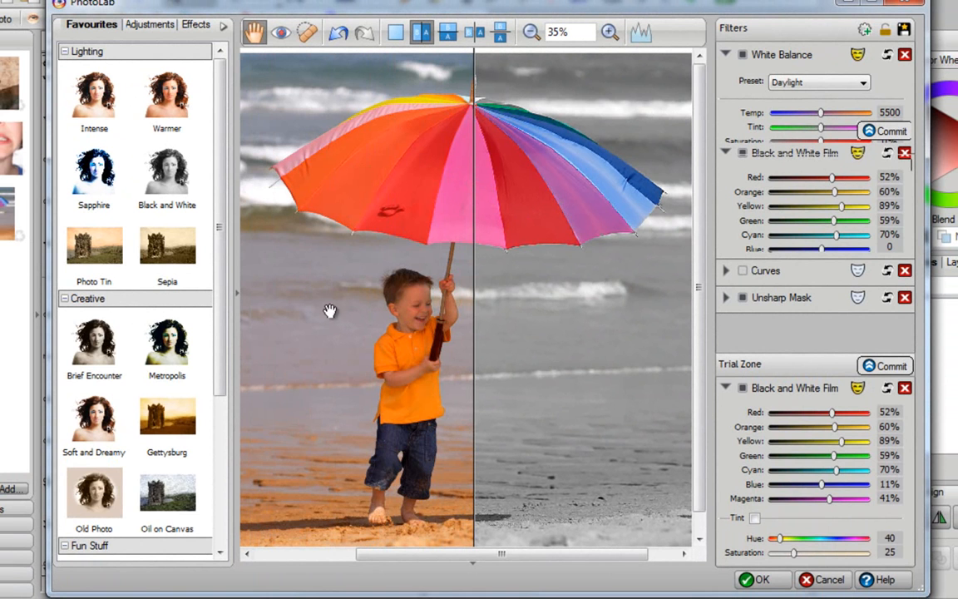
scroll("down", 3)
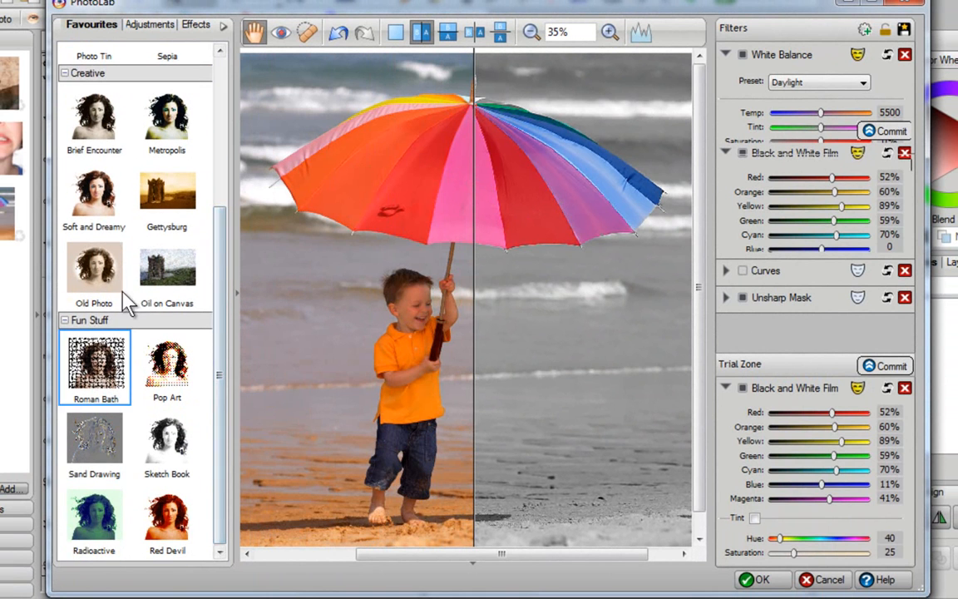
mouse_move(416, 186)
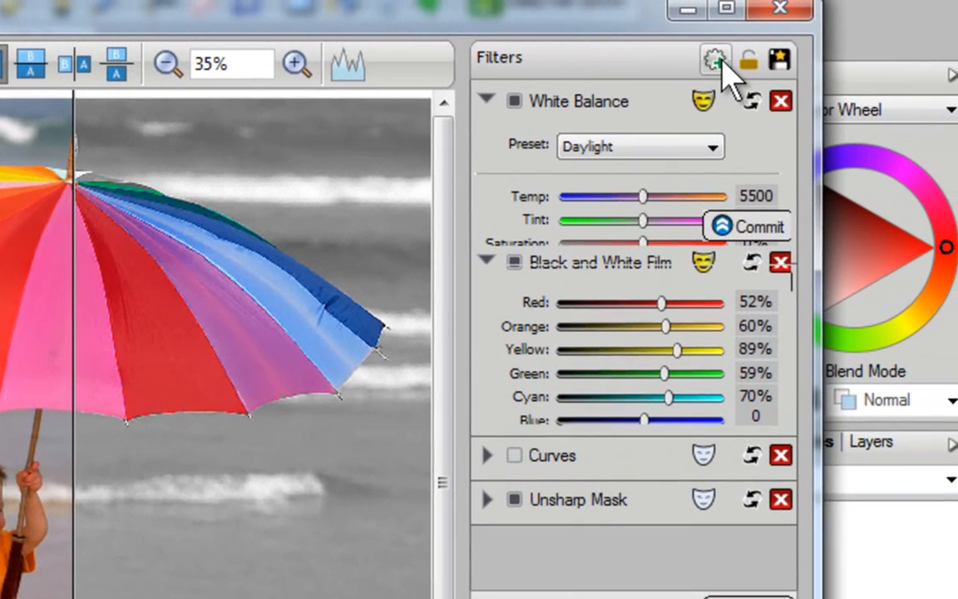
mouse_move(715, 58)
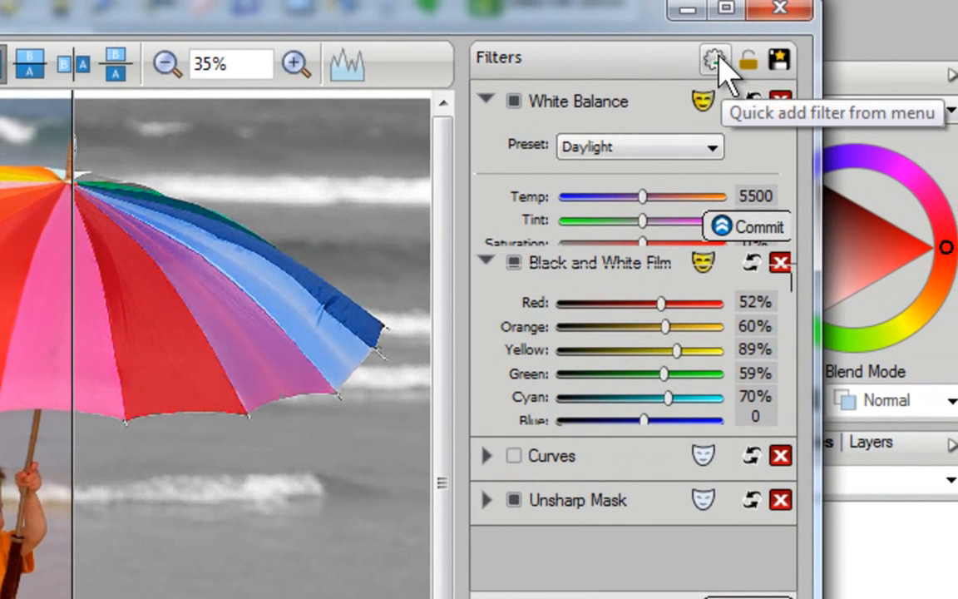
Add a Distort > Kaleidoscope filter to the beach photo.
left_click(715, 60)
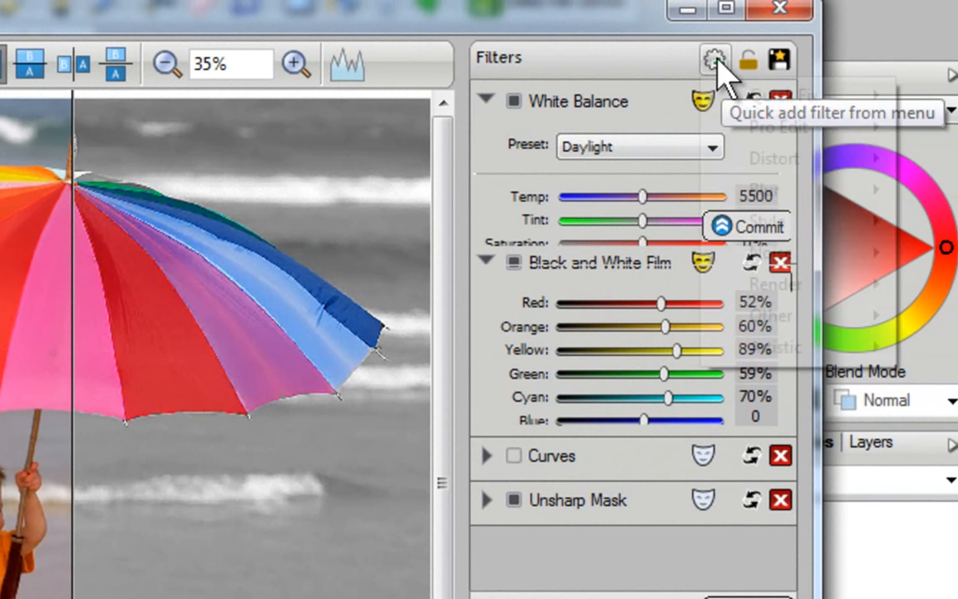
left_click(715, 63)
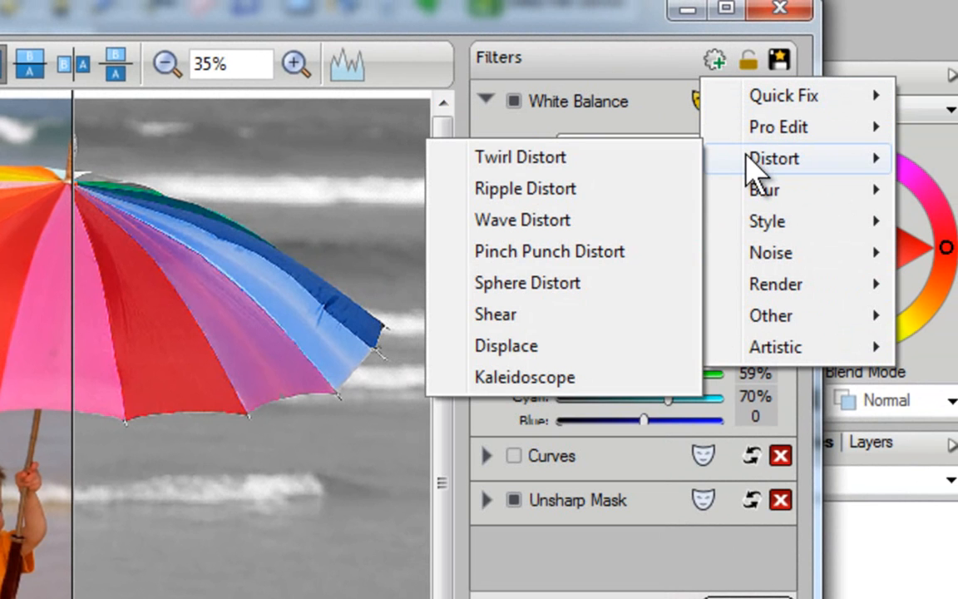
mouse_move(526, 376)
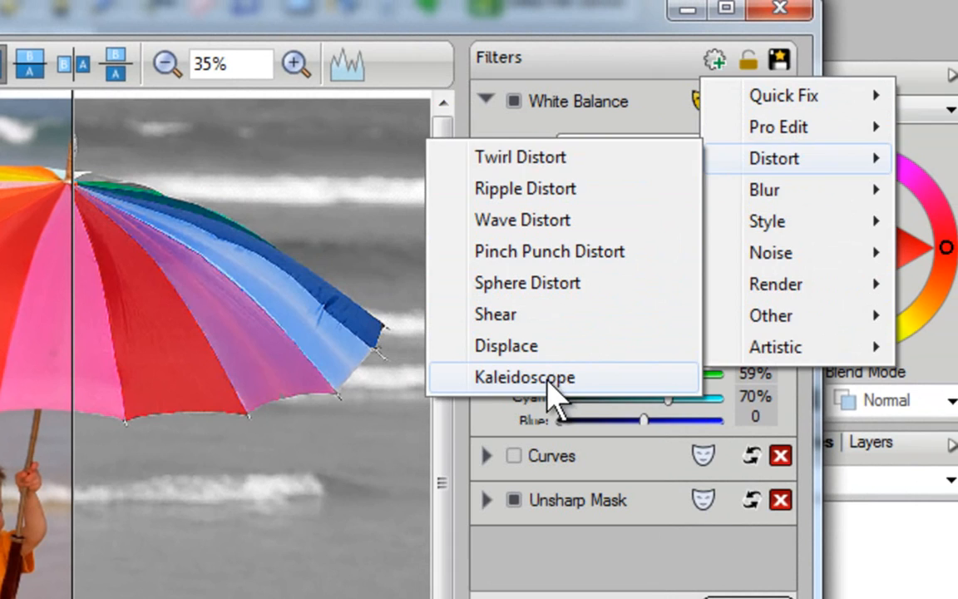
left_click(526, 376)
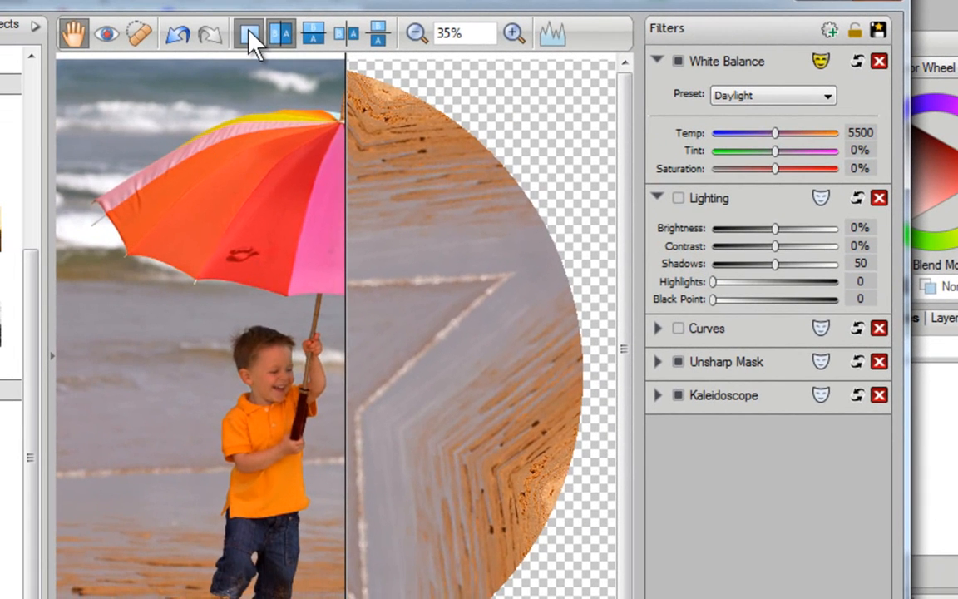
View the whole pattern in single view and adjust the Kaleidoscope Angle to reshape the star.
left_click(248, 33)
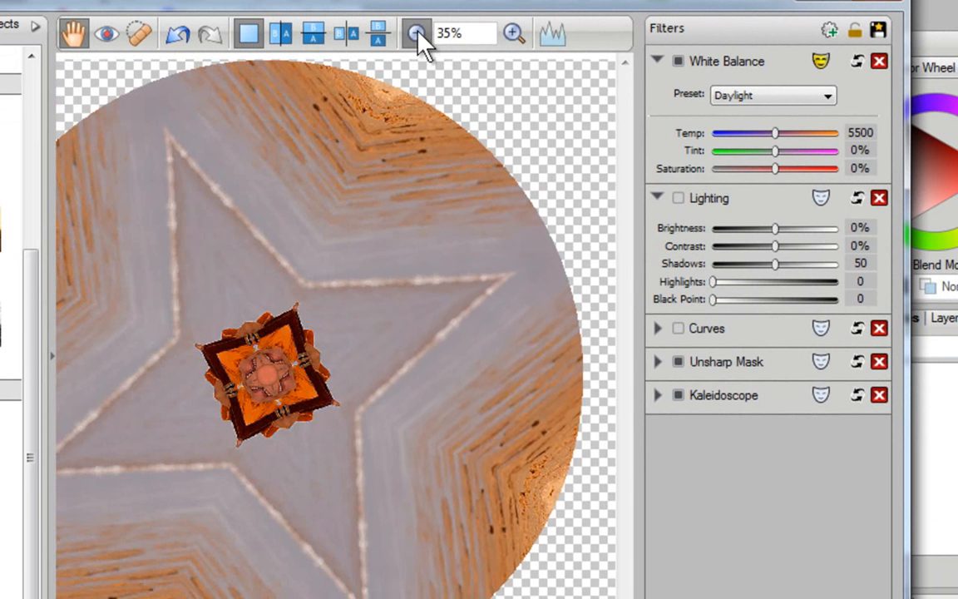
left_click(416, 34)
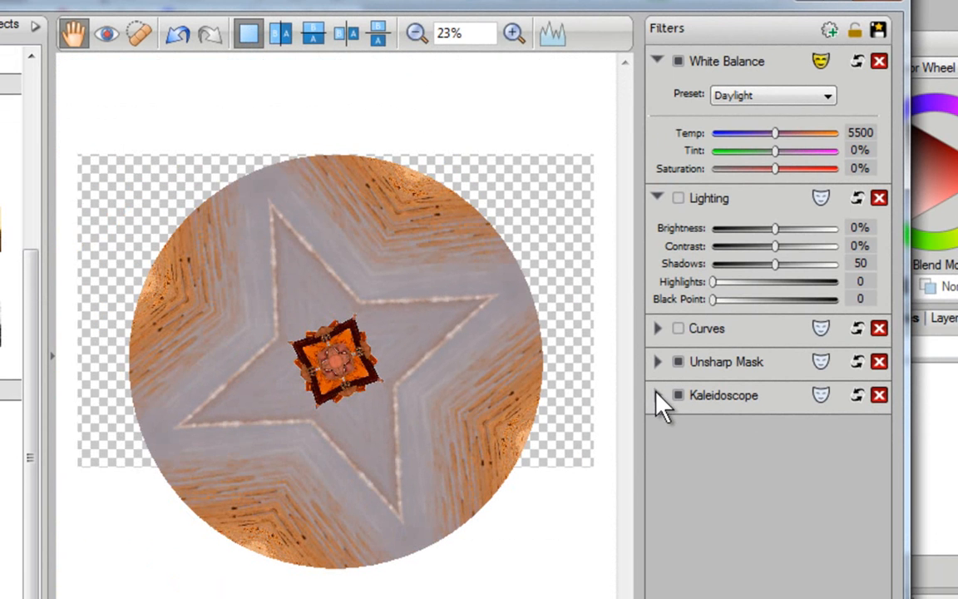
mouse_move(657, 400)
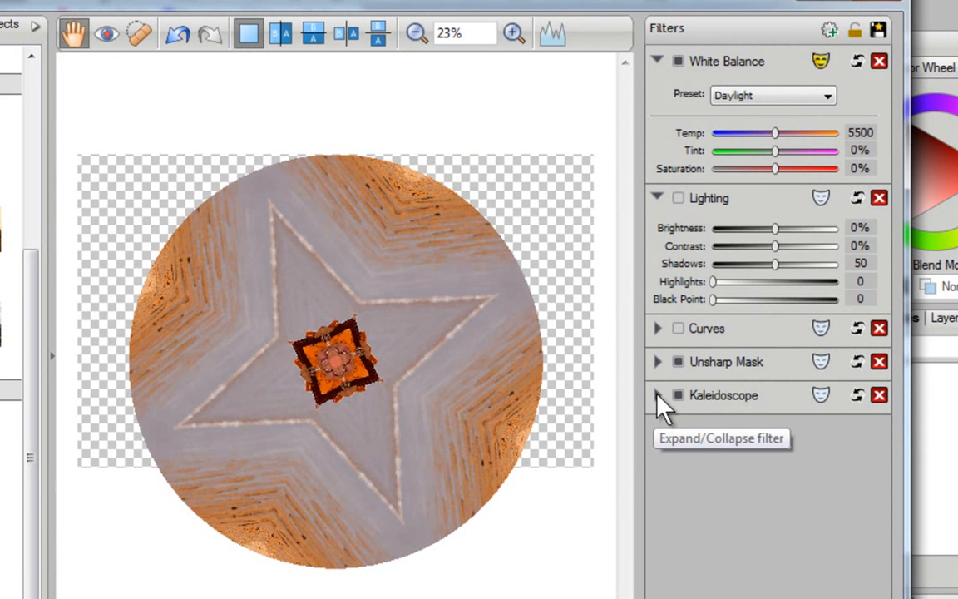
left_click(657, 396)
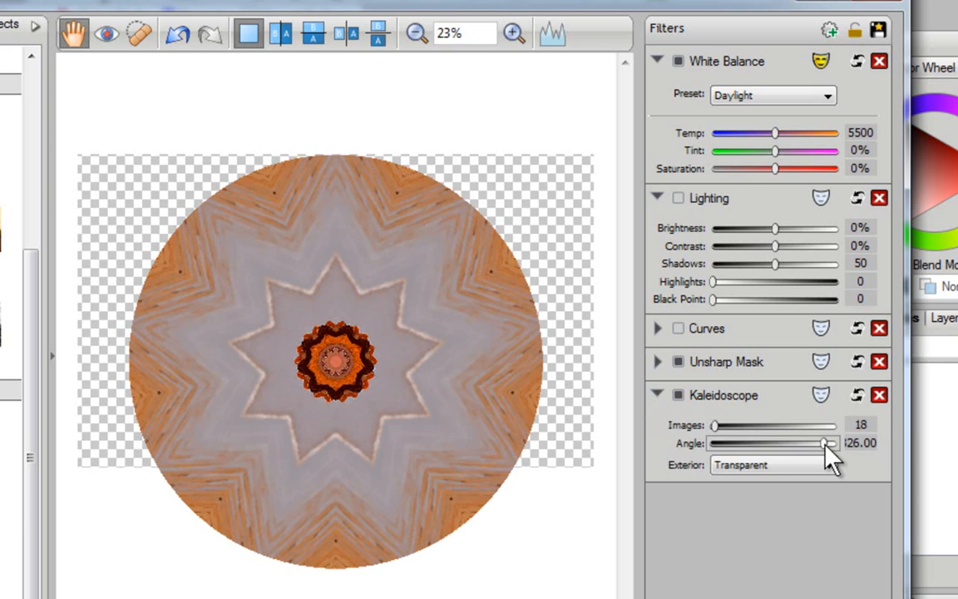
left_click_drag(818, 443, 795, 442)
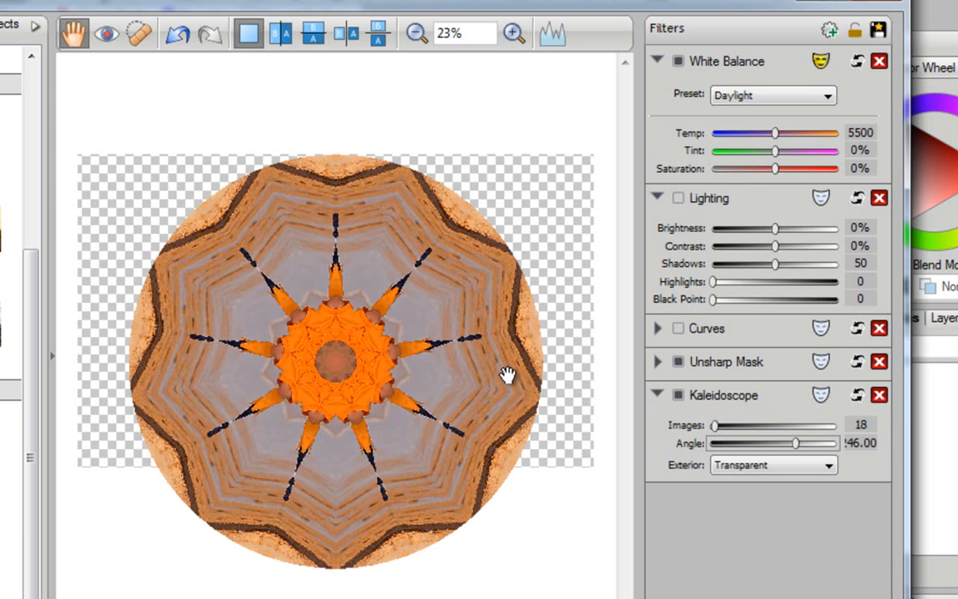
mouse_move(431, 358)
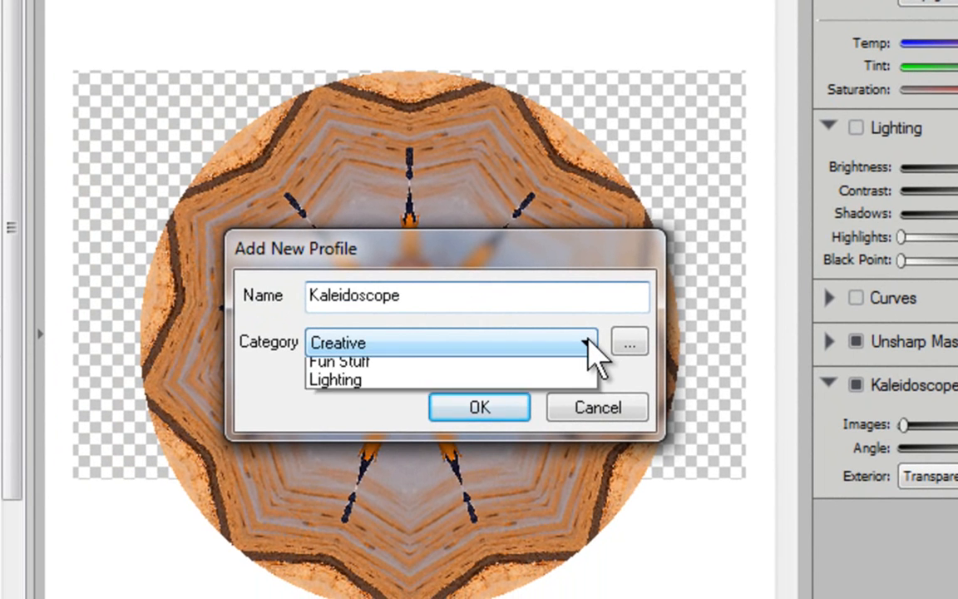
Save the kaleidoscope settings as a favourite named Kaleidoscope under Fun Stuff.
left_click(340, 361)
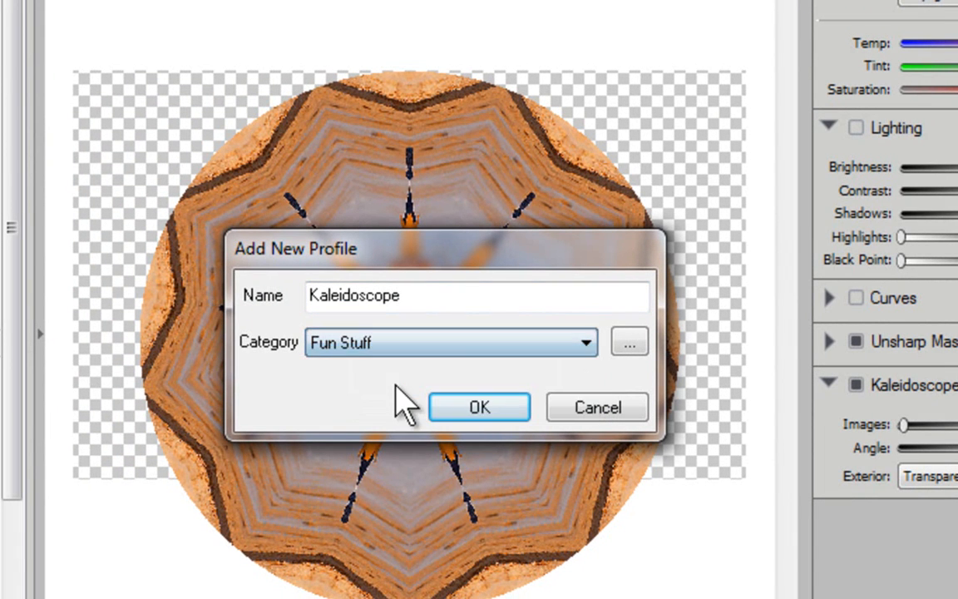
left_click(479, 405)
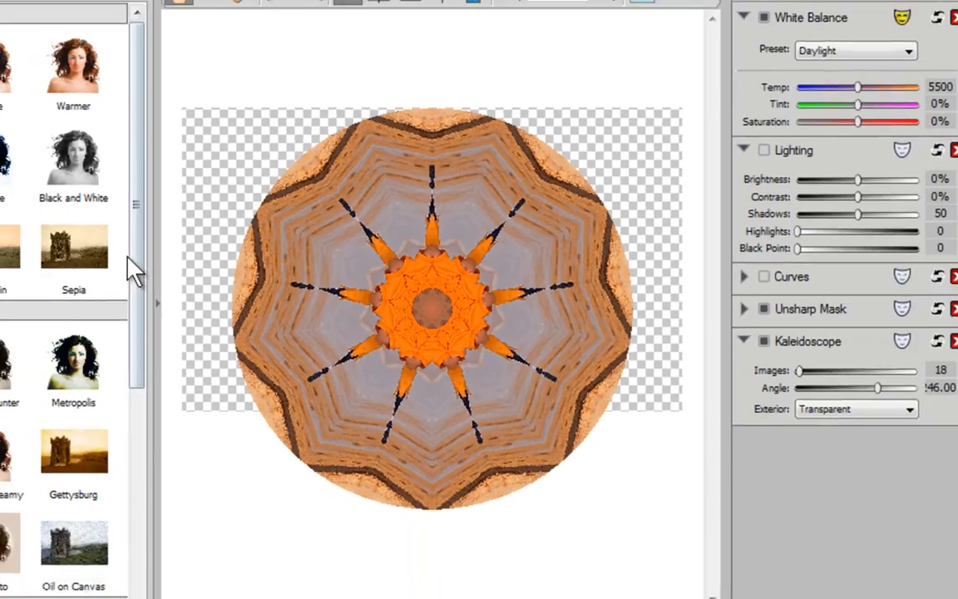
scroll("down", 3)
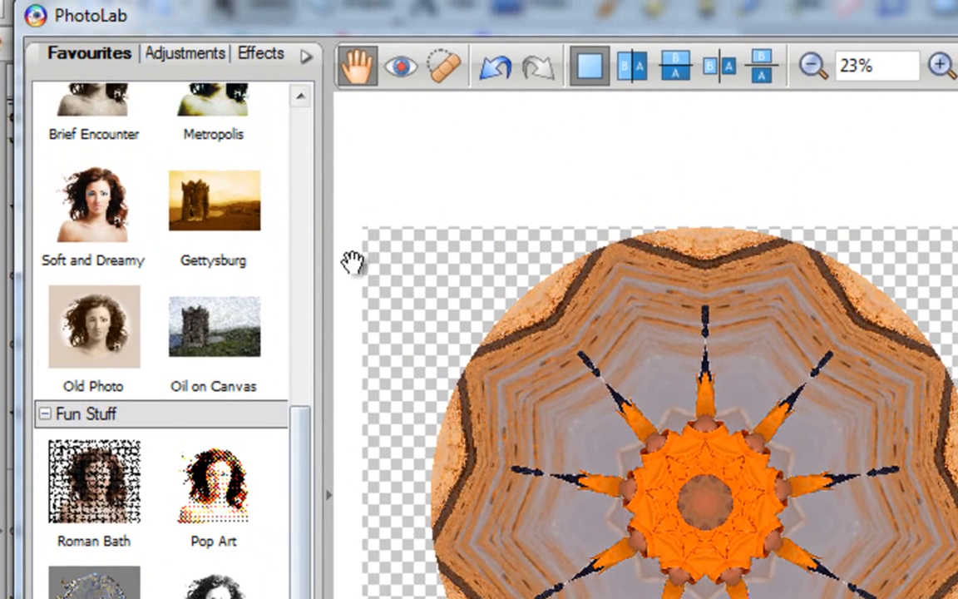
Delete the Kaleidoscope favourite from Fun Stuff in Manage Favourites.
left_click(312, 53)
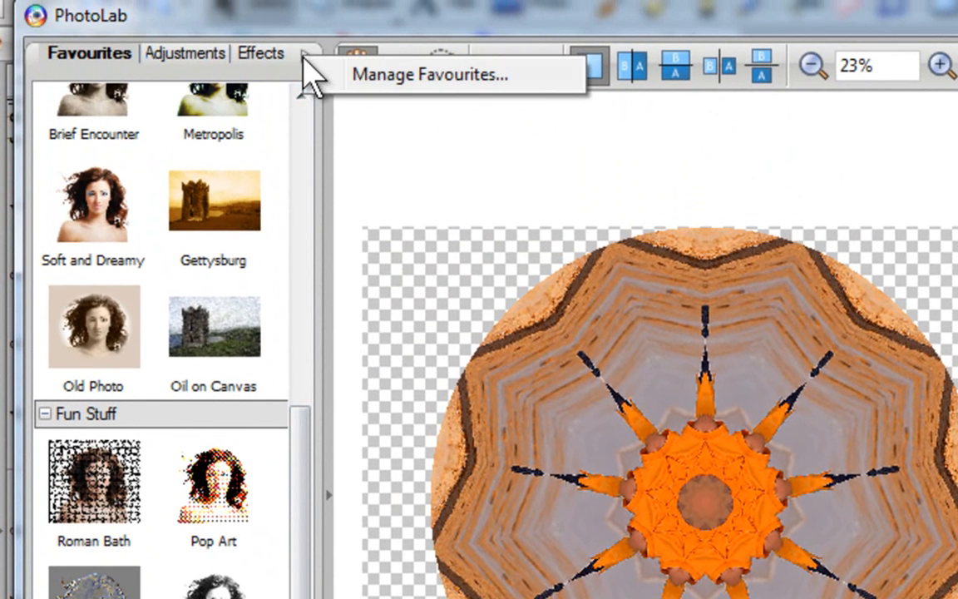
left_click(427, 73)
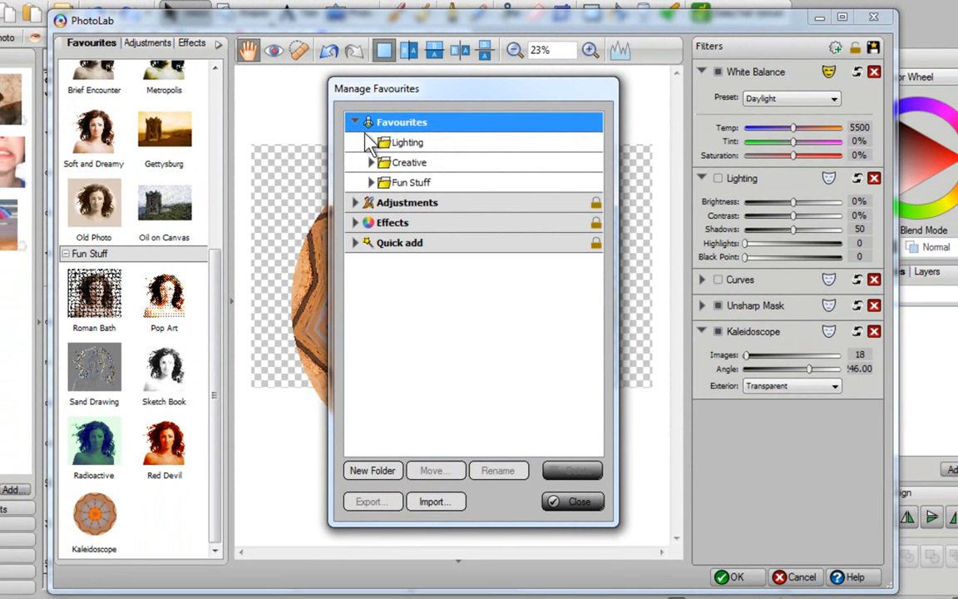
left_click(371, 181)
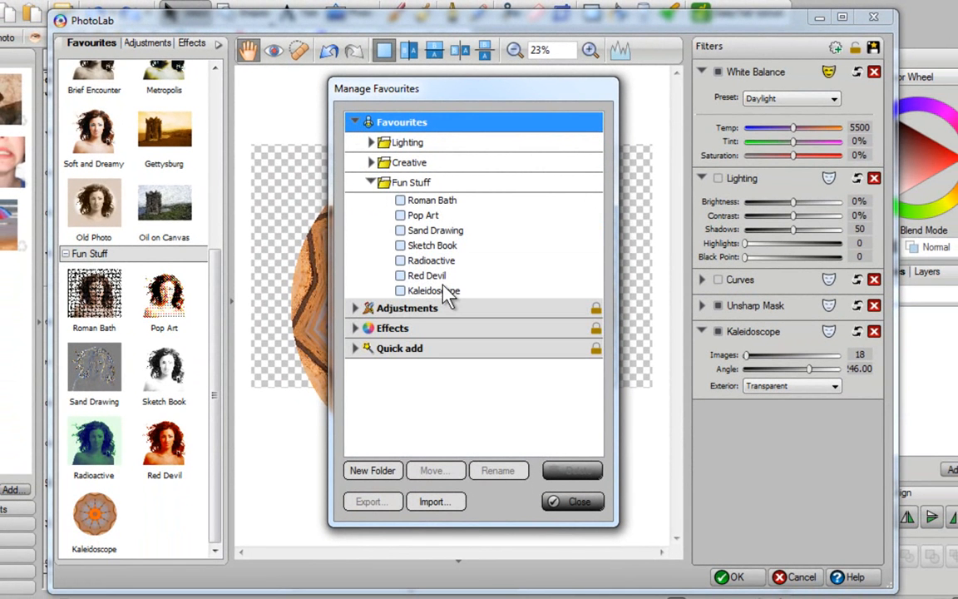
left_click(432, 290)
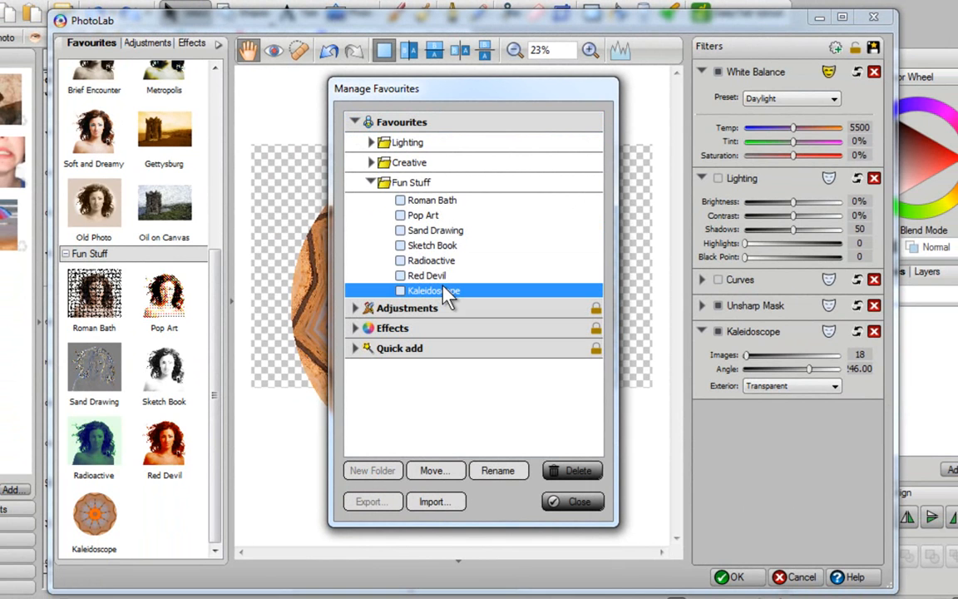
left_click(572, 469)
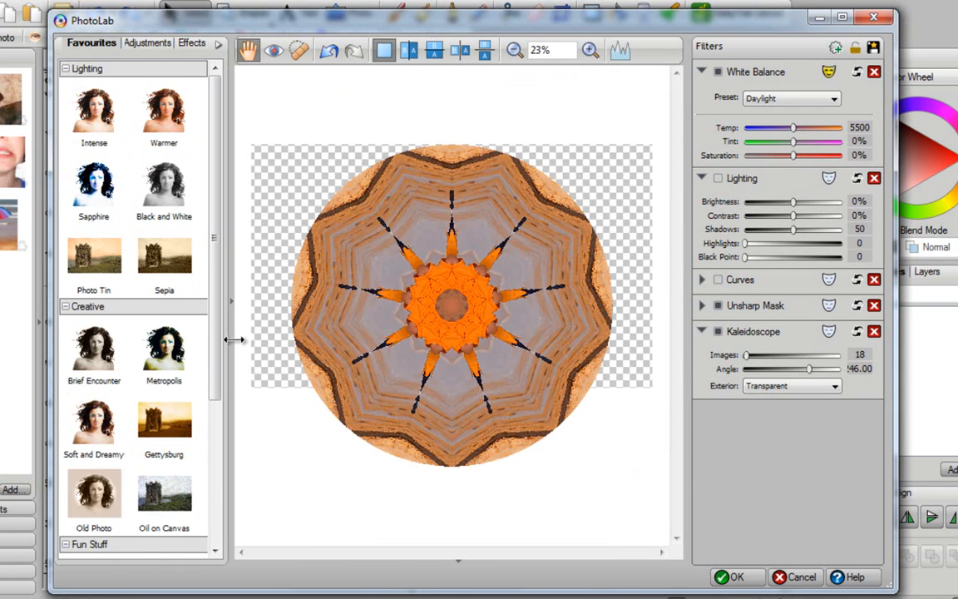
Browse the Adjustments then Effects galleries to see the Artistic styles.
scroll("down", 3)
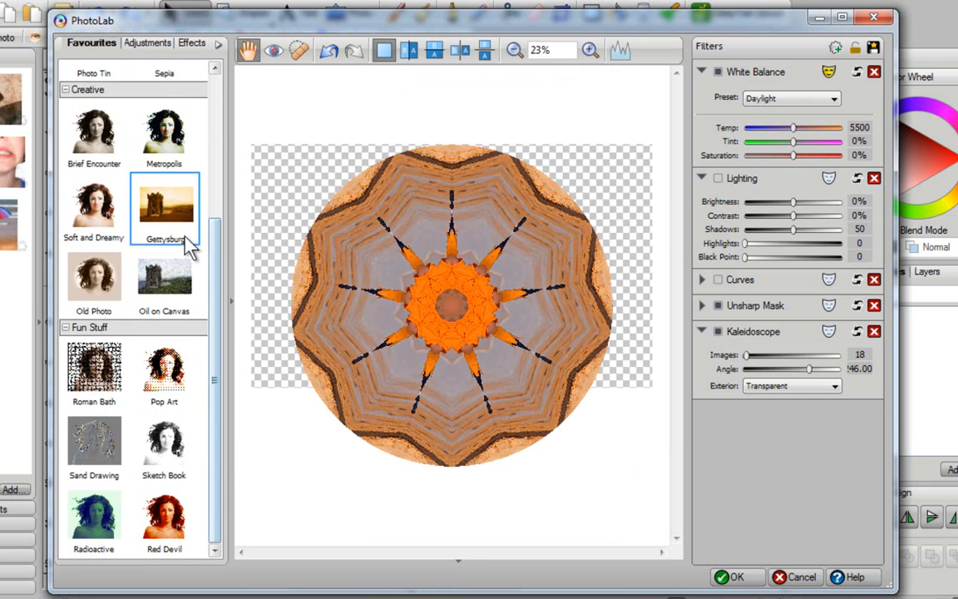
left_click(140, 44)
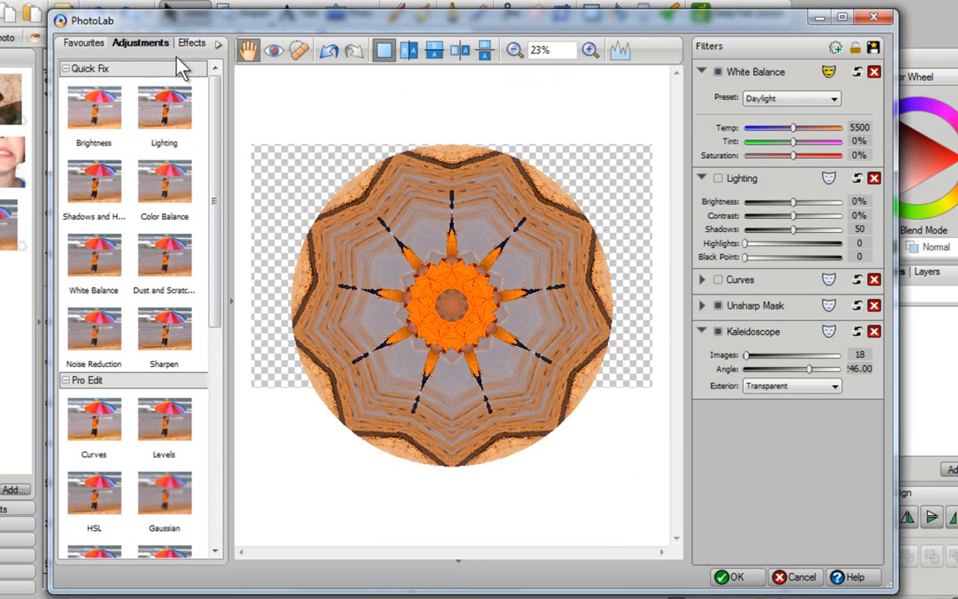
left_click(186, 43)
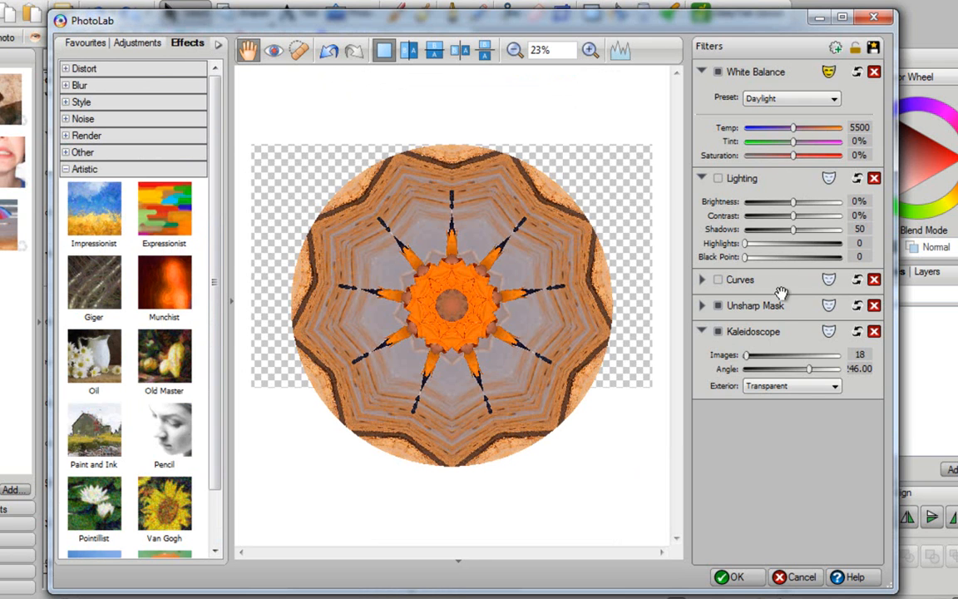
mouse_move(782, 408)
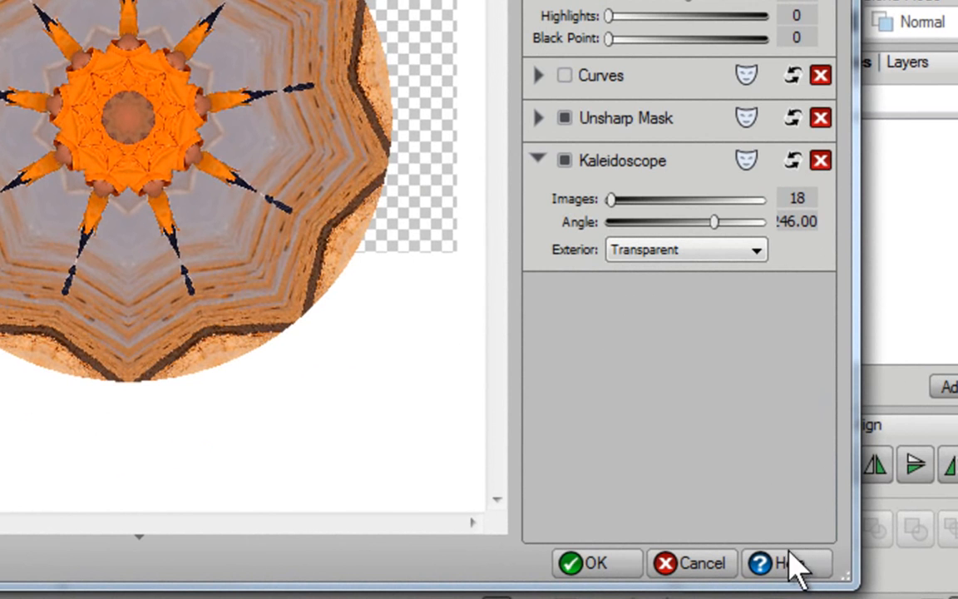
mouse_move(802, 569)
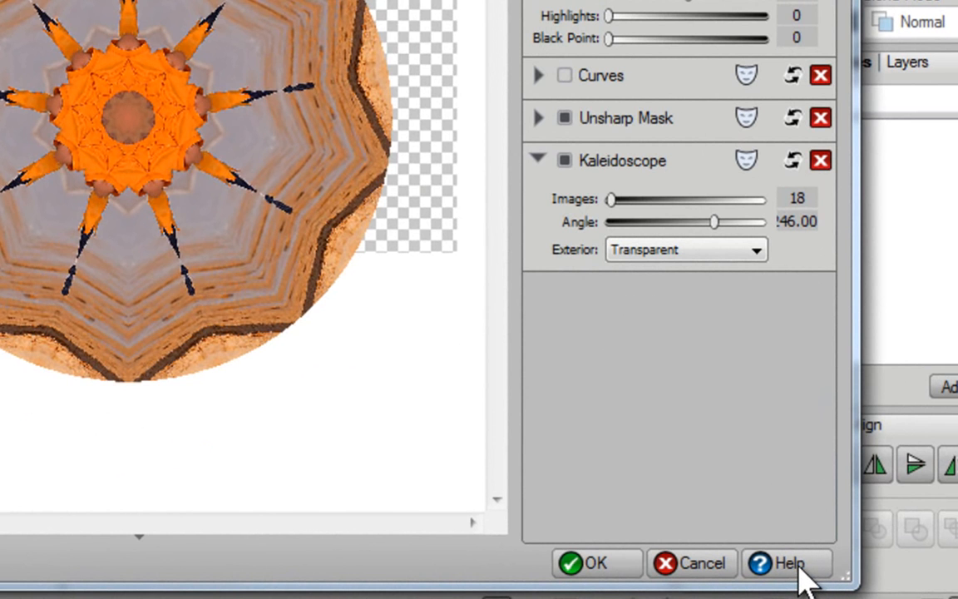